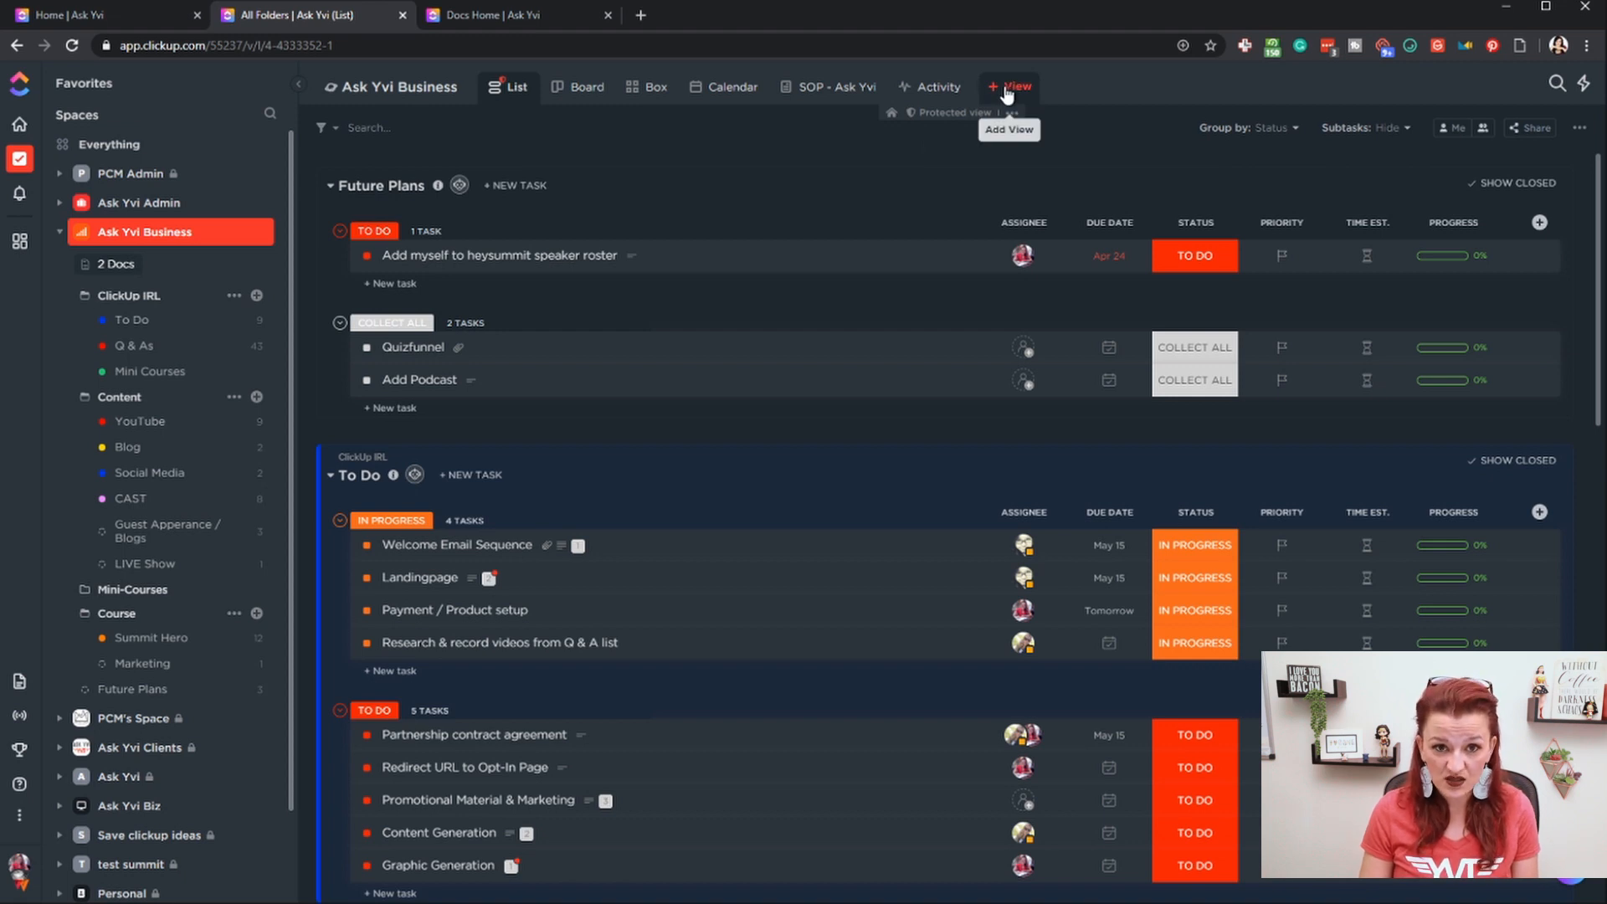
- Browse the view-type list, then go to the workspace Docs overview
click(1011, 85)
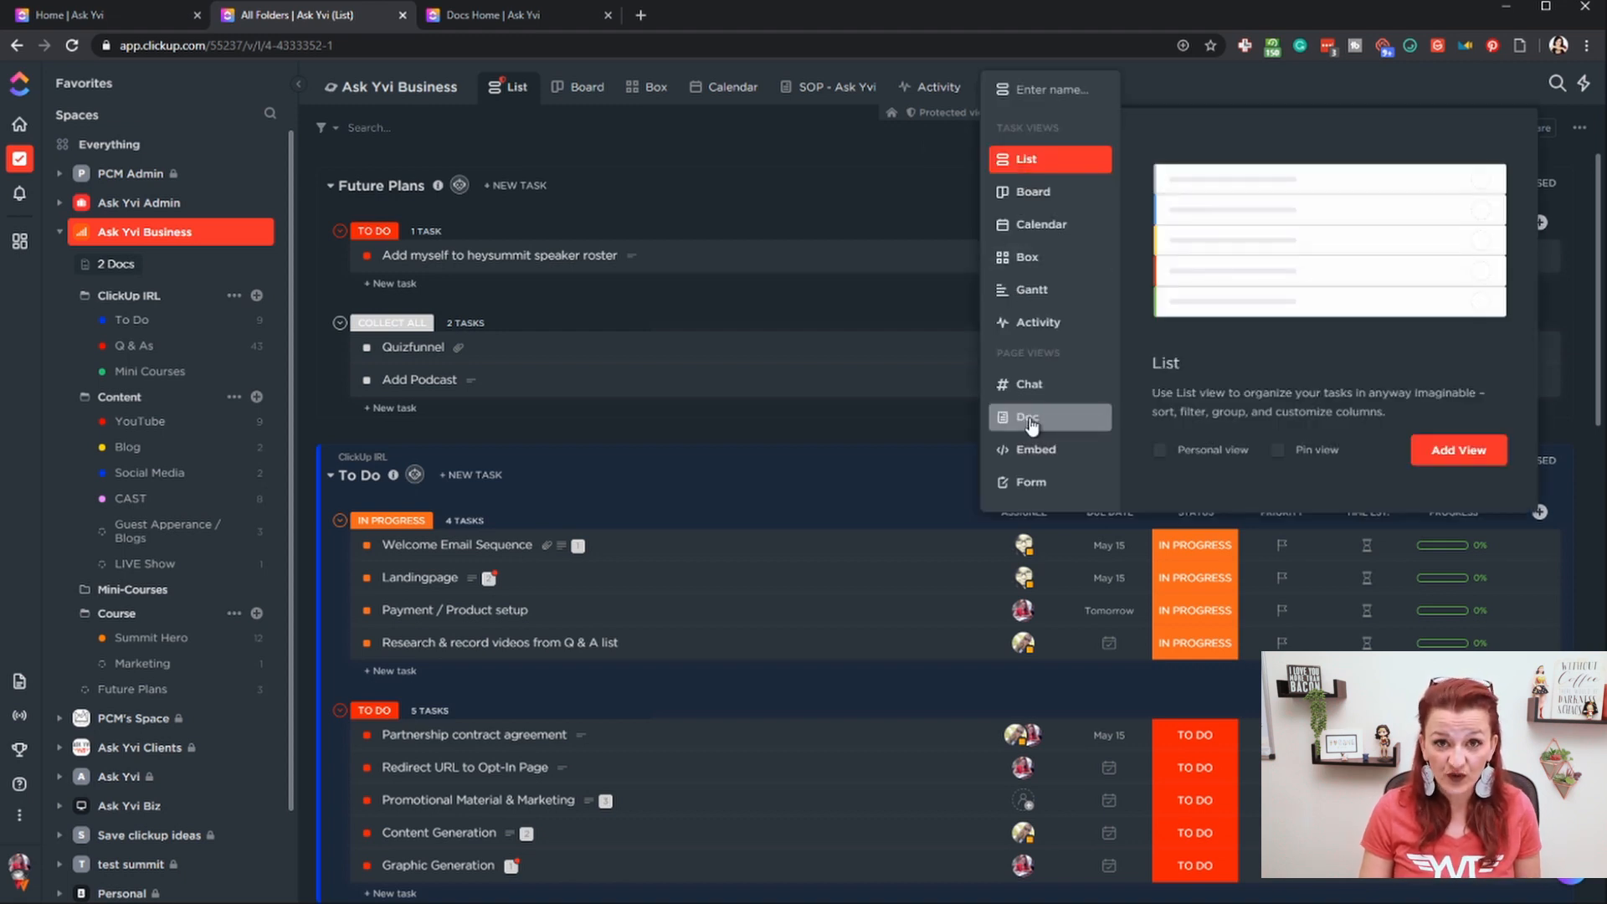
mouse_move(682, 313)
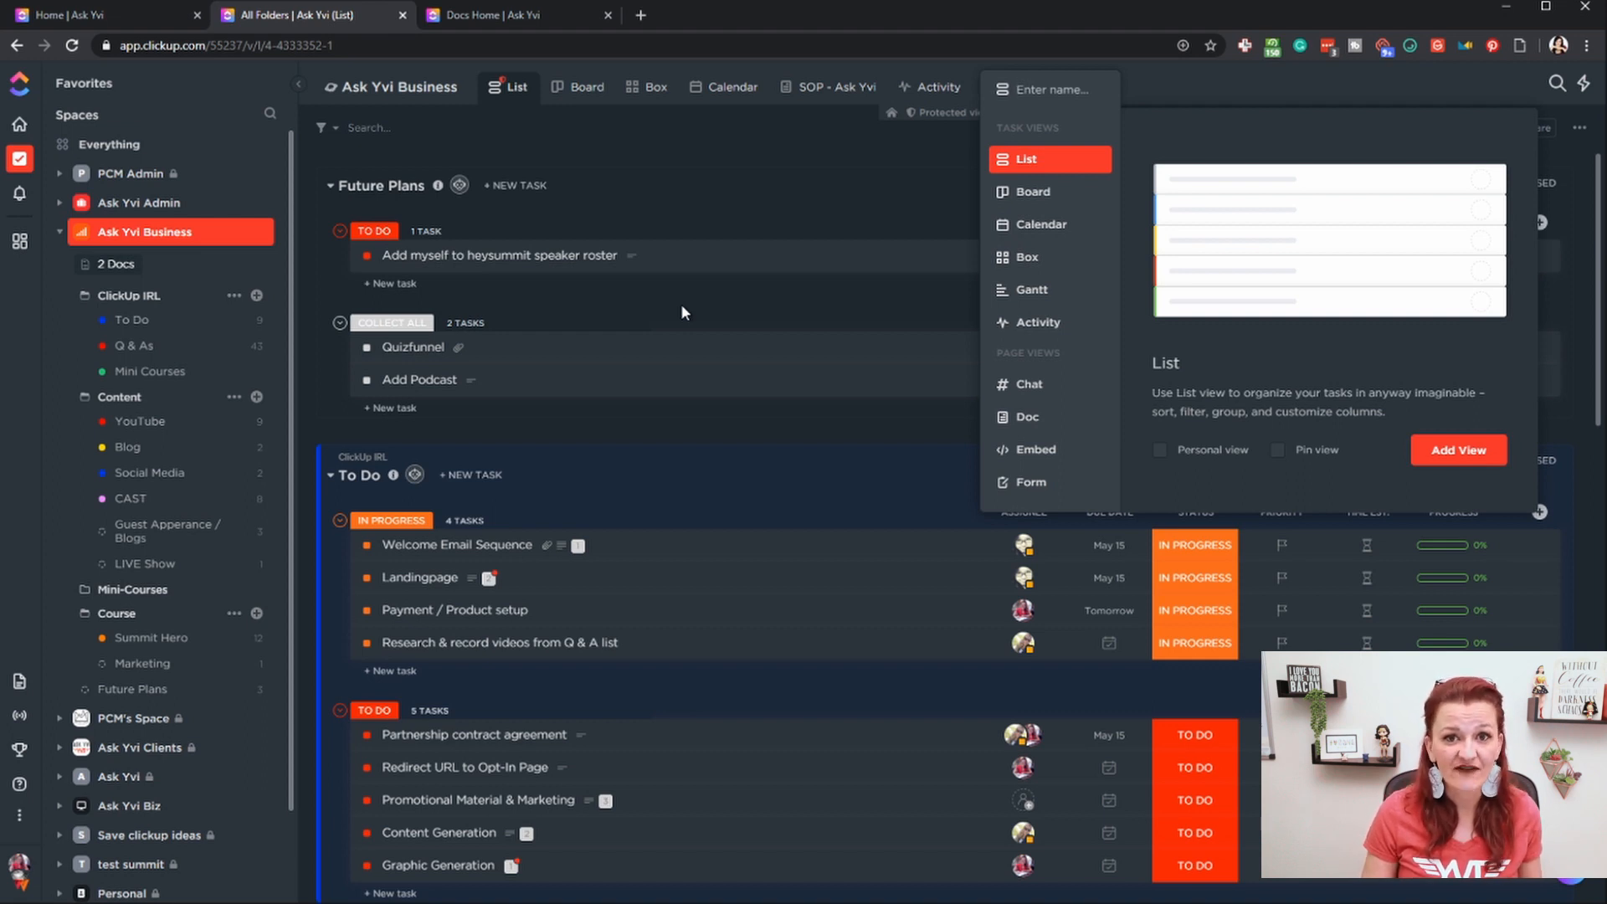
mouse_move(371, 216)
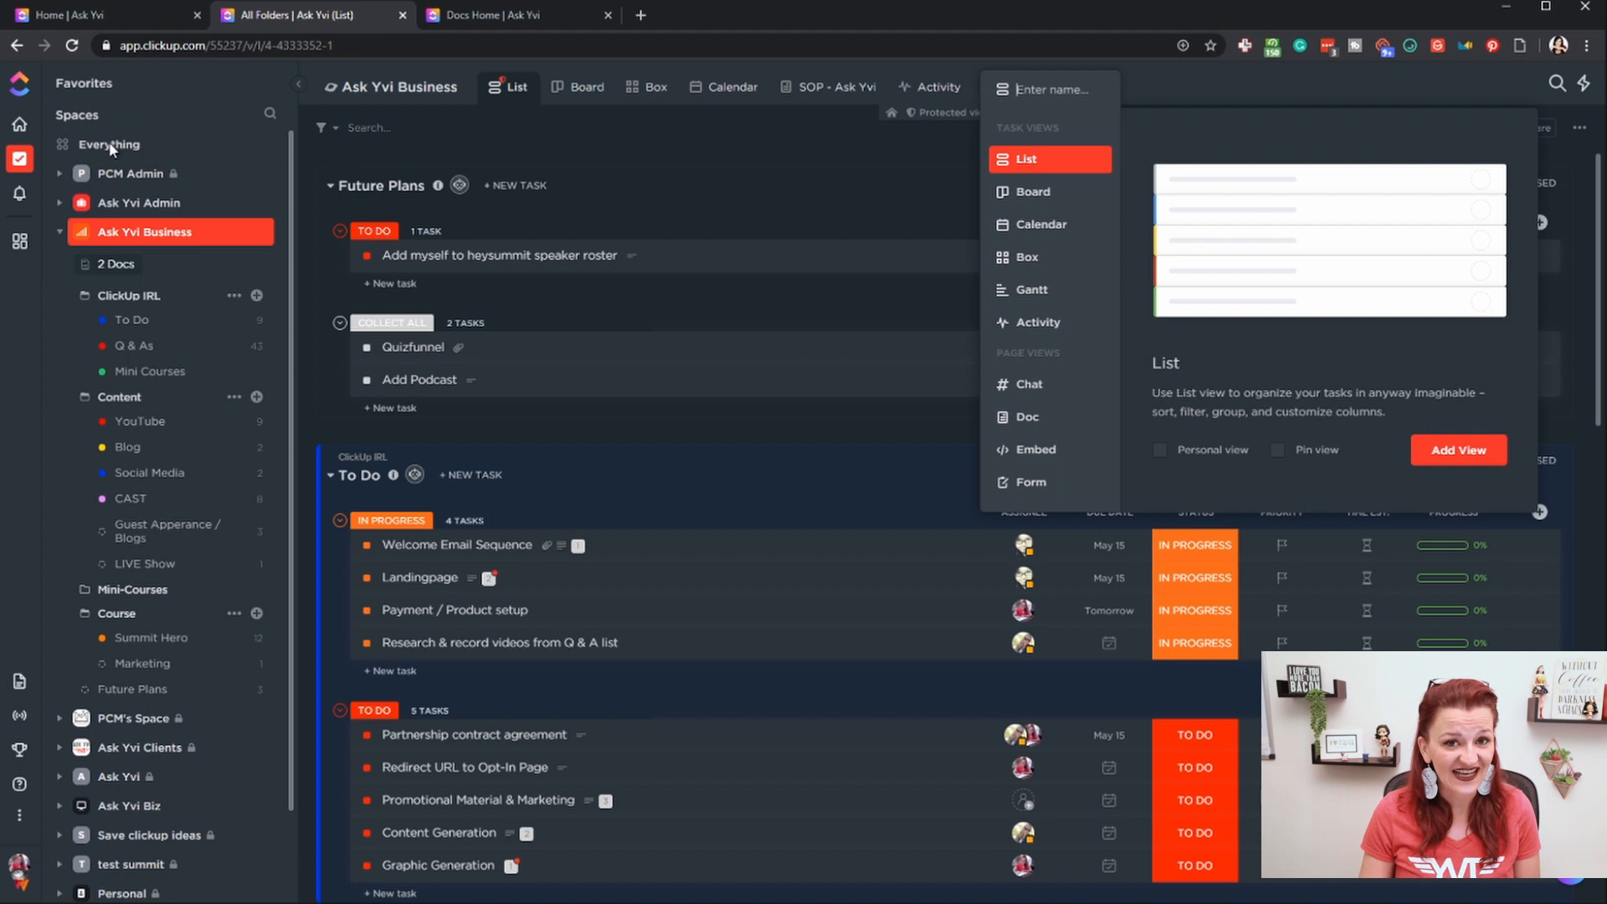
mouse_move(108, 164)
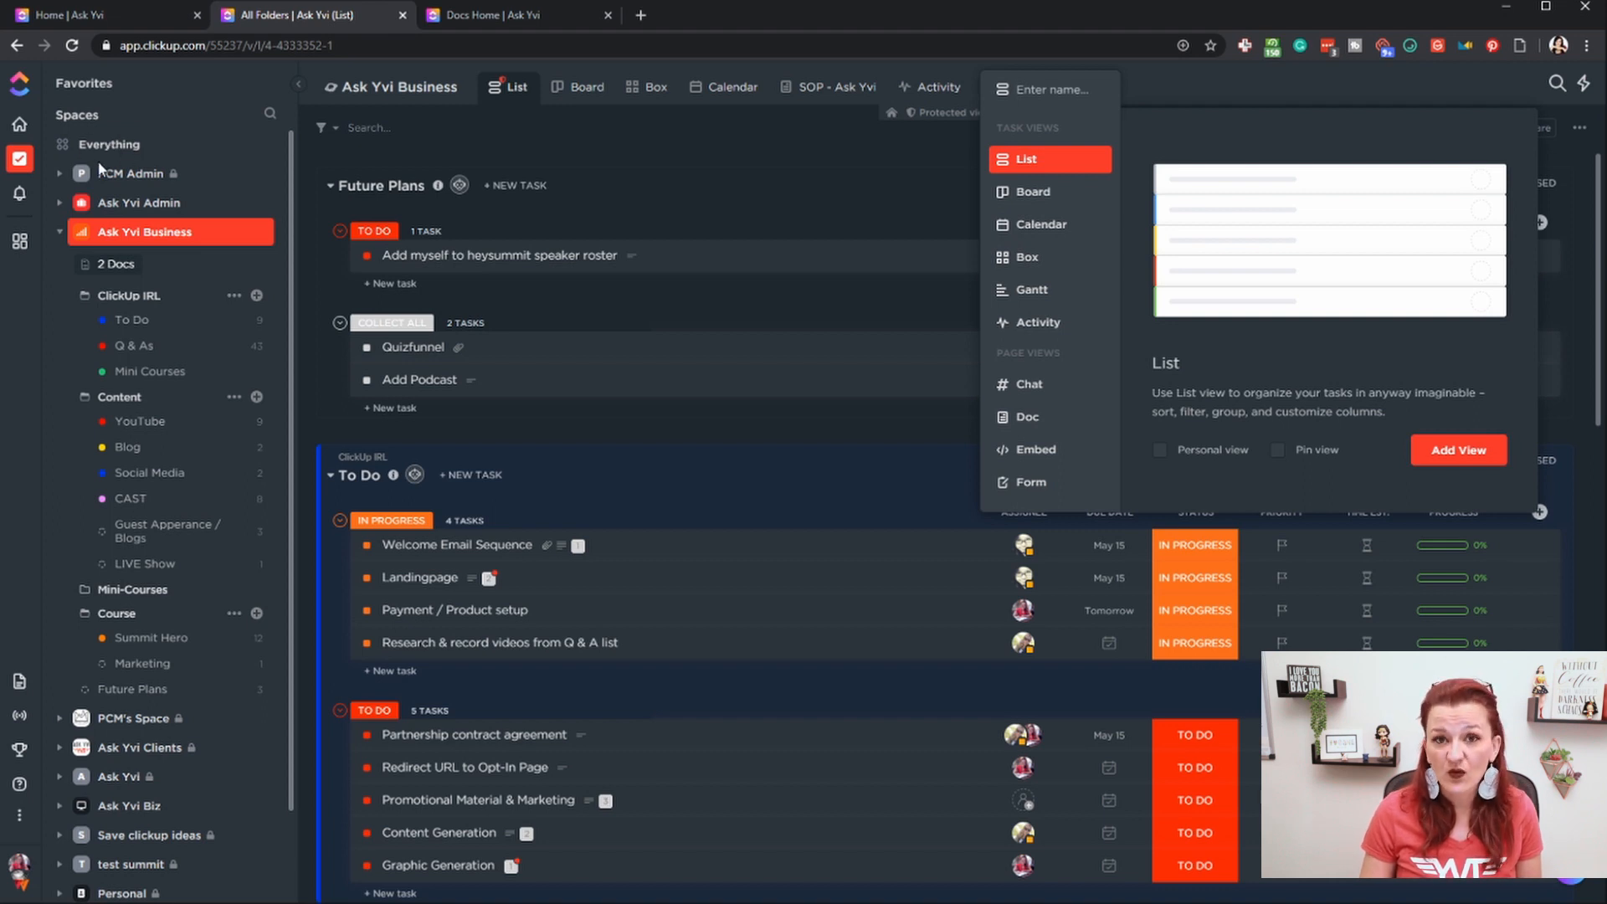
mouse_move(107, 154)
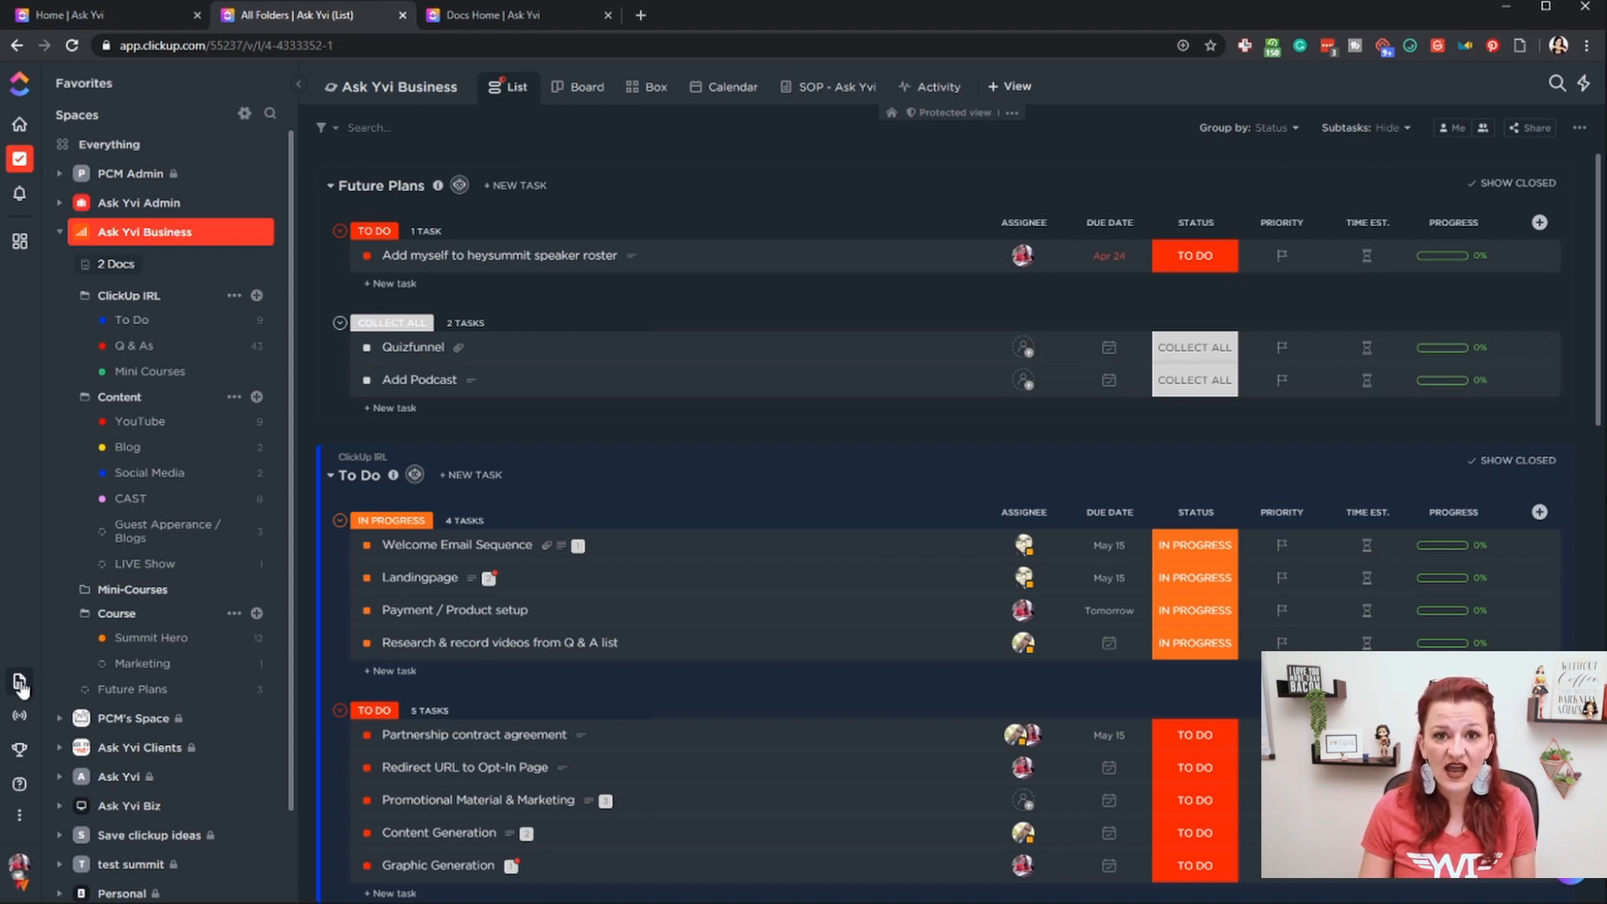
click(19, 685)
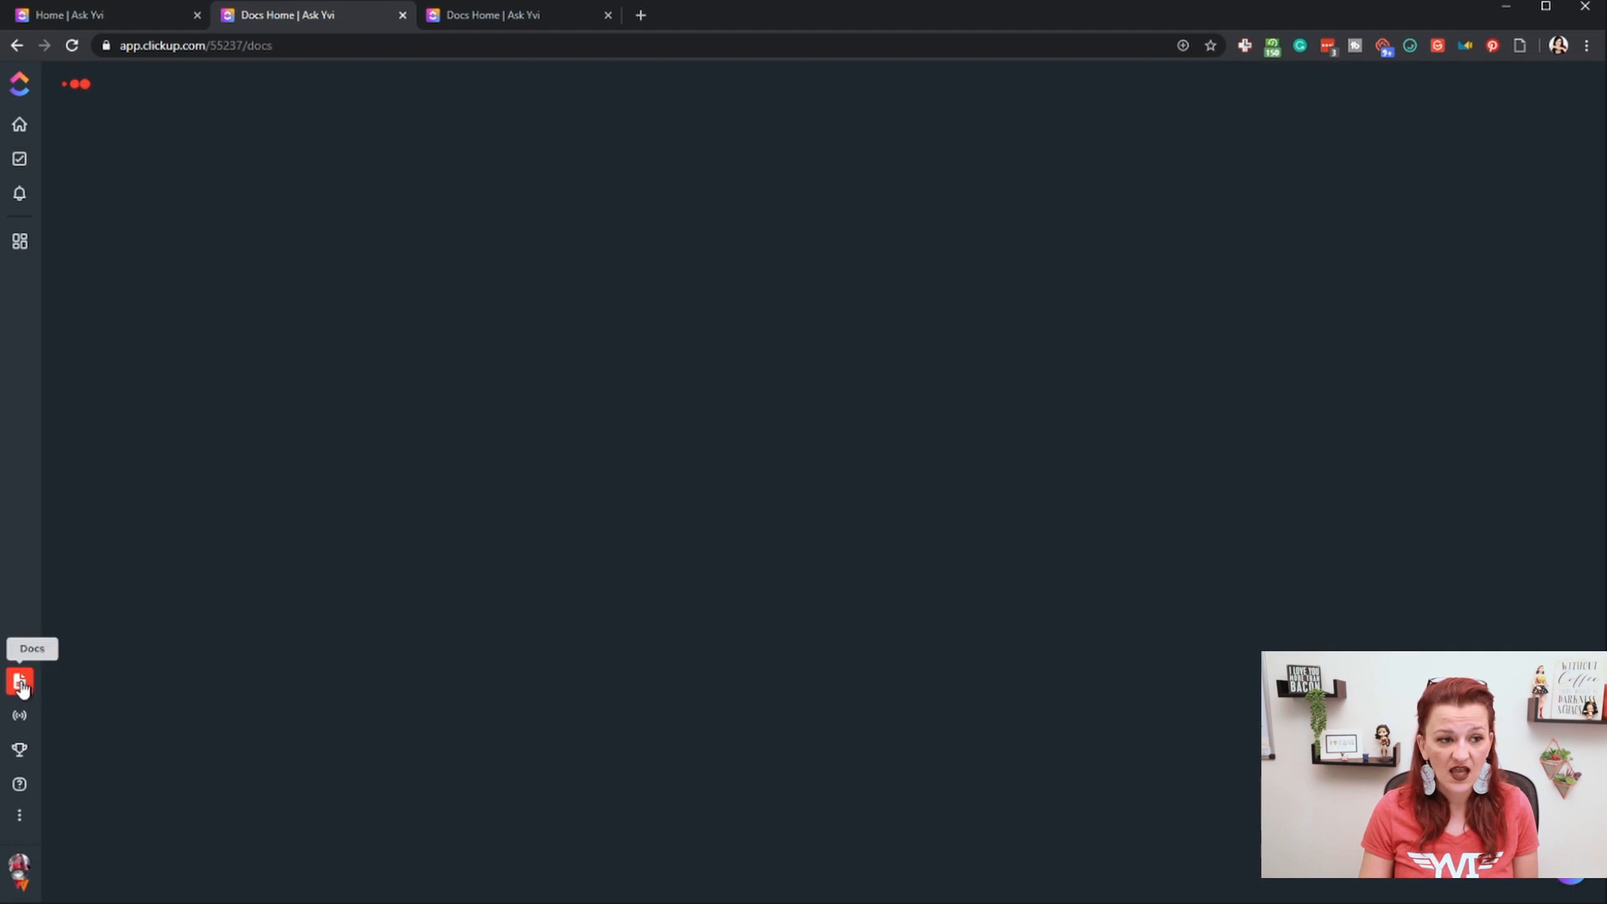
click(19, 682)
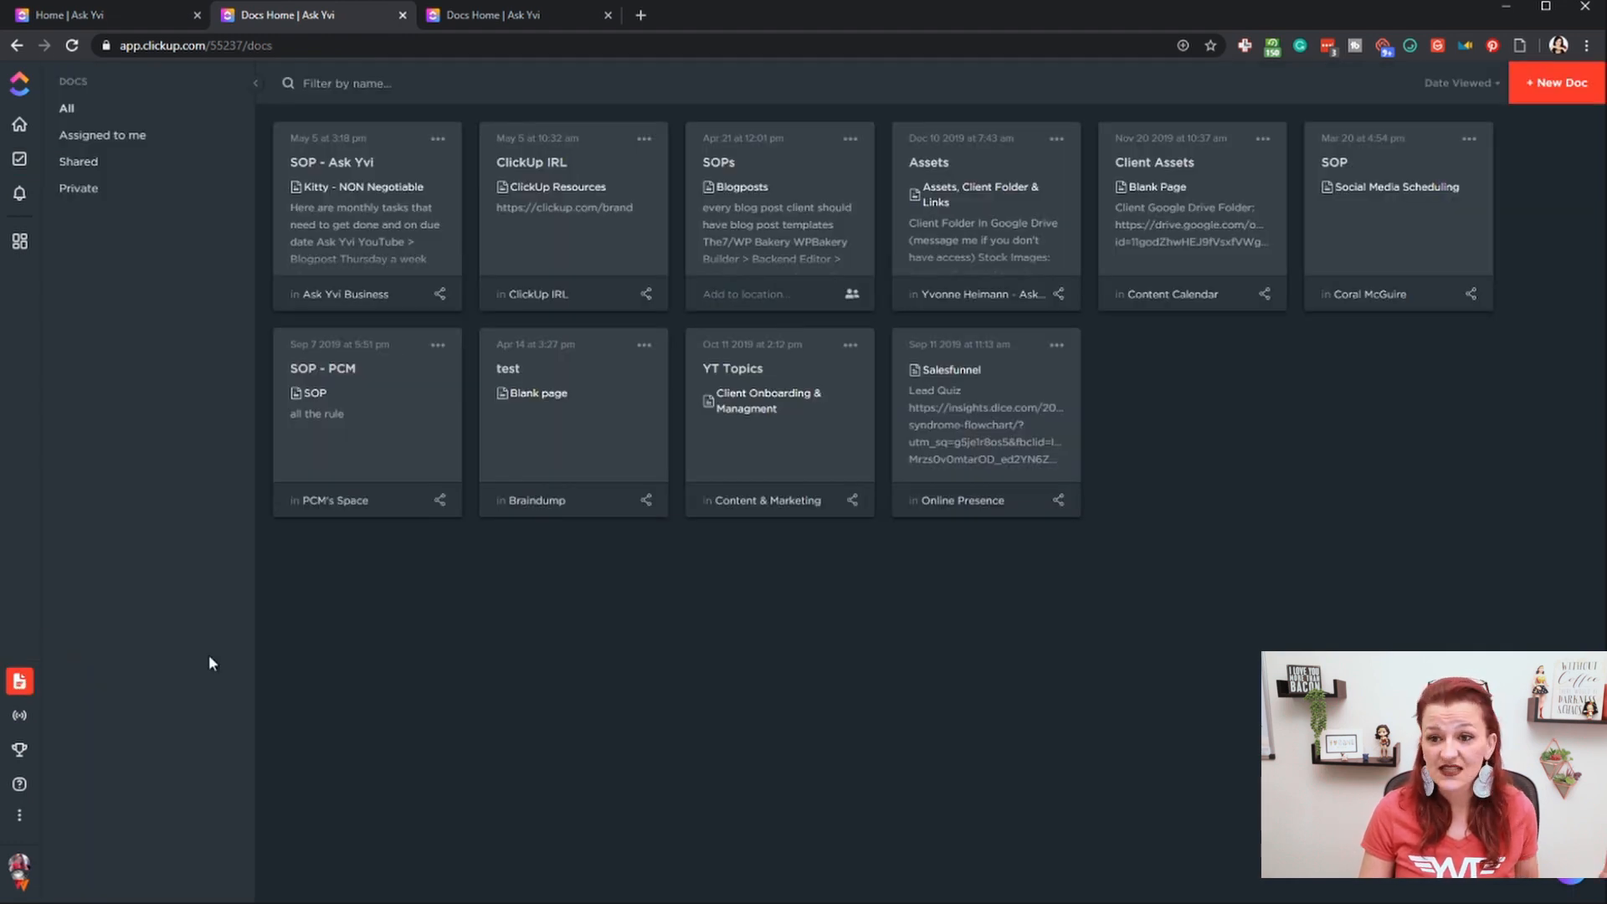
mouse_move(1555, 84)
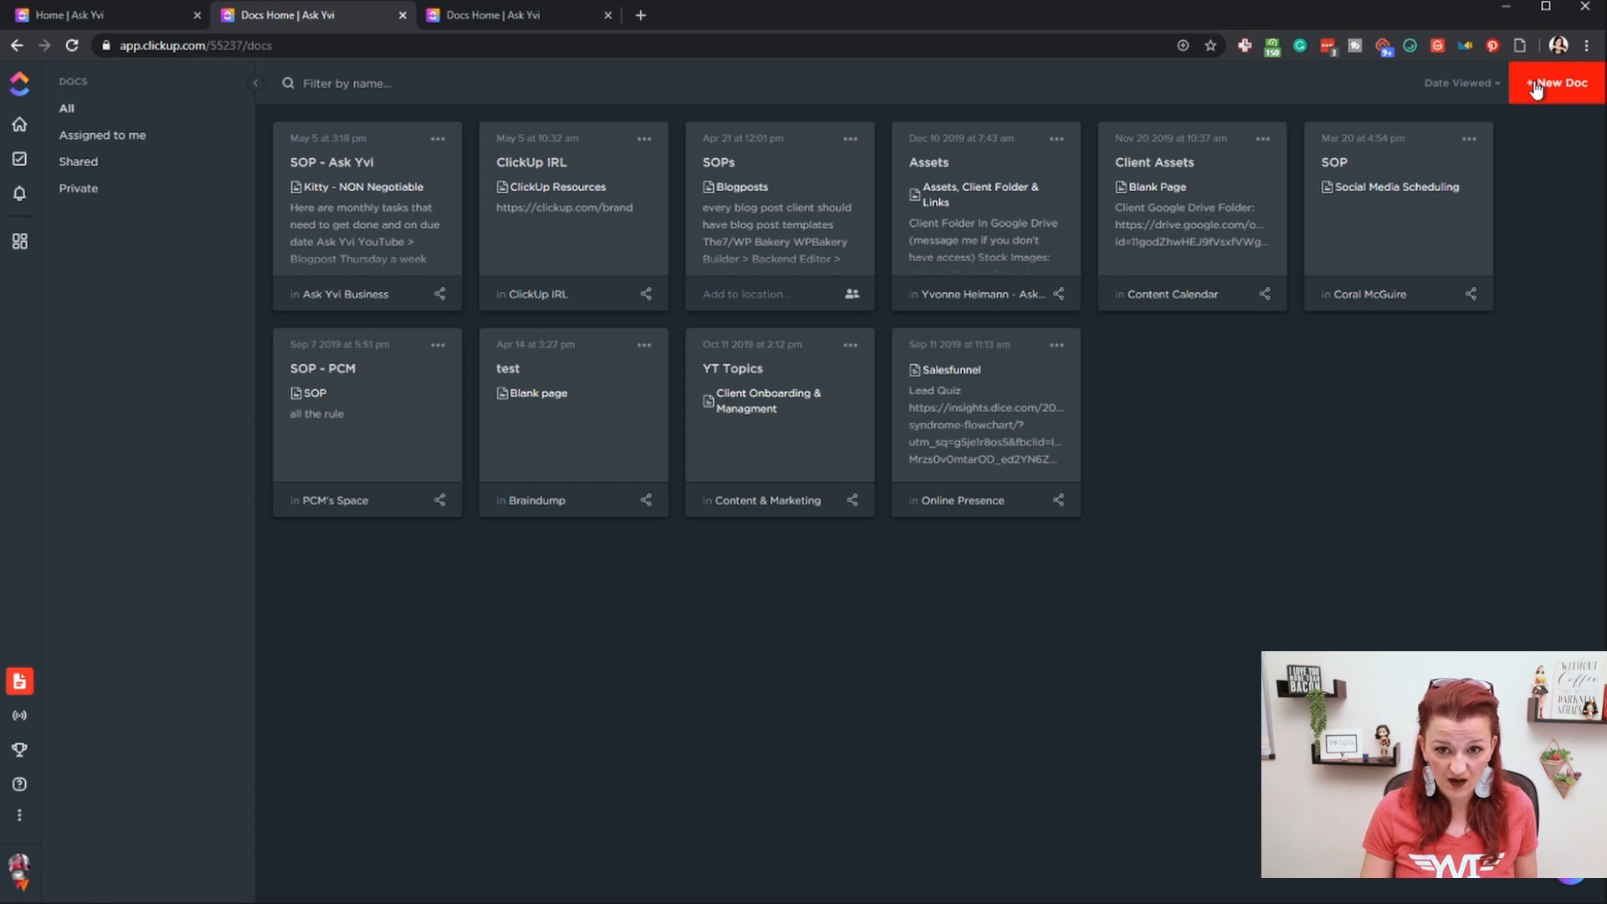
mouse_move(340, 295)
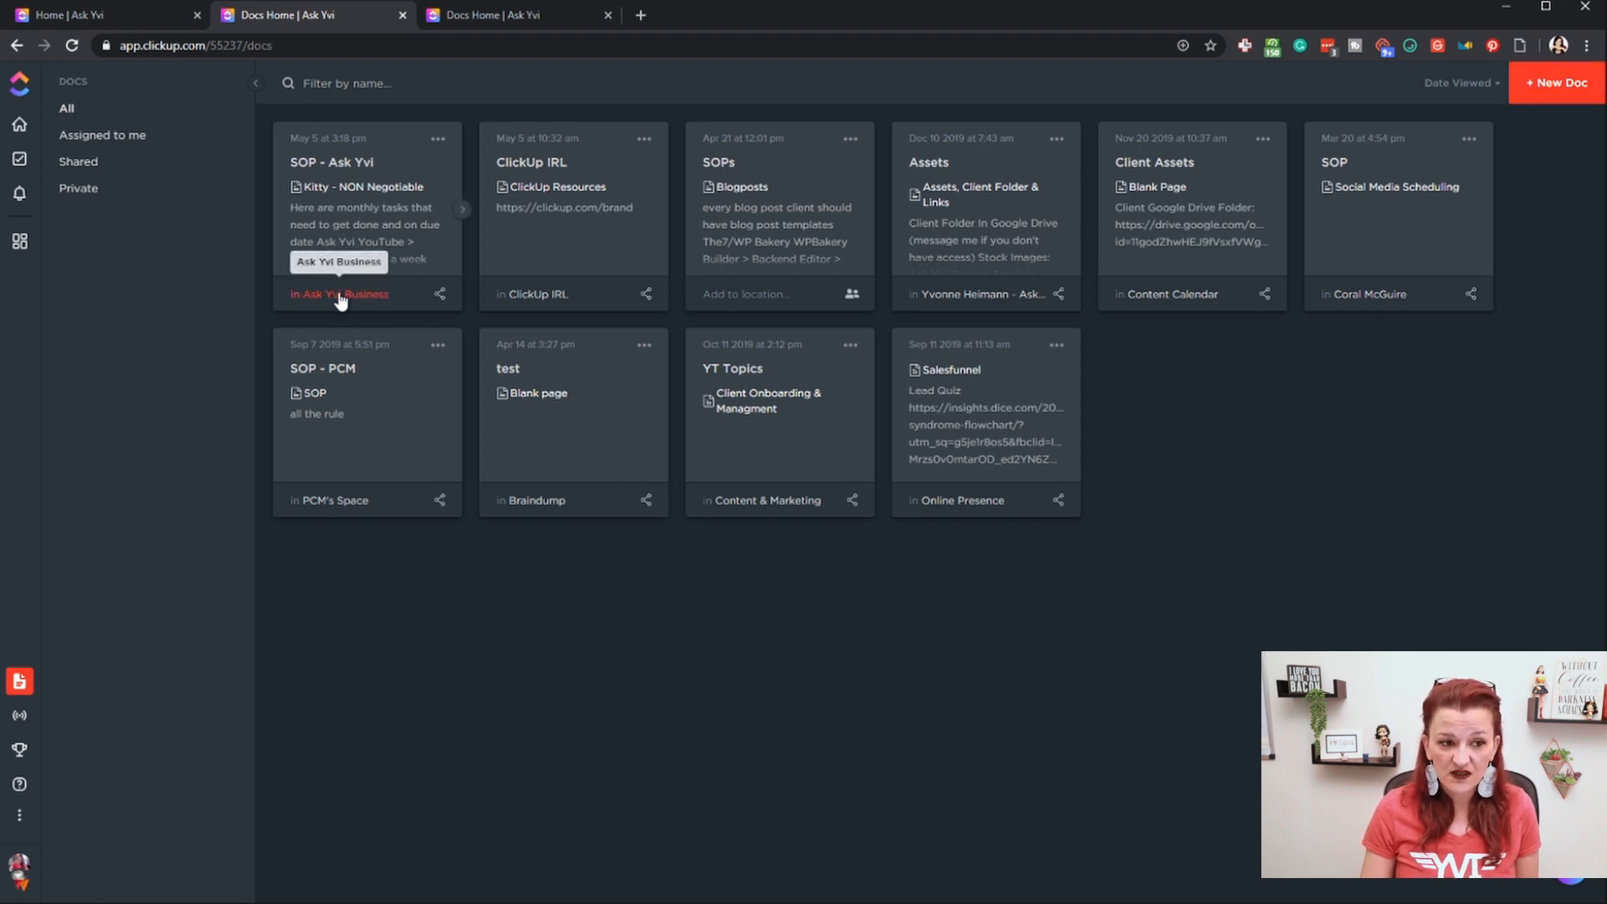
mouse_move(731, 298)
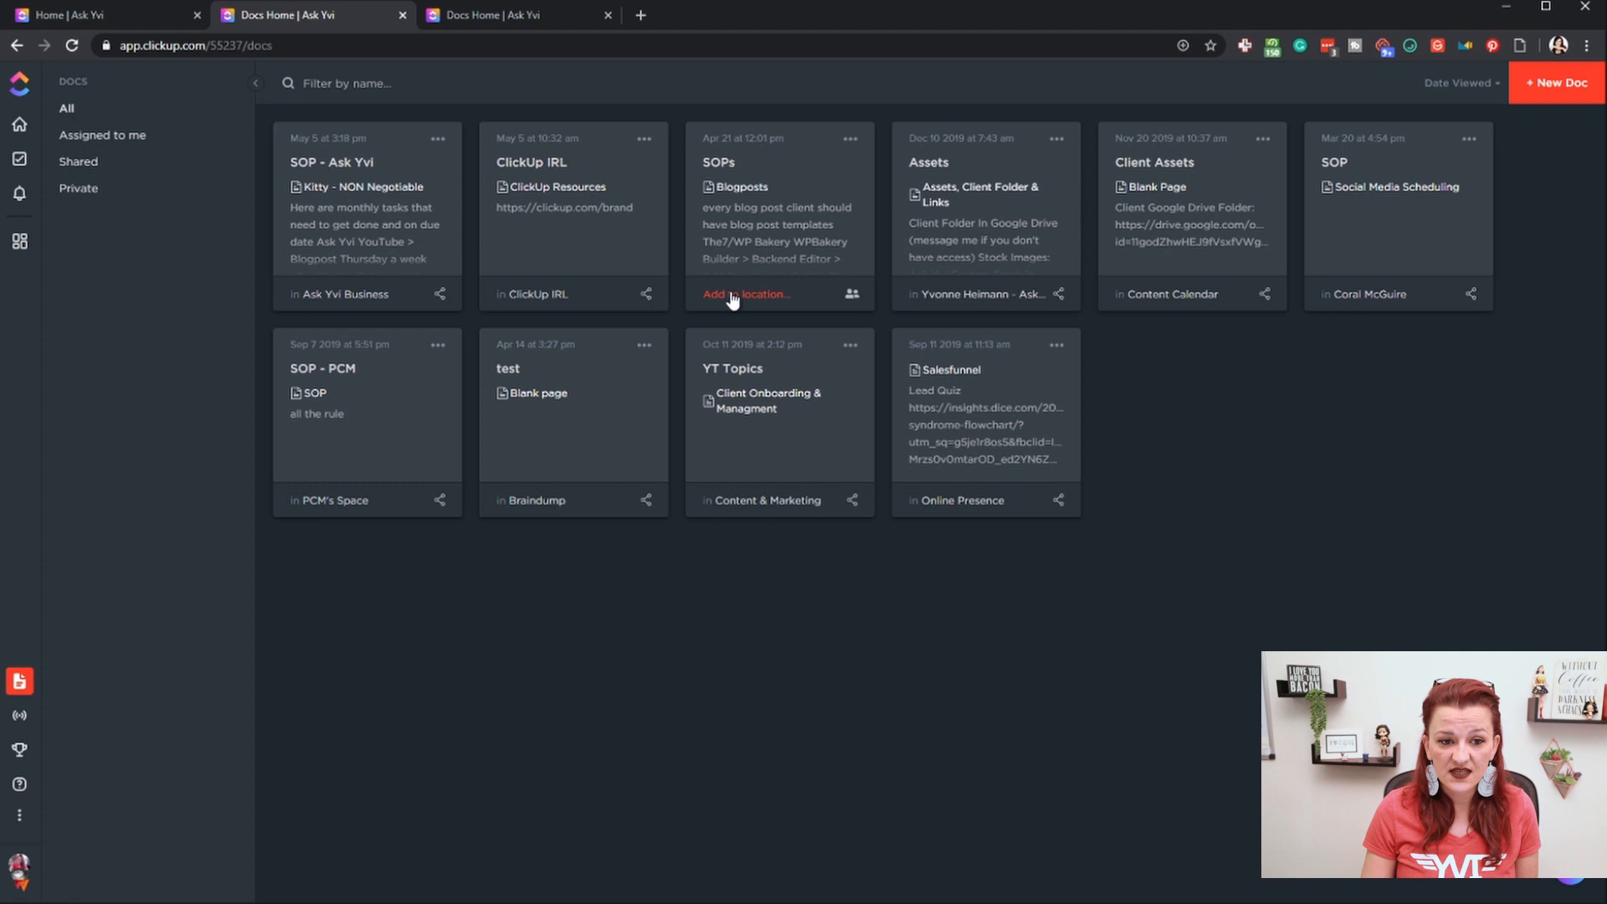
mouse_move(1003, 300)
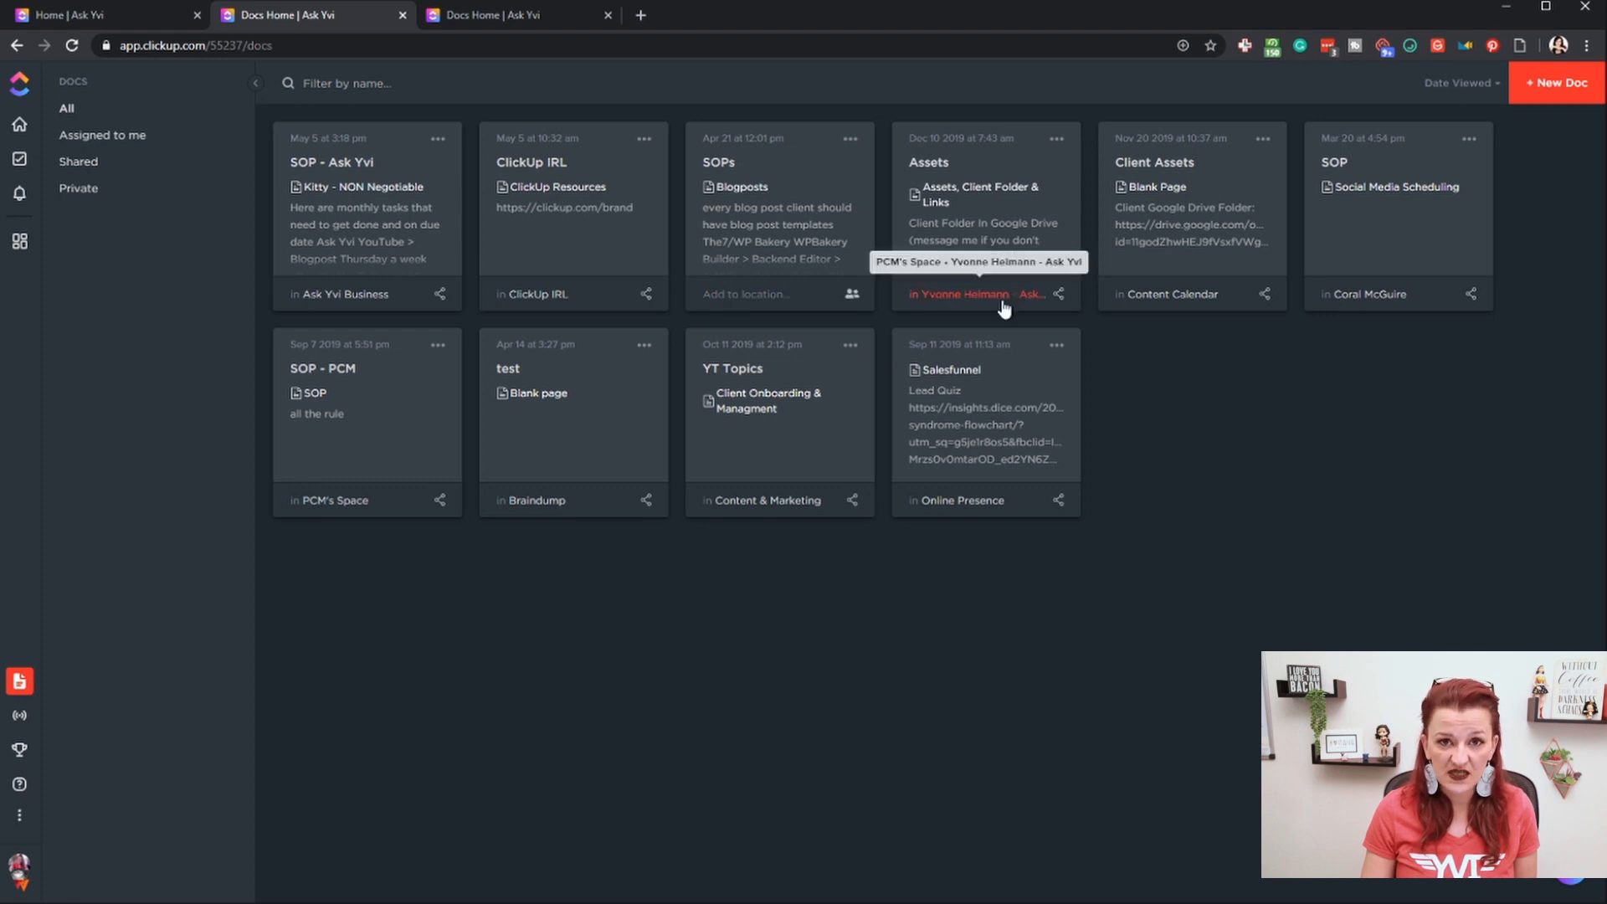
mouse_move(723, 301)
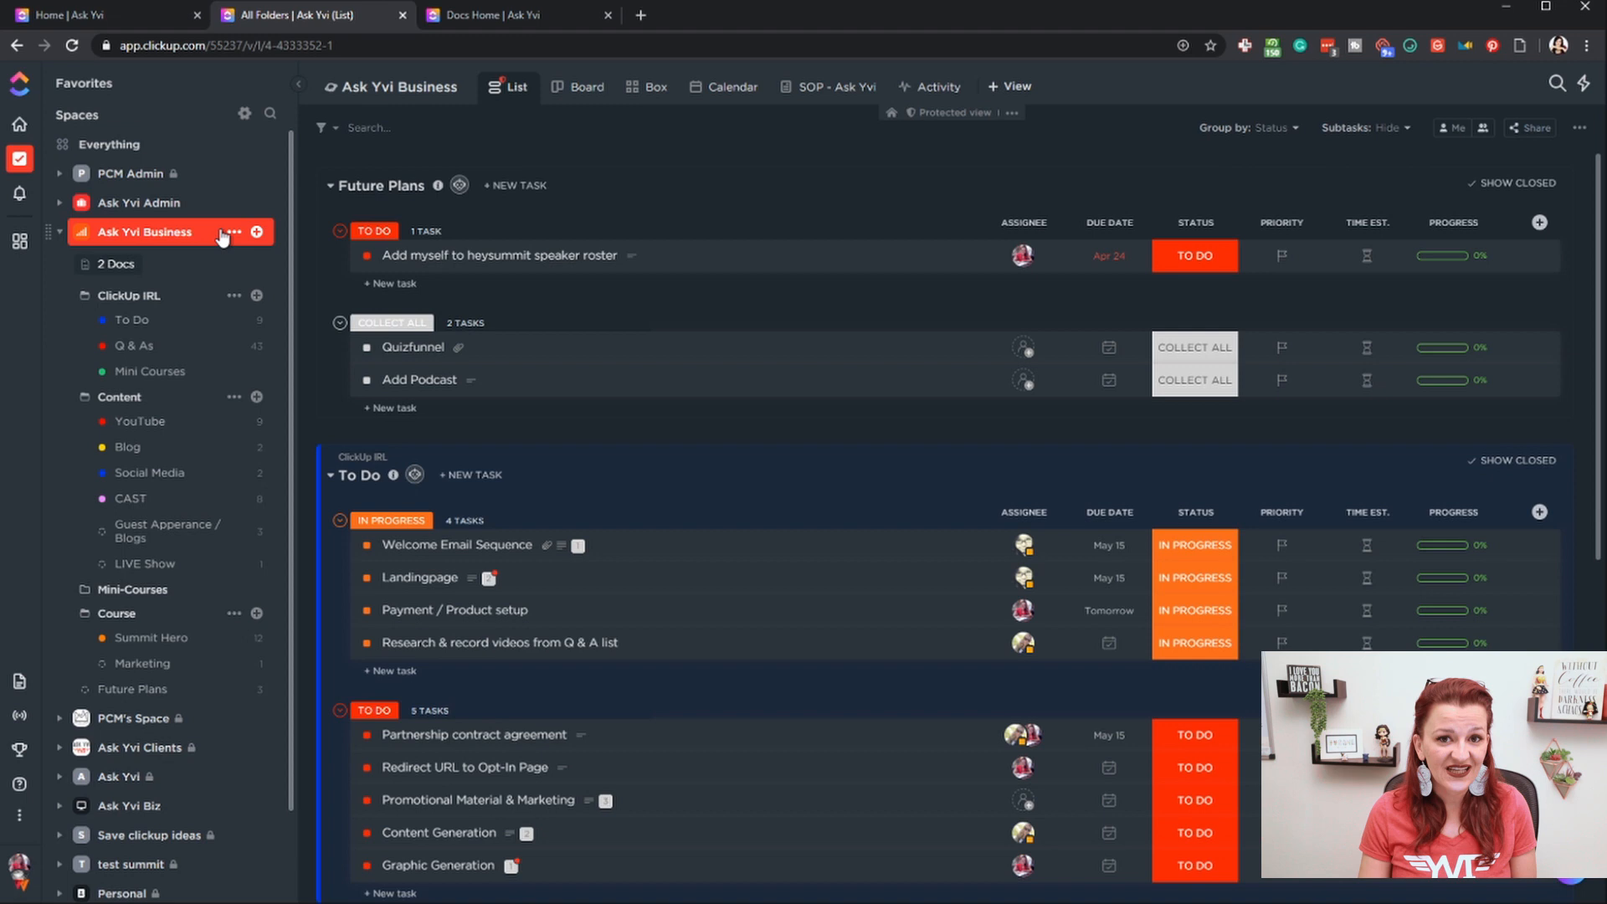
mouse_move(131, 403)
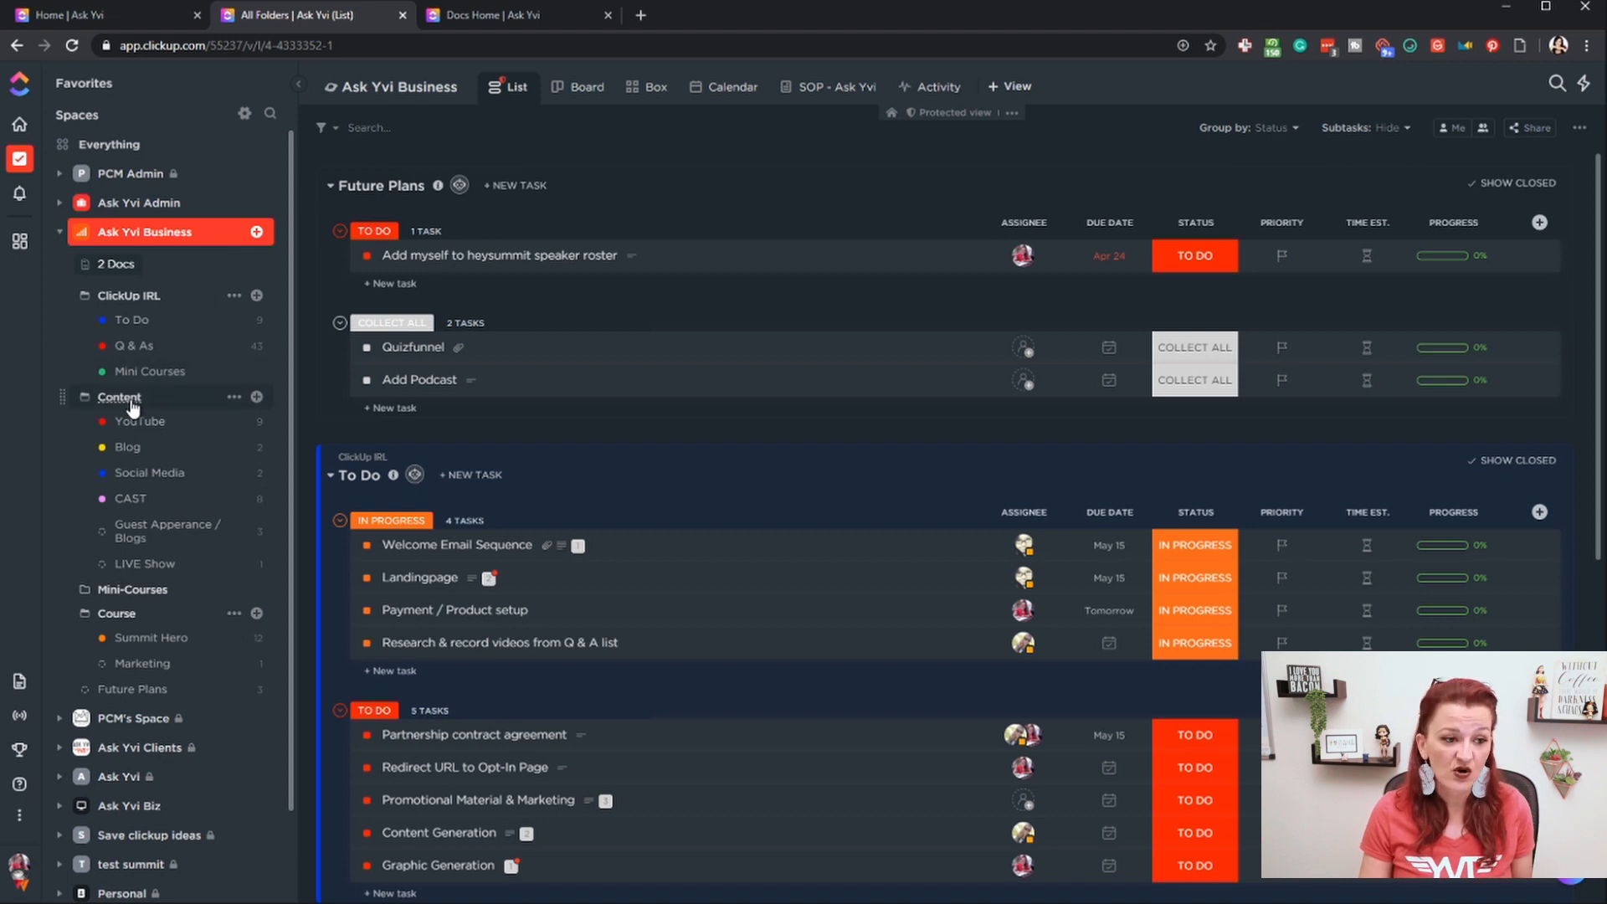
mouse_move(134, 300)
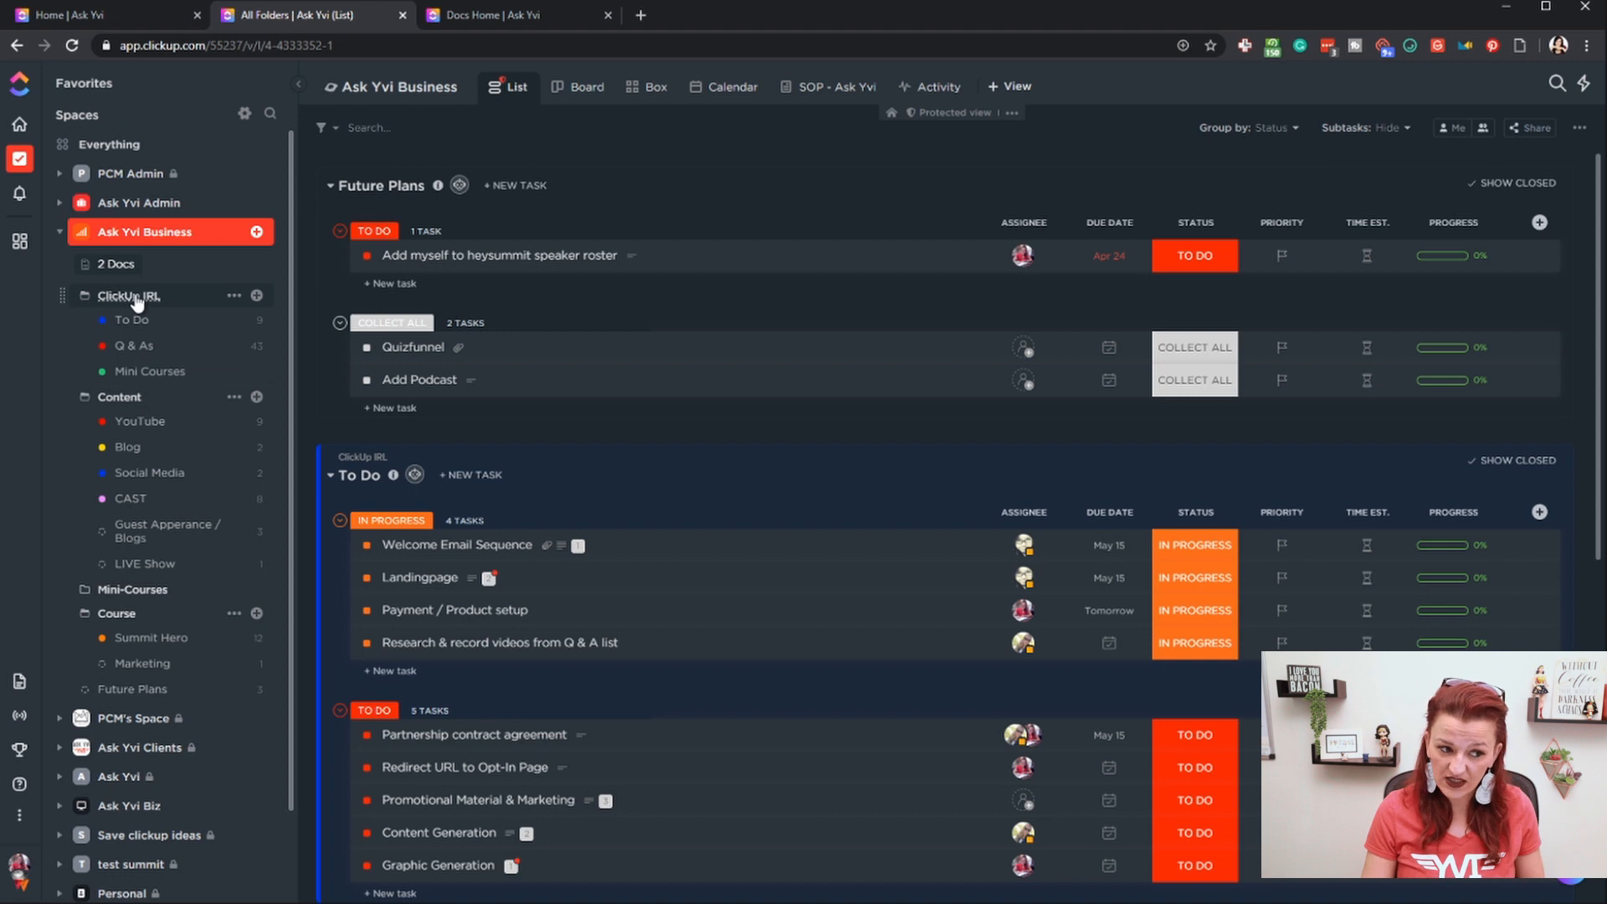
mouse_move(140, 594)
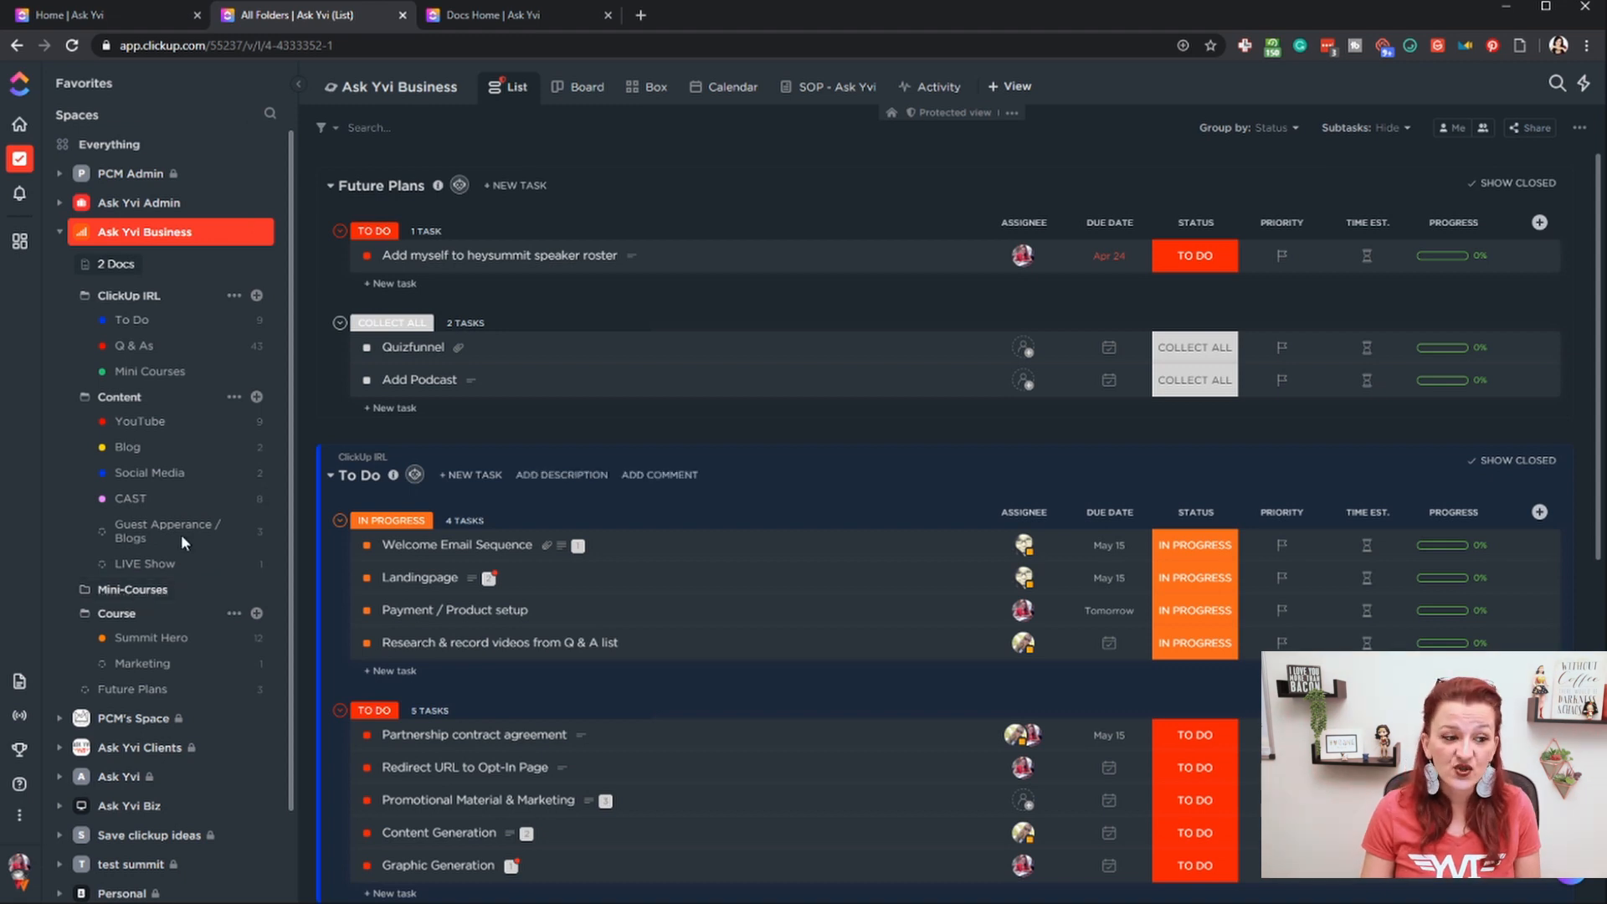
mouse_move(122, 238)
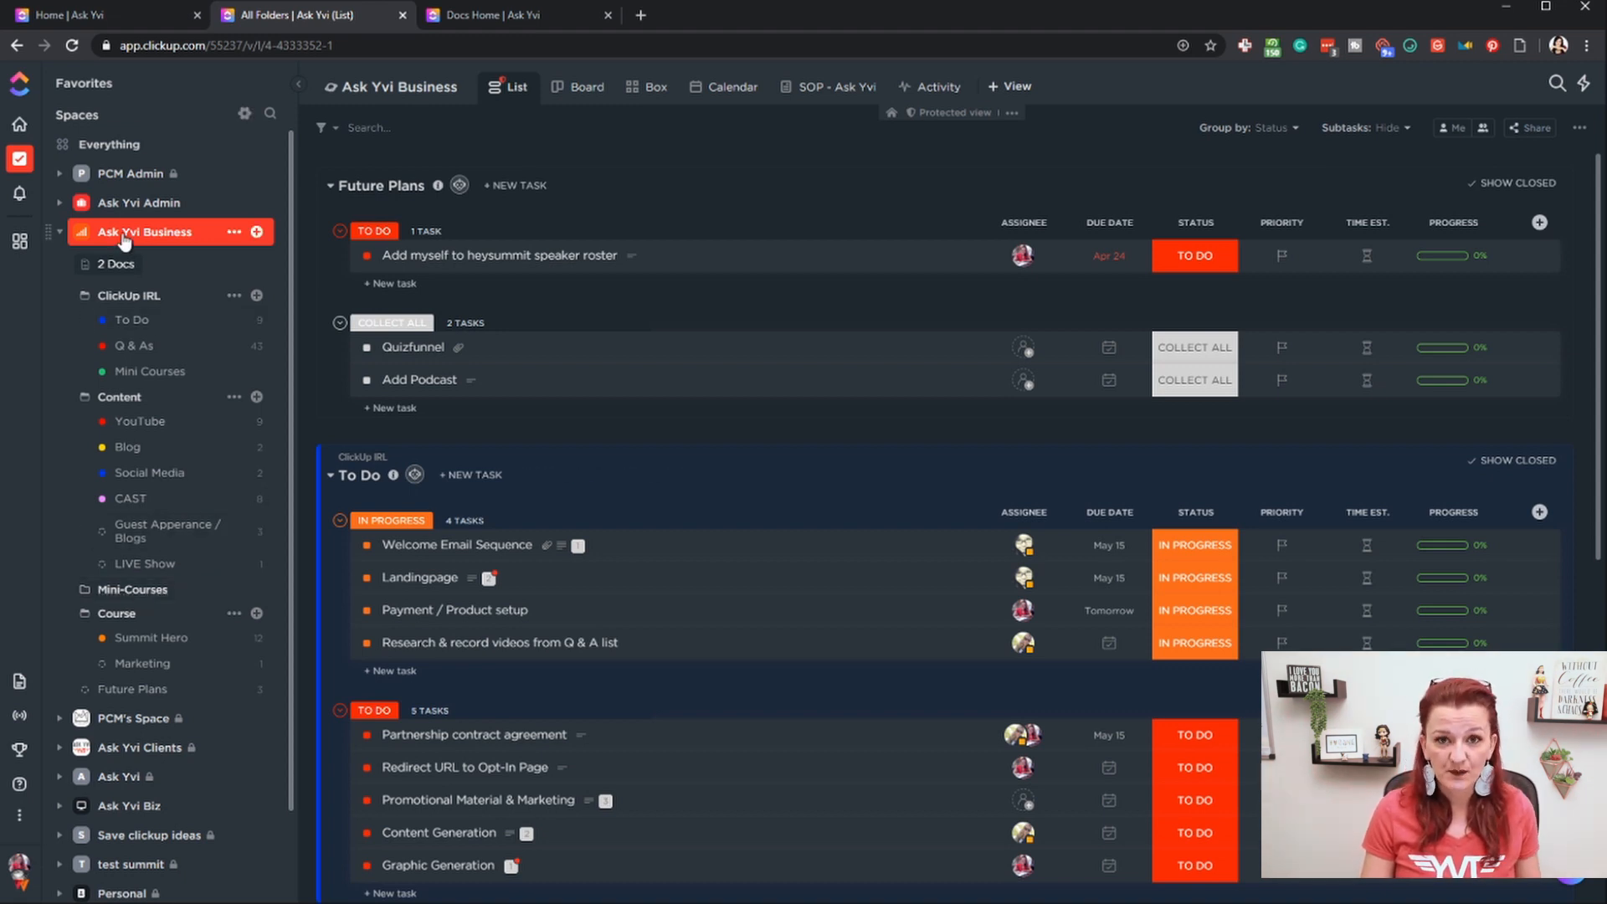
mouse_move(1011, 86)
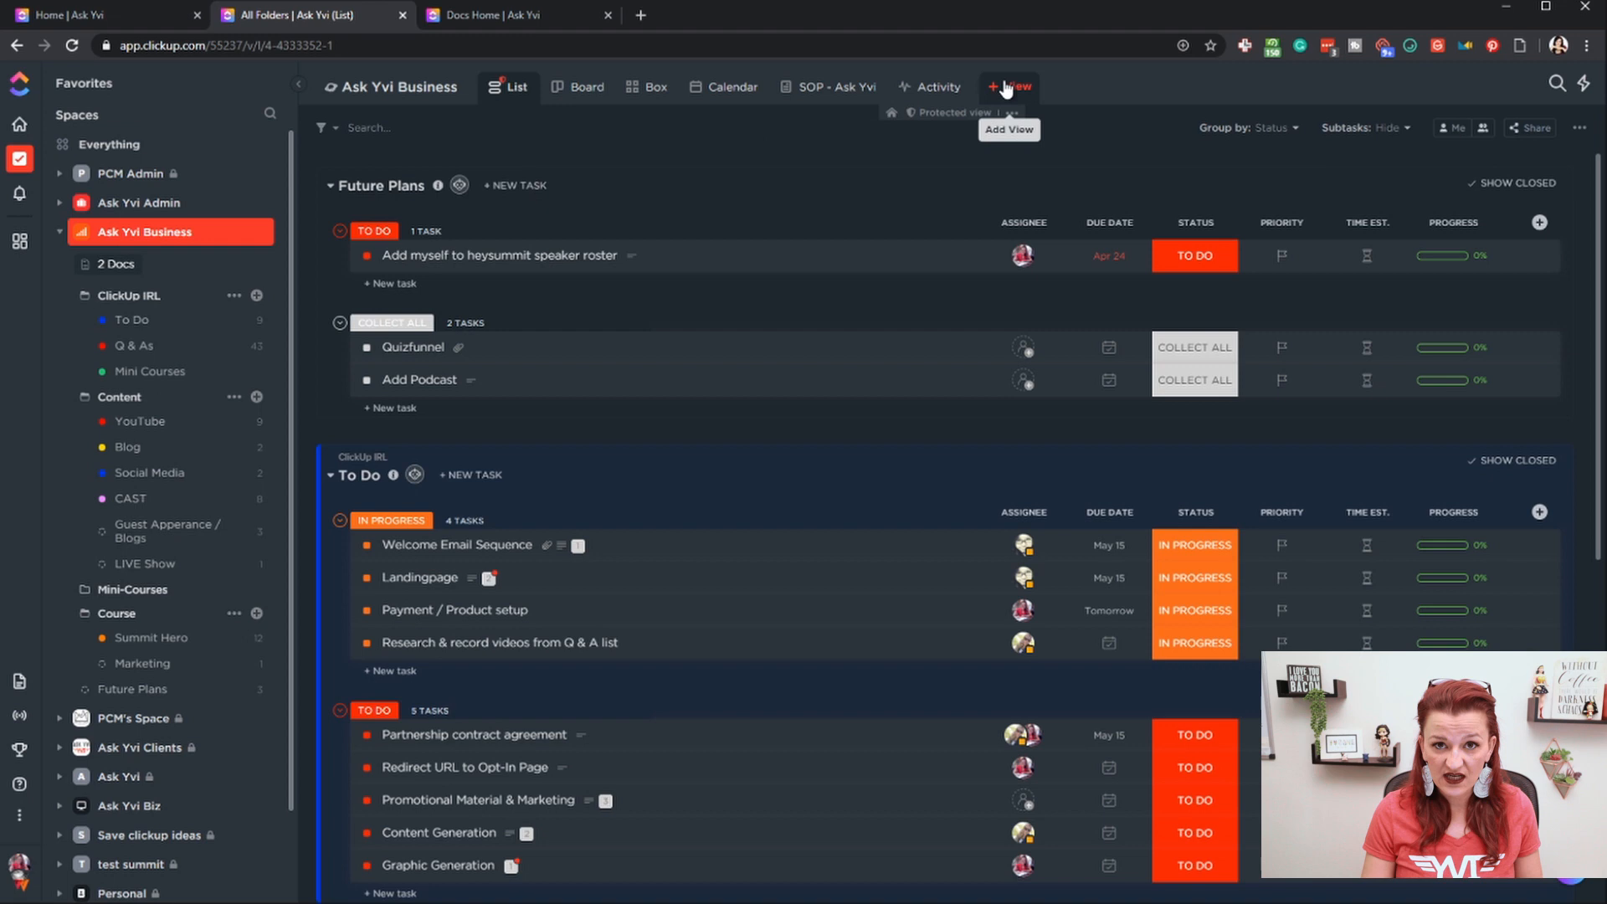
- Open the ClickUp IRL folder and show its tasks as a Board of status columns
click(129, 296)
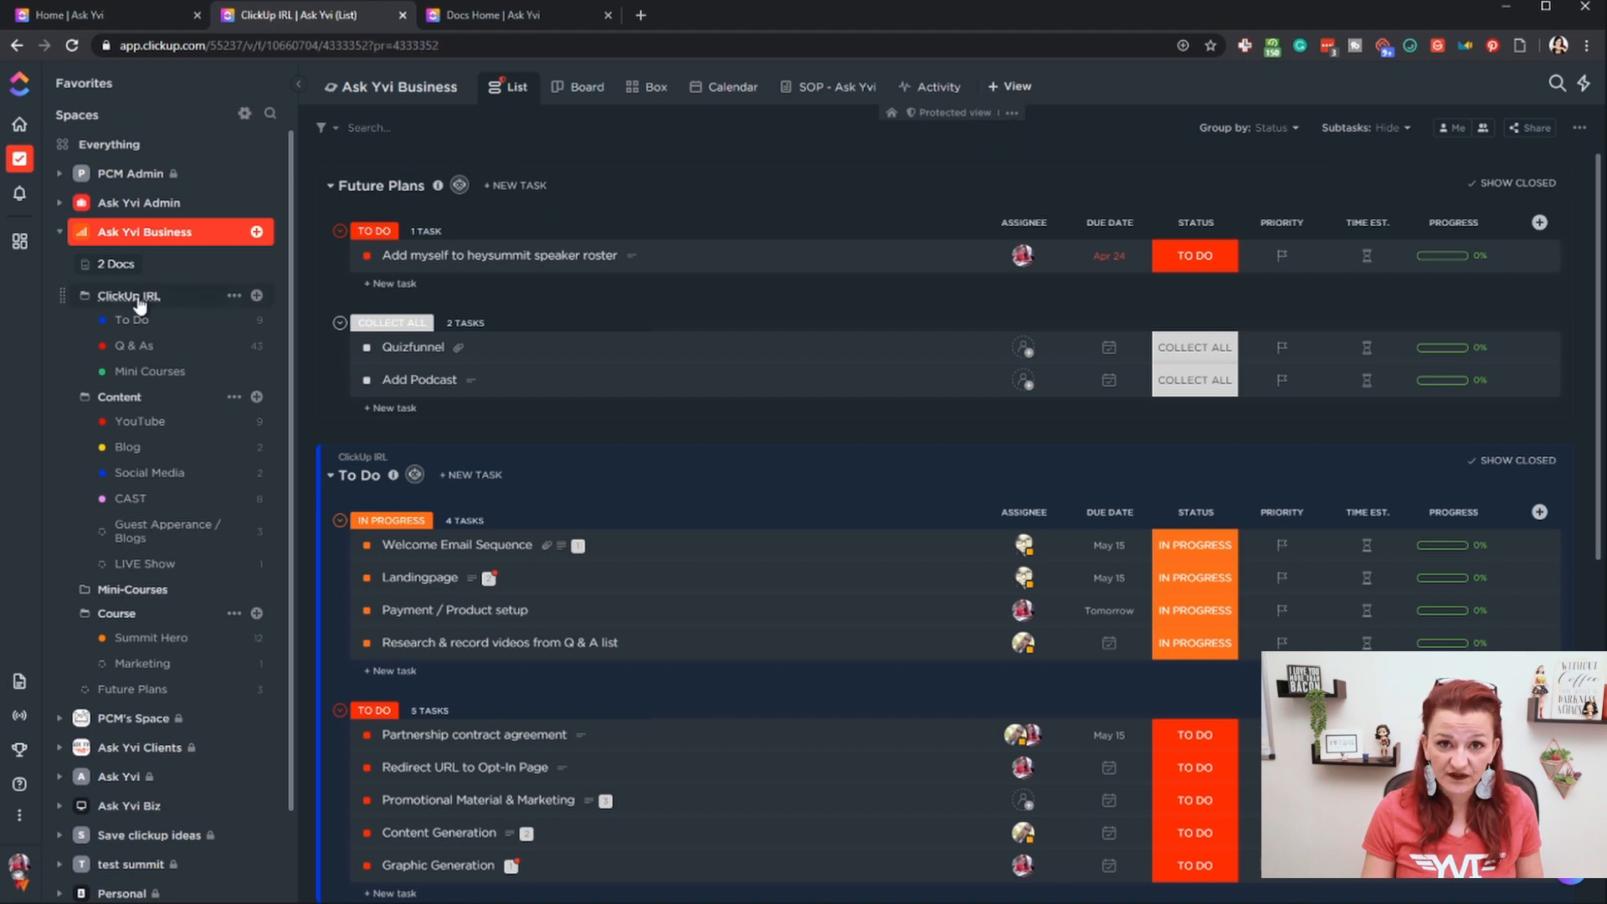
click(129, 294)
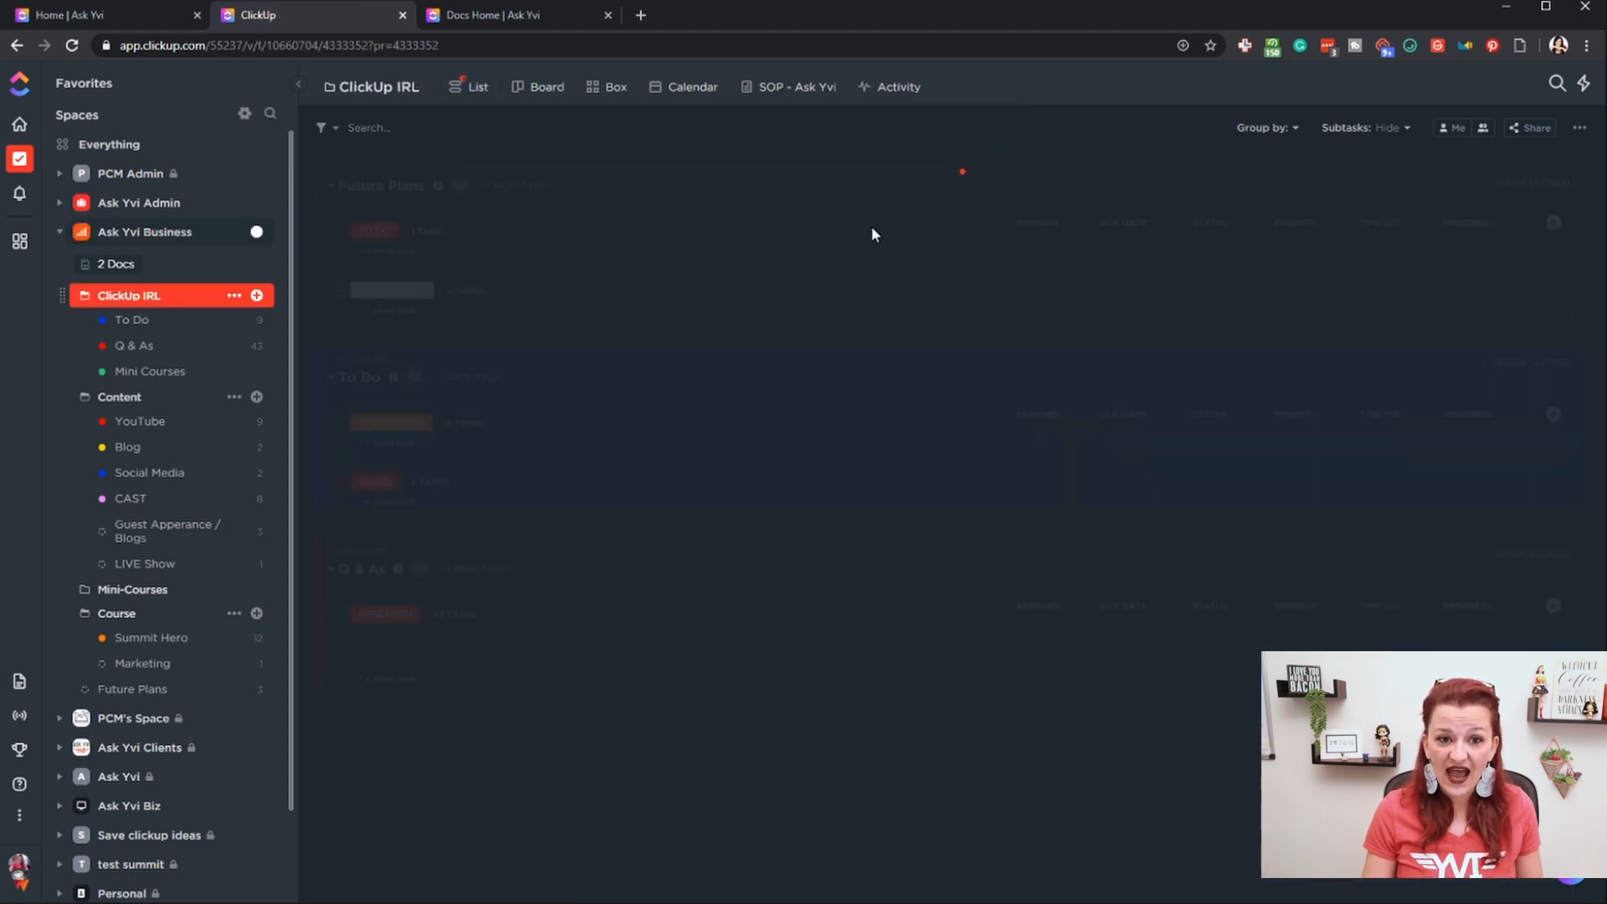
click(539, 85)
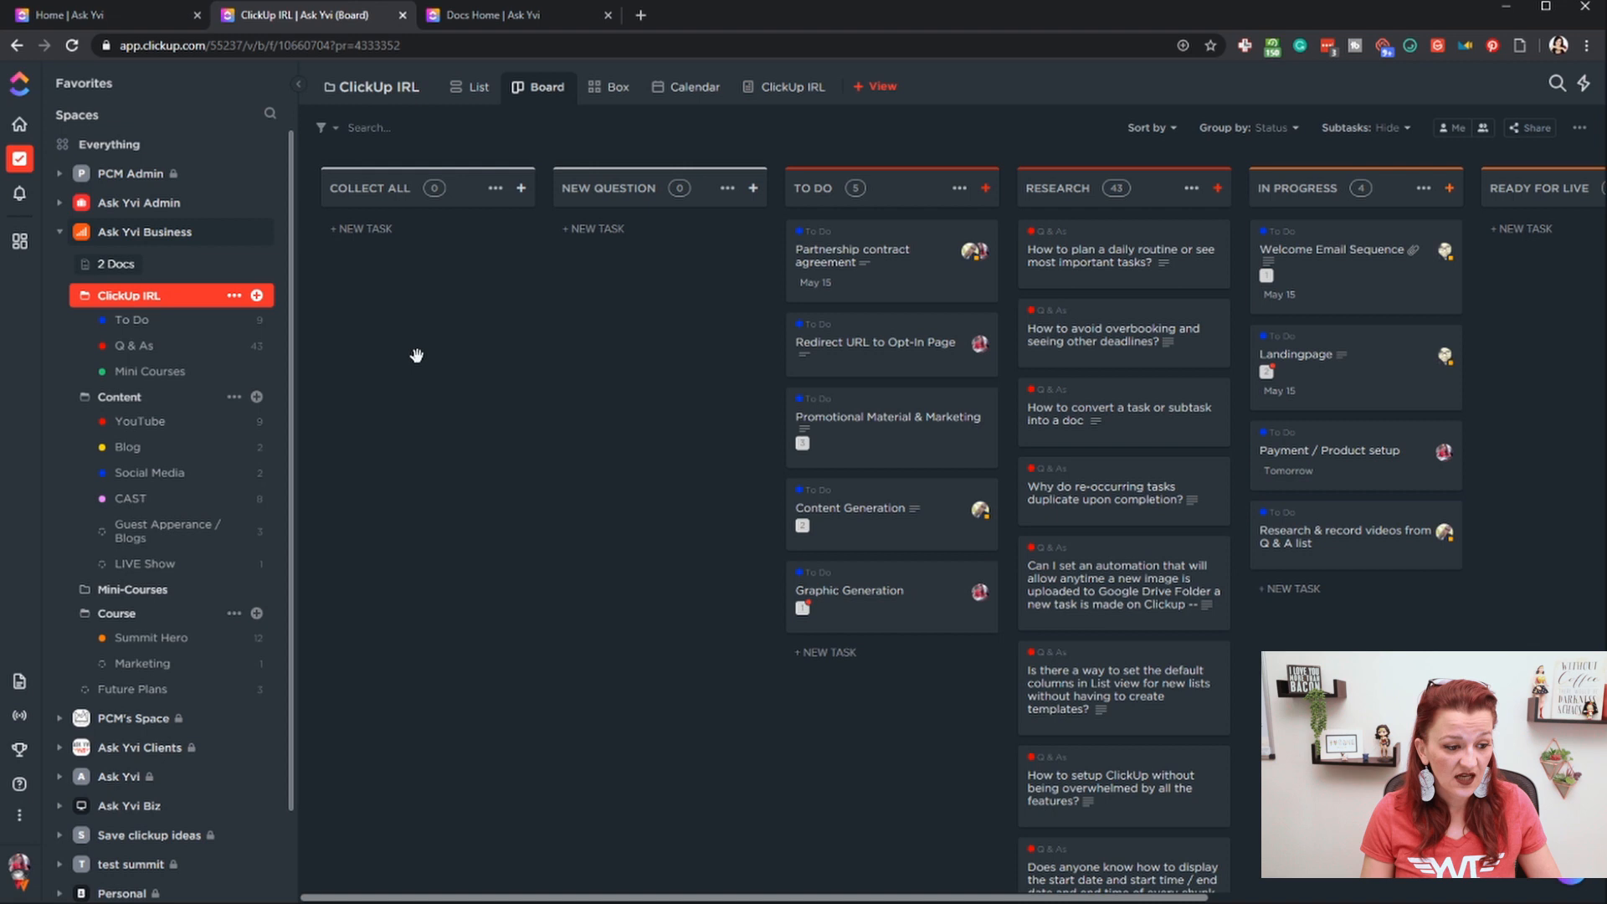
mouse_move(17, 683)
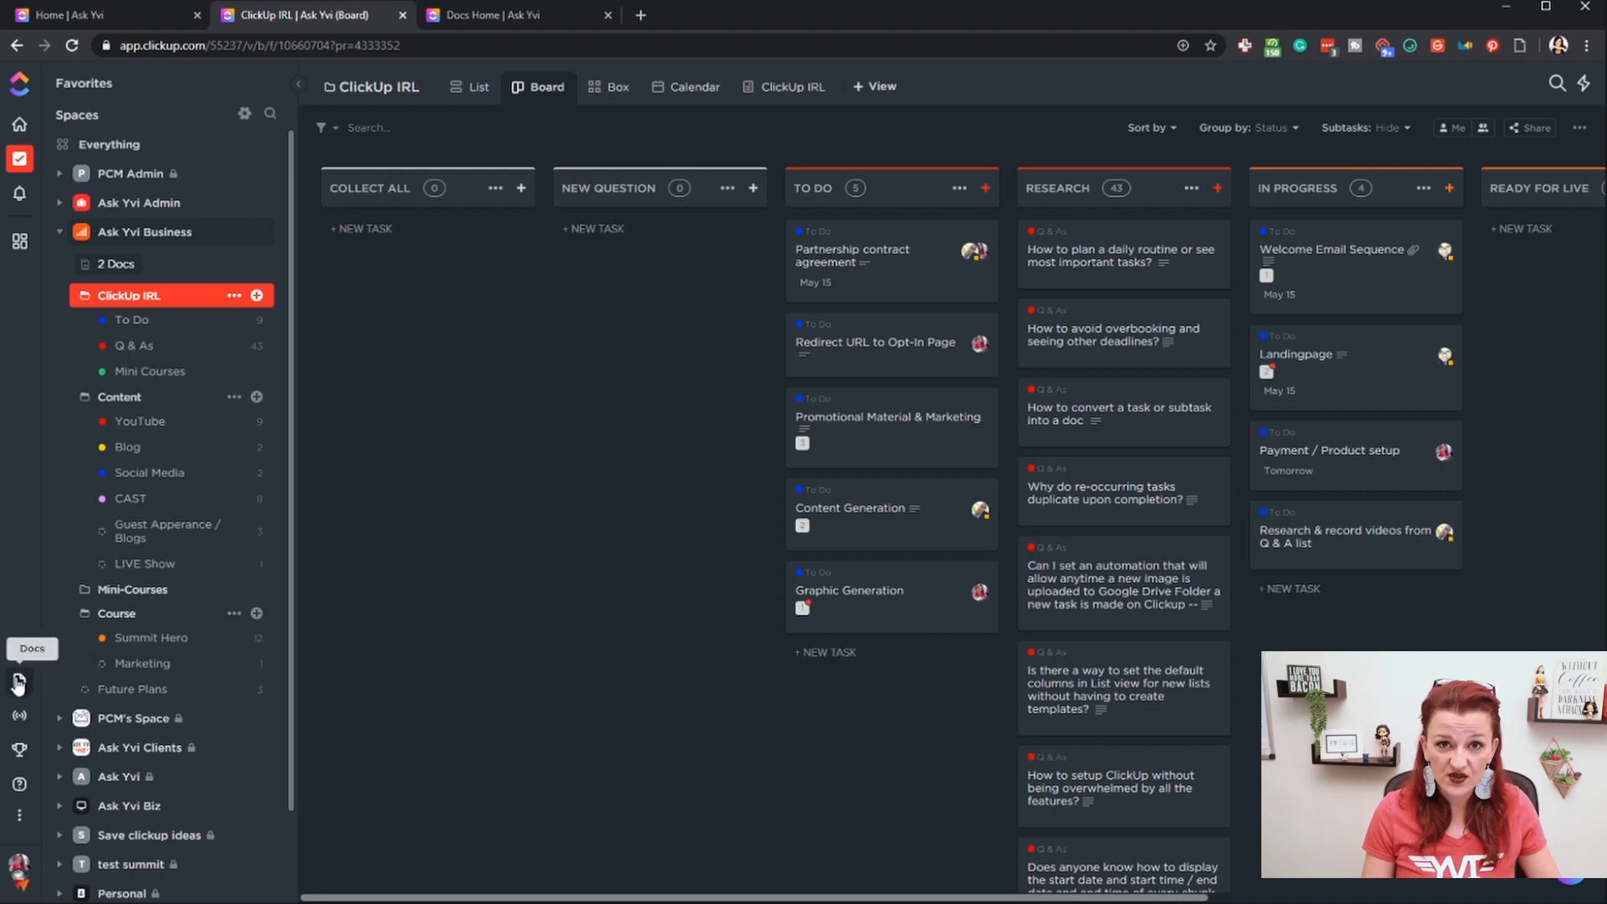
mouse_move(122, 267)
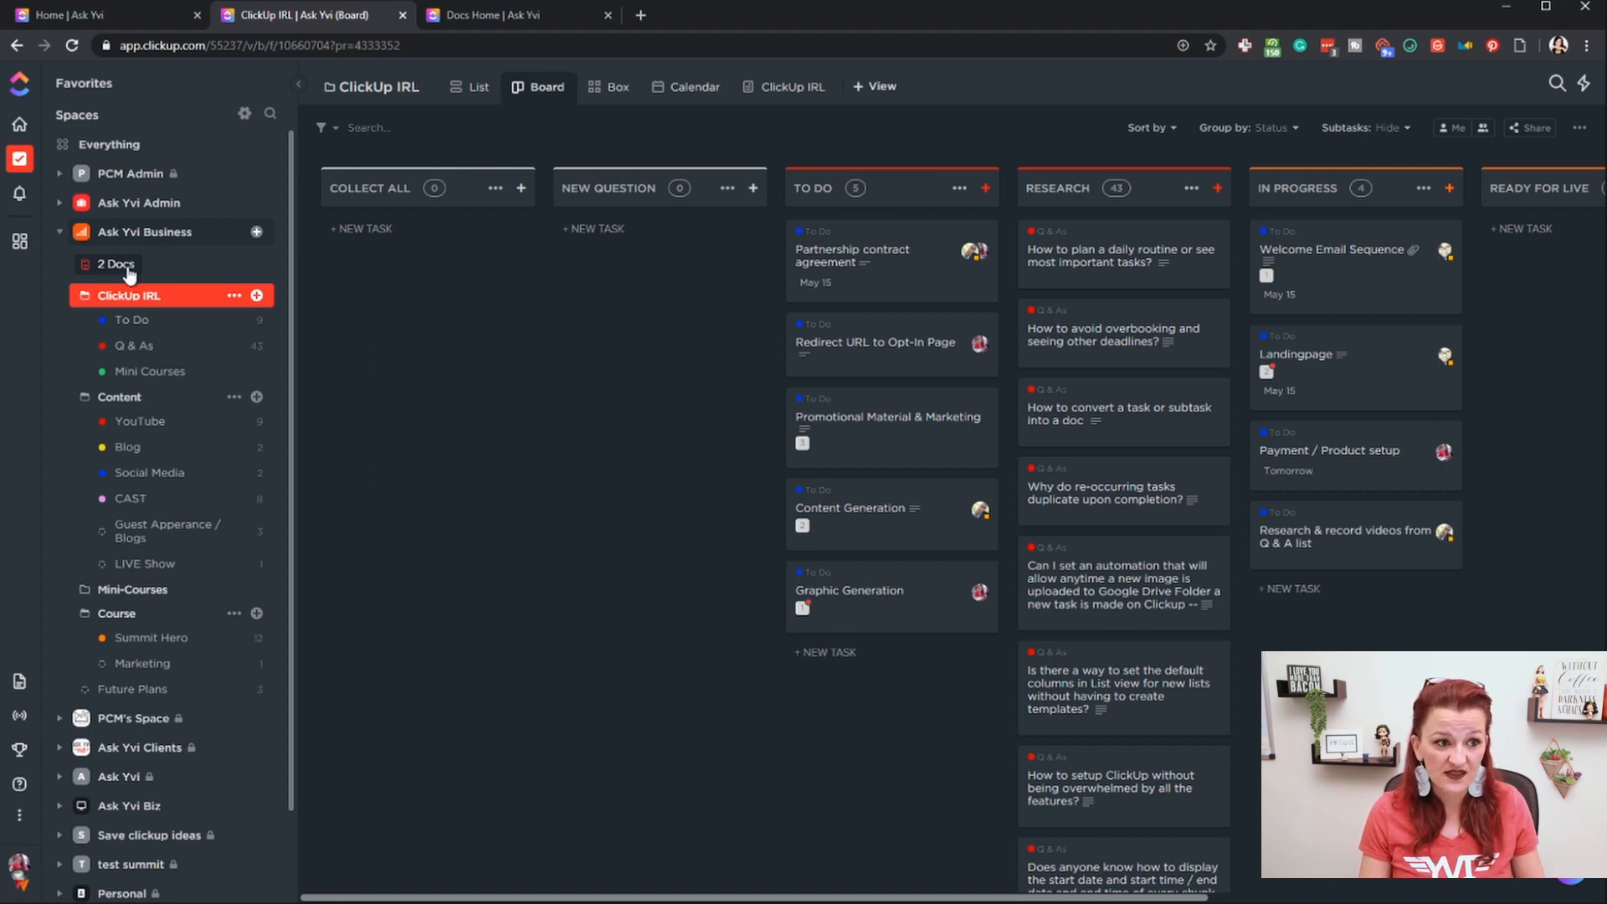
- List the 2 docs of the Ask Yvi Business space, then return to Docs home
click(112, 264)
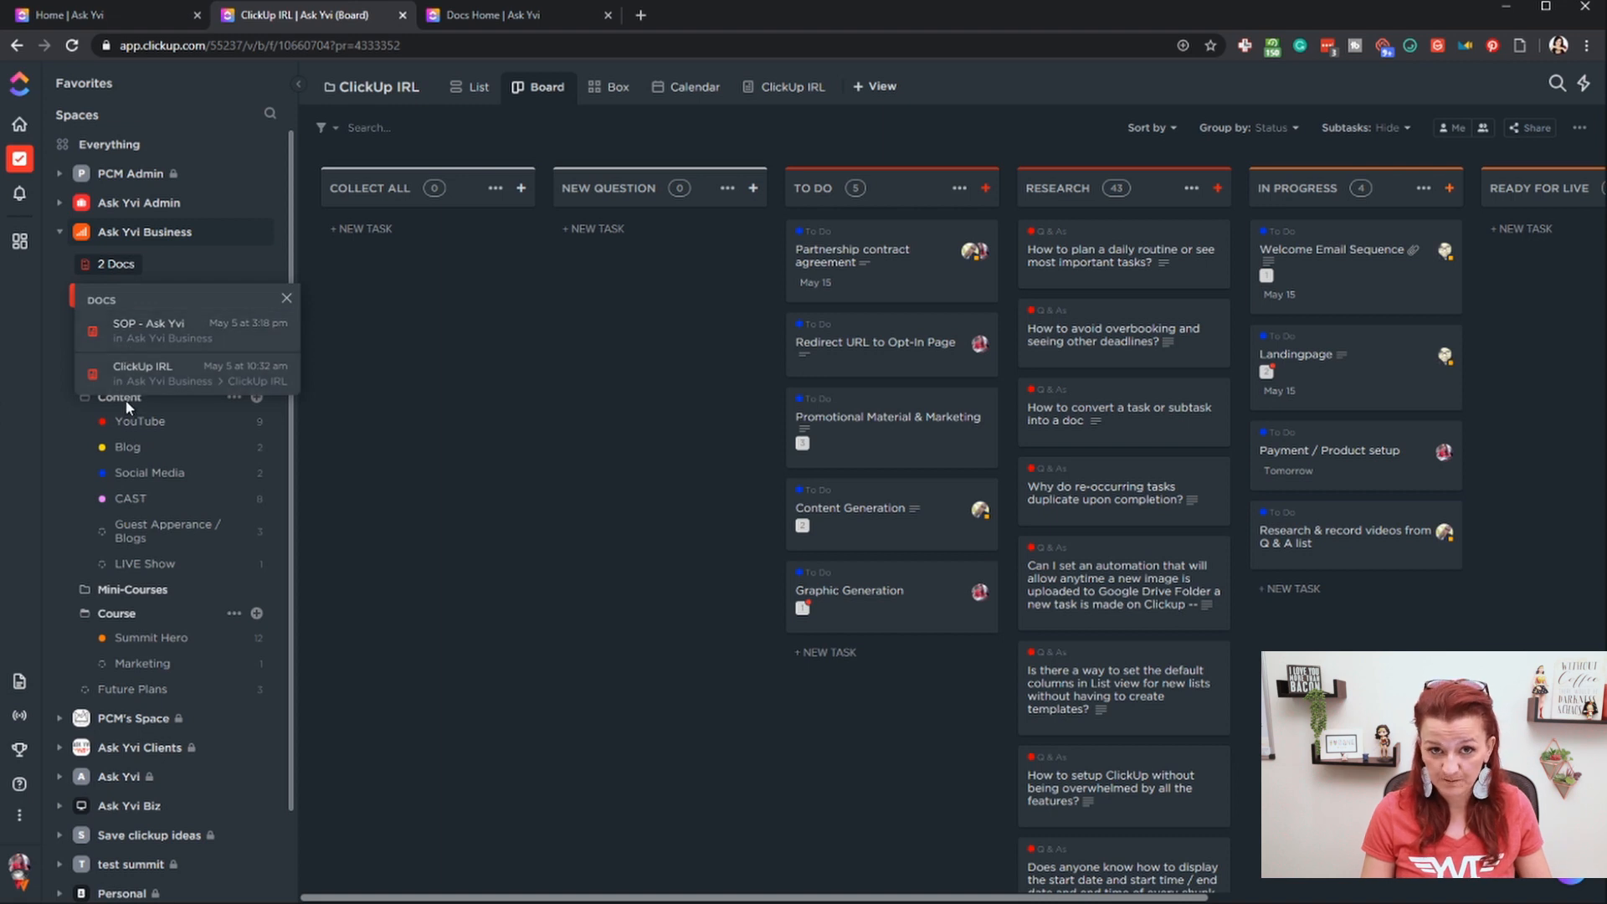
click(511, 15)
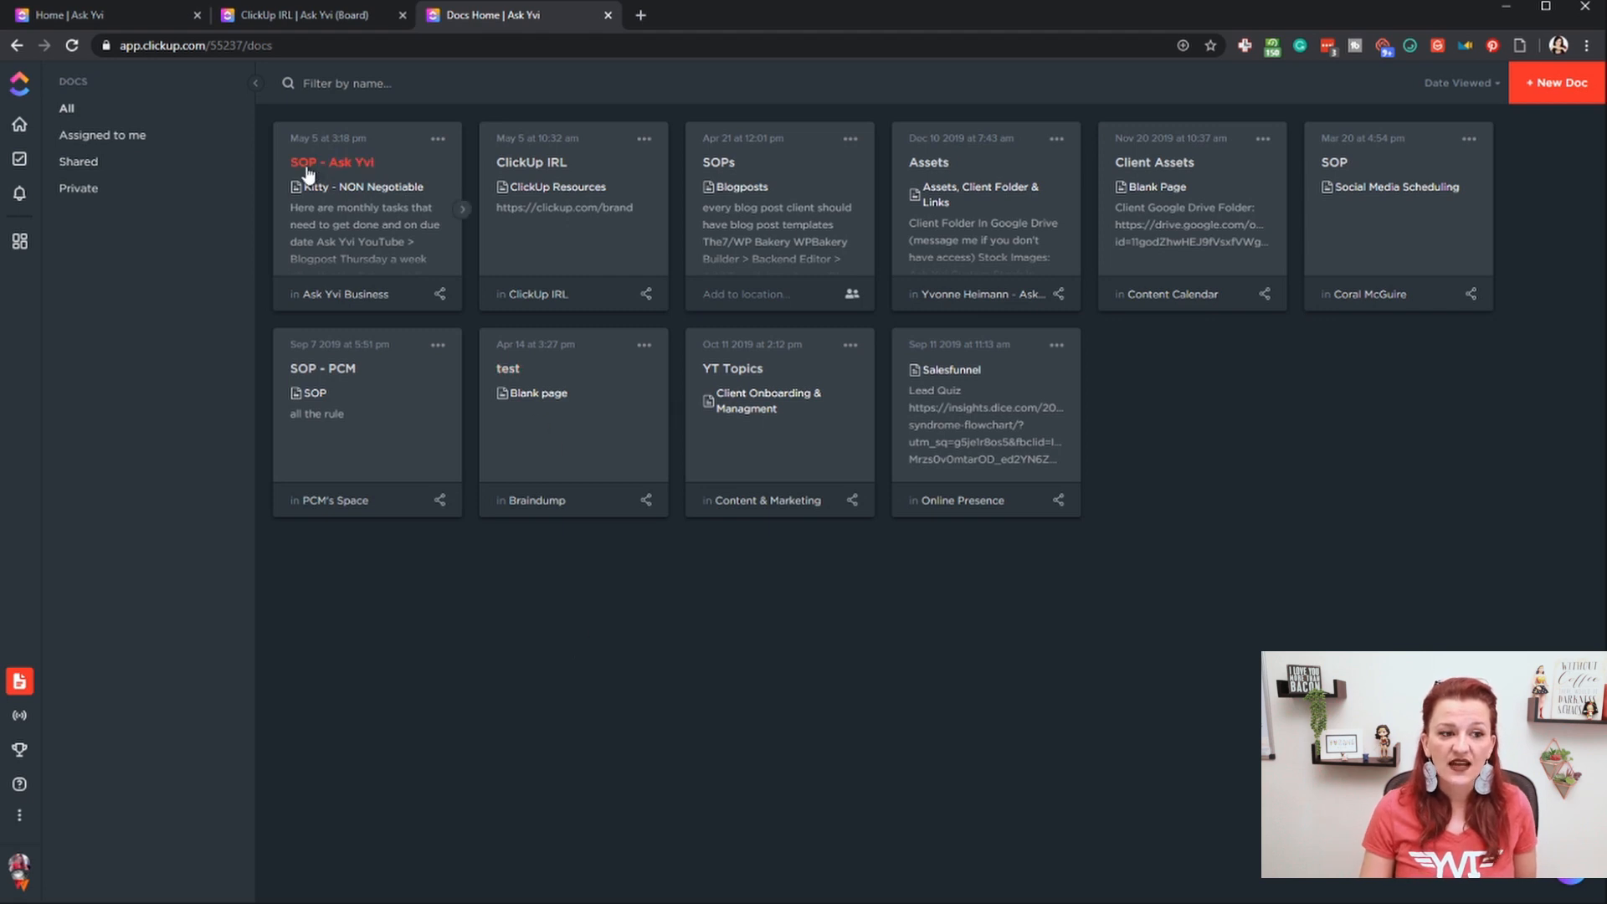
mouse_move(344, 171)
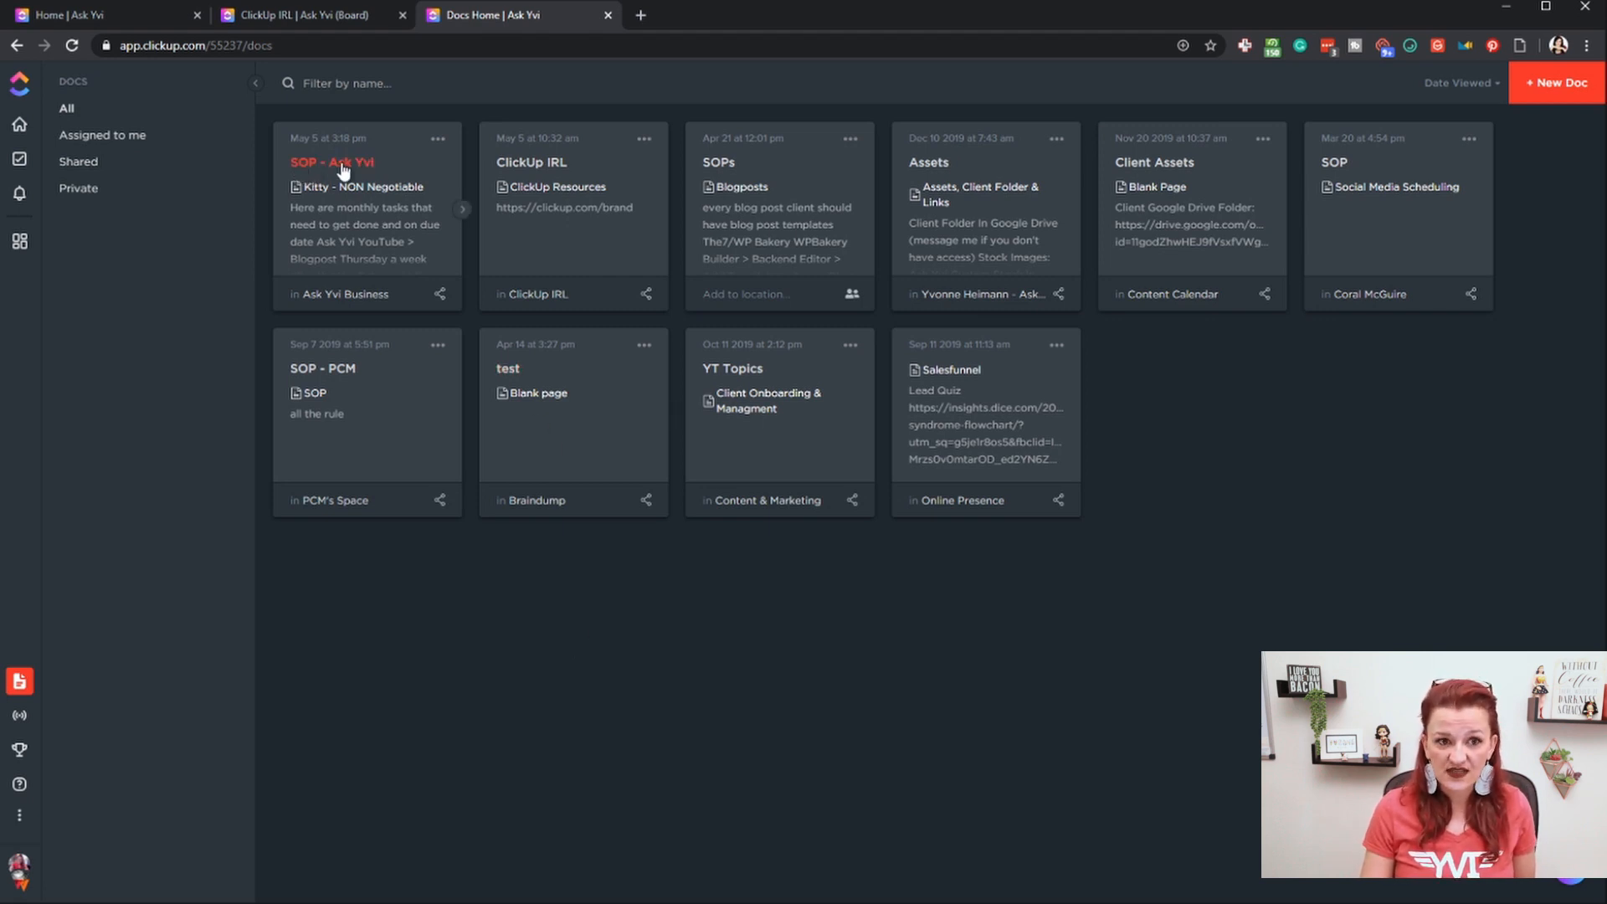
mouse_move(736, 168)
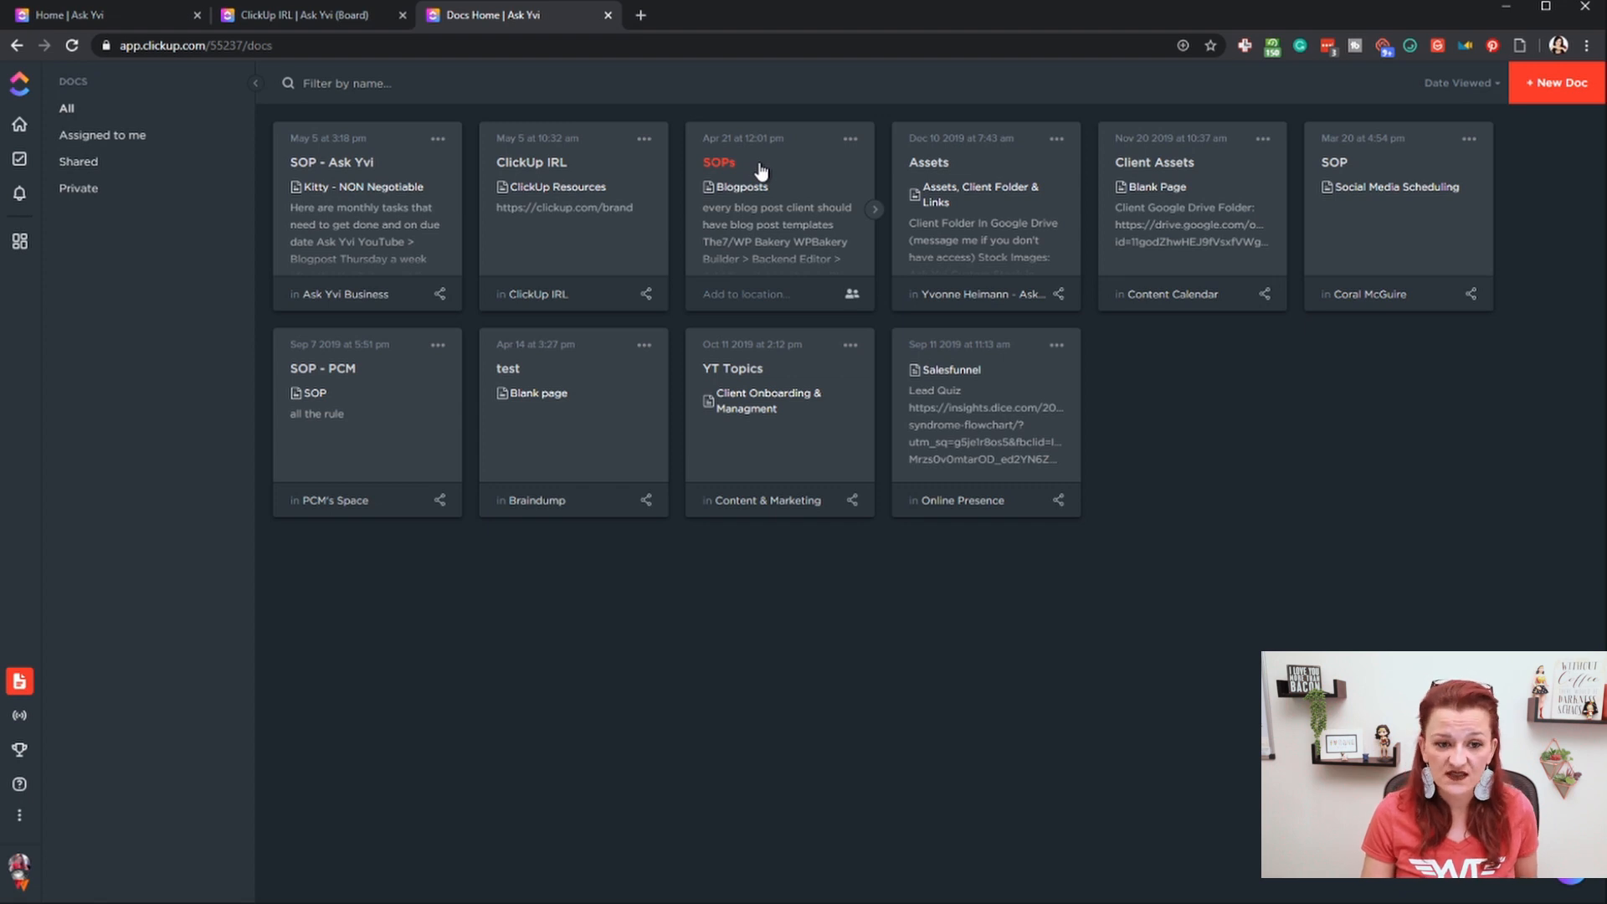
mouse_move(529, 313)
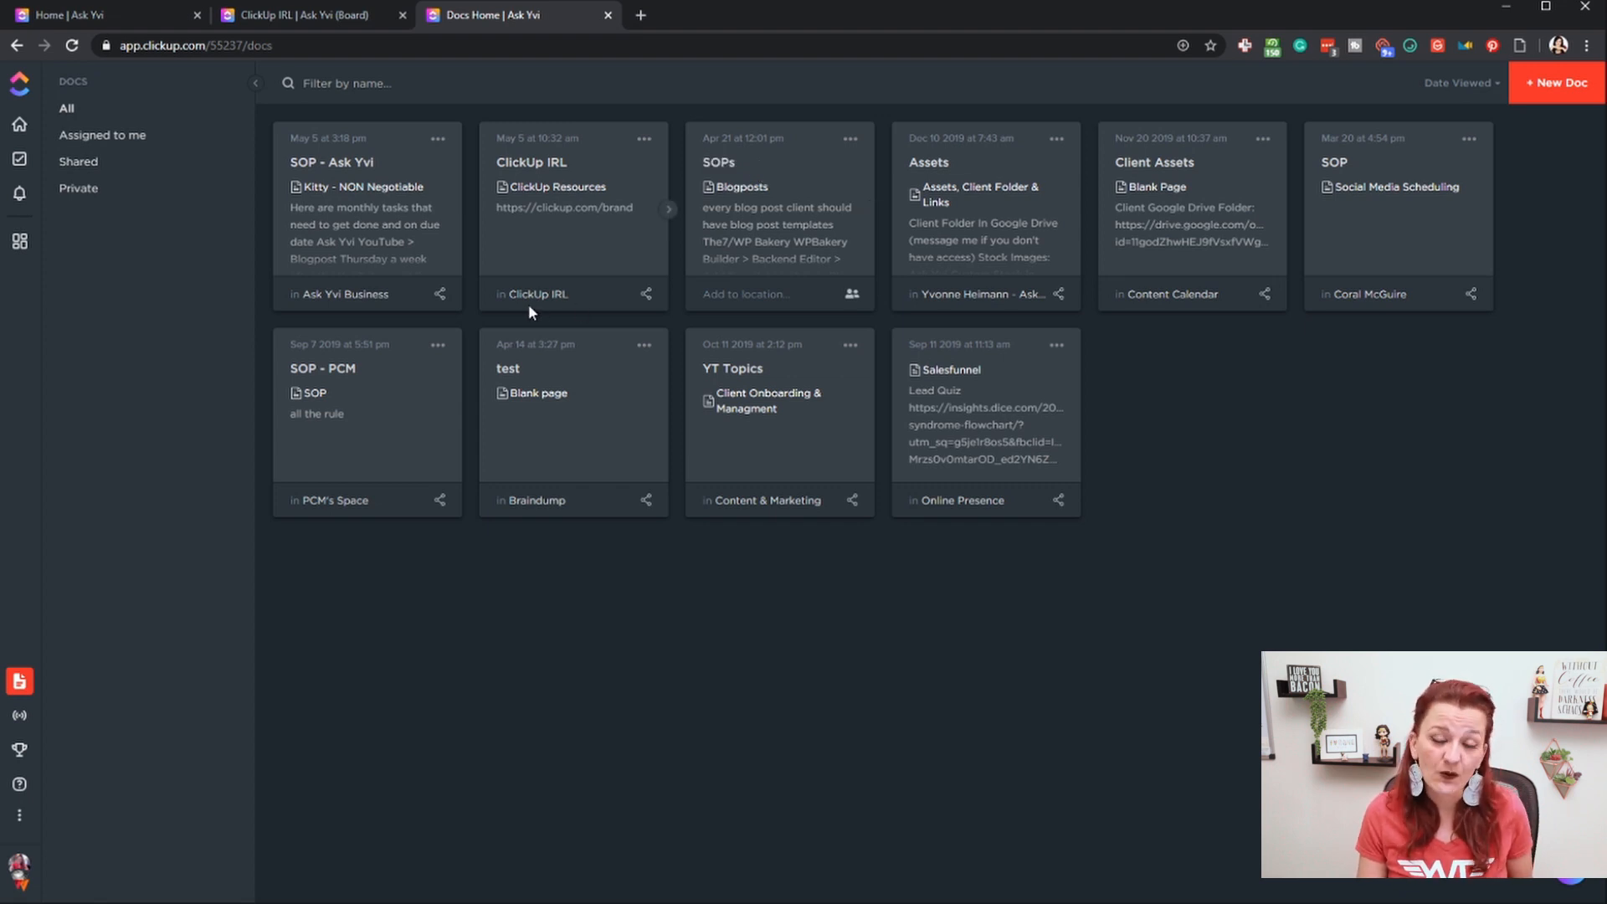
mouse_move(167, 79)
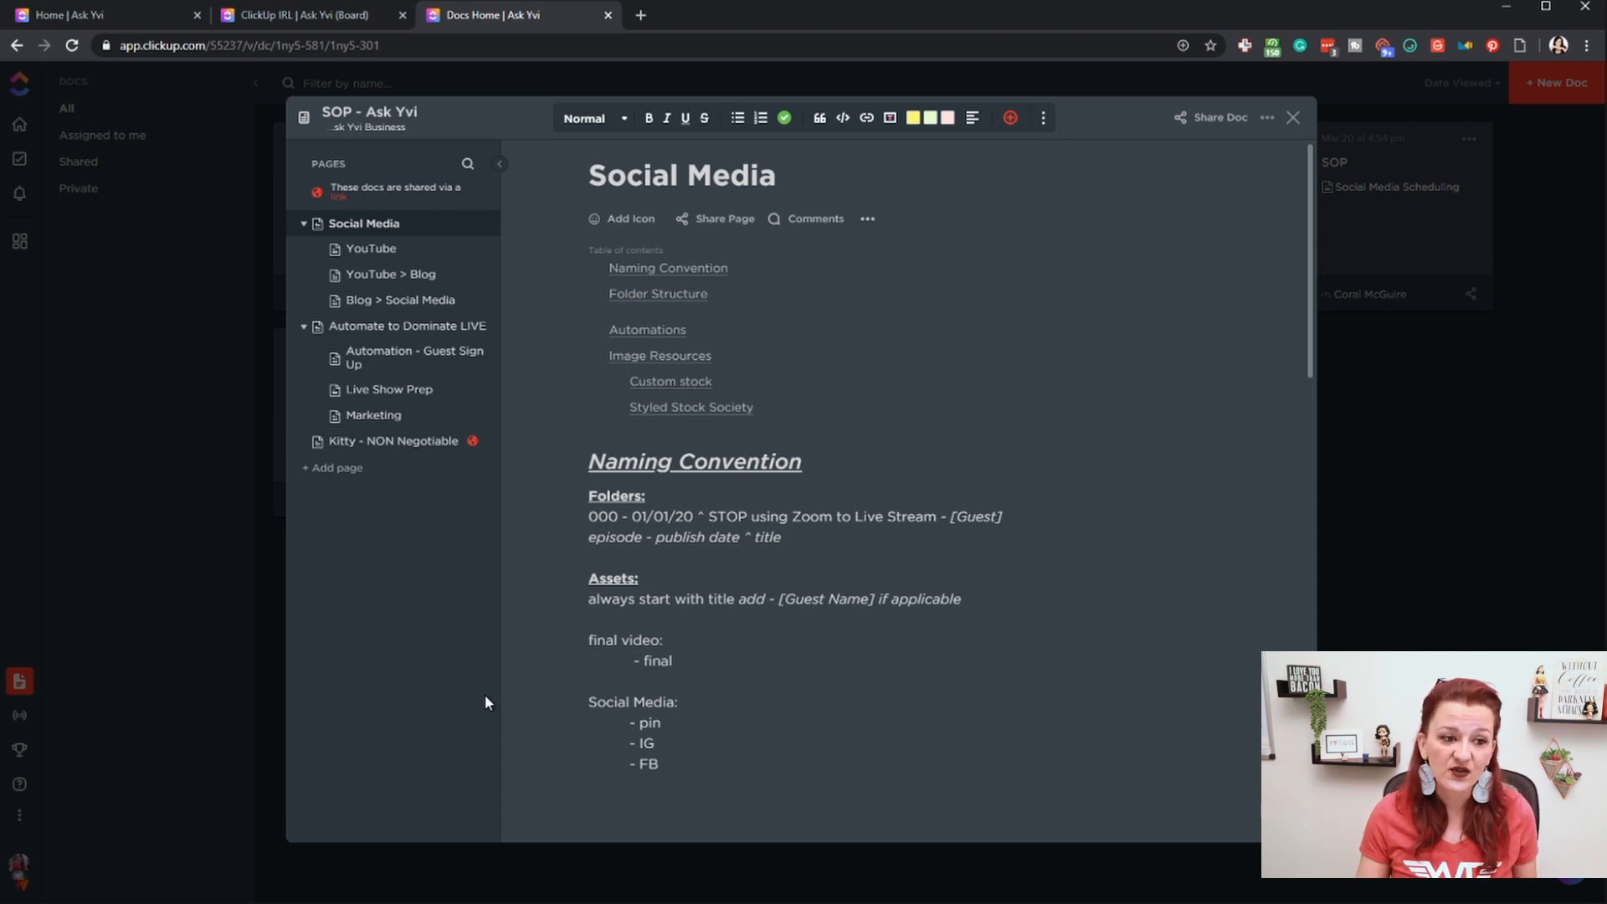
mouse_move(362, 222)
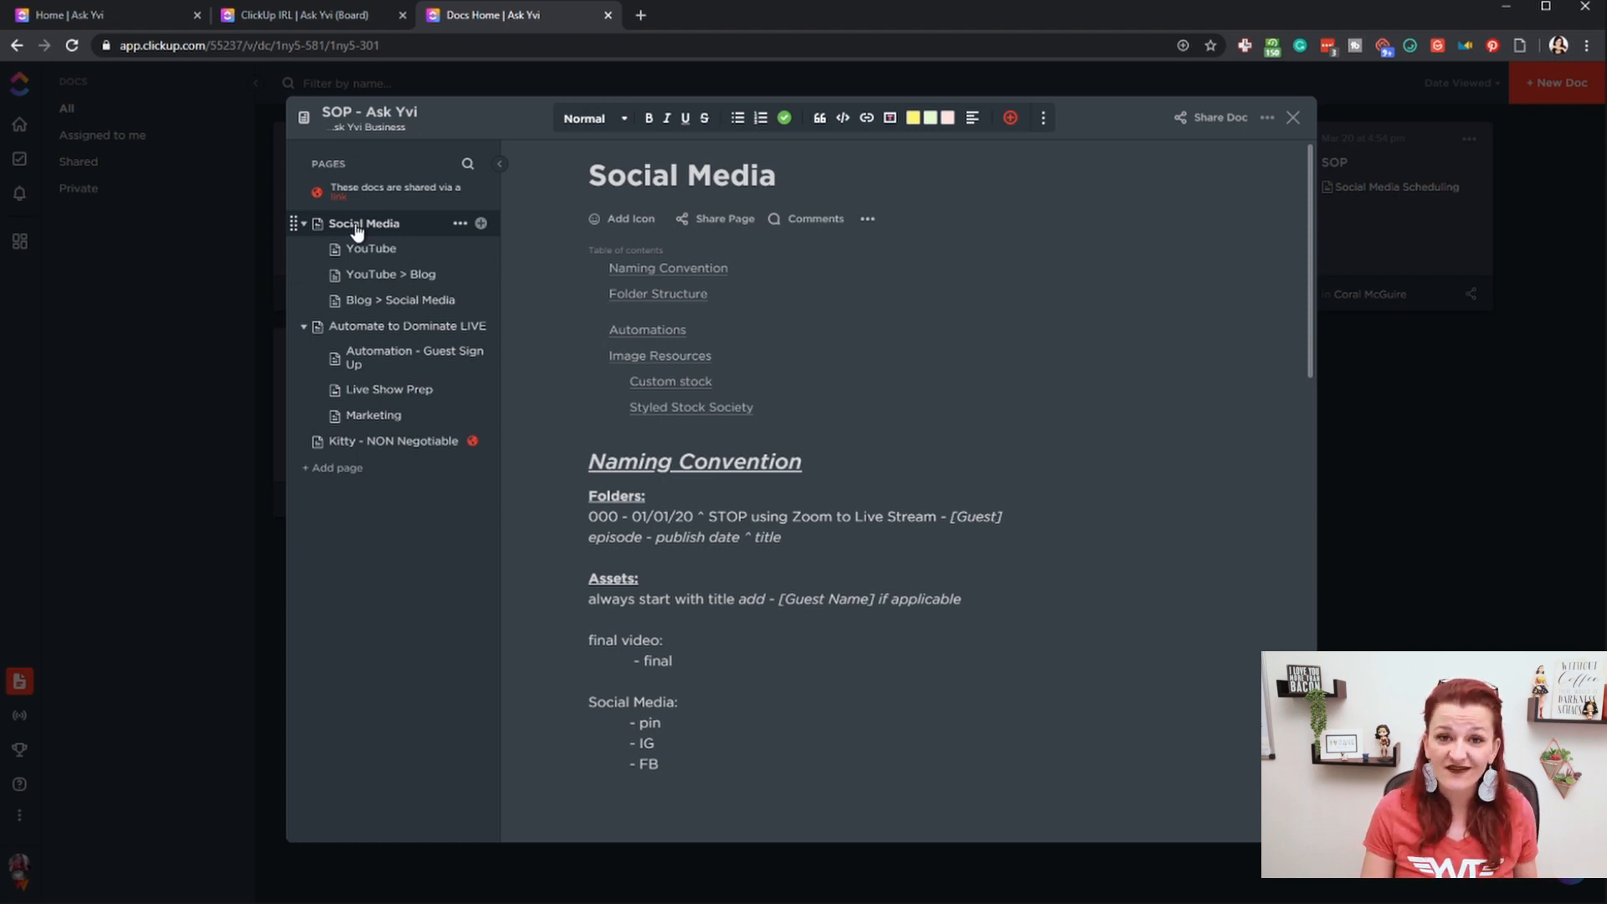
mouse_move(385, 238)
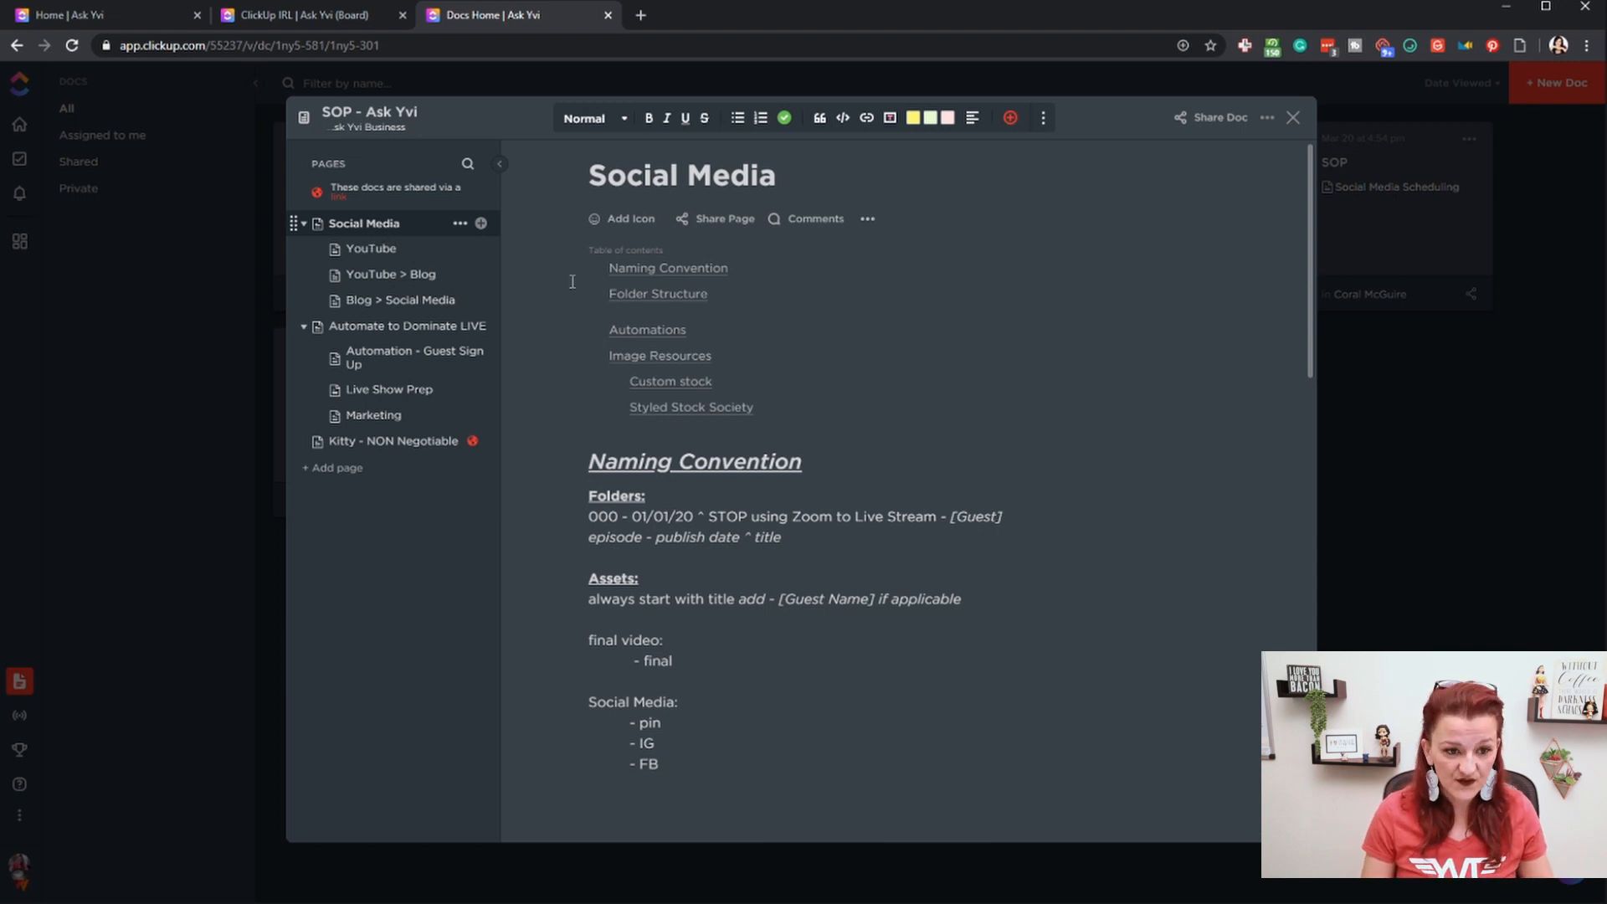
scroll(down, 3)
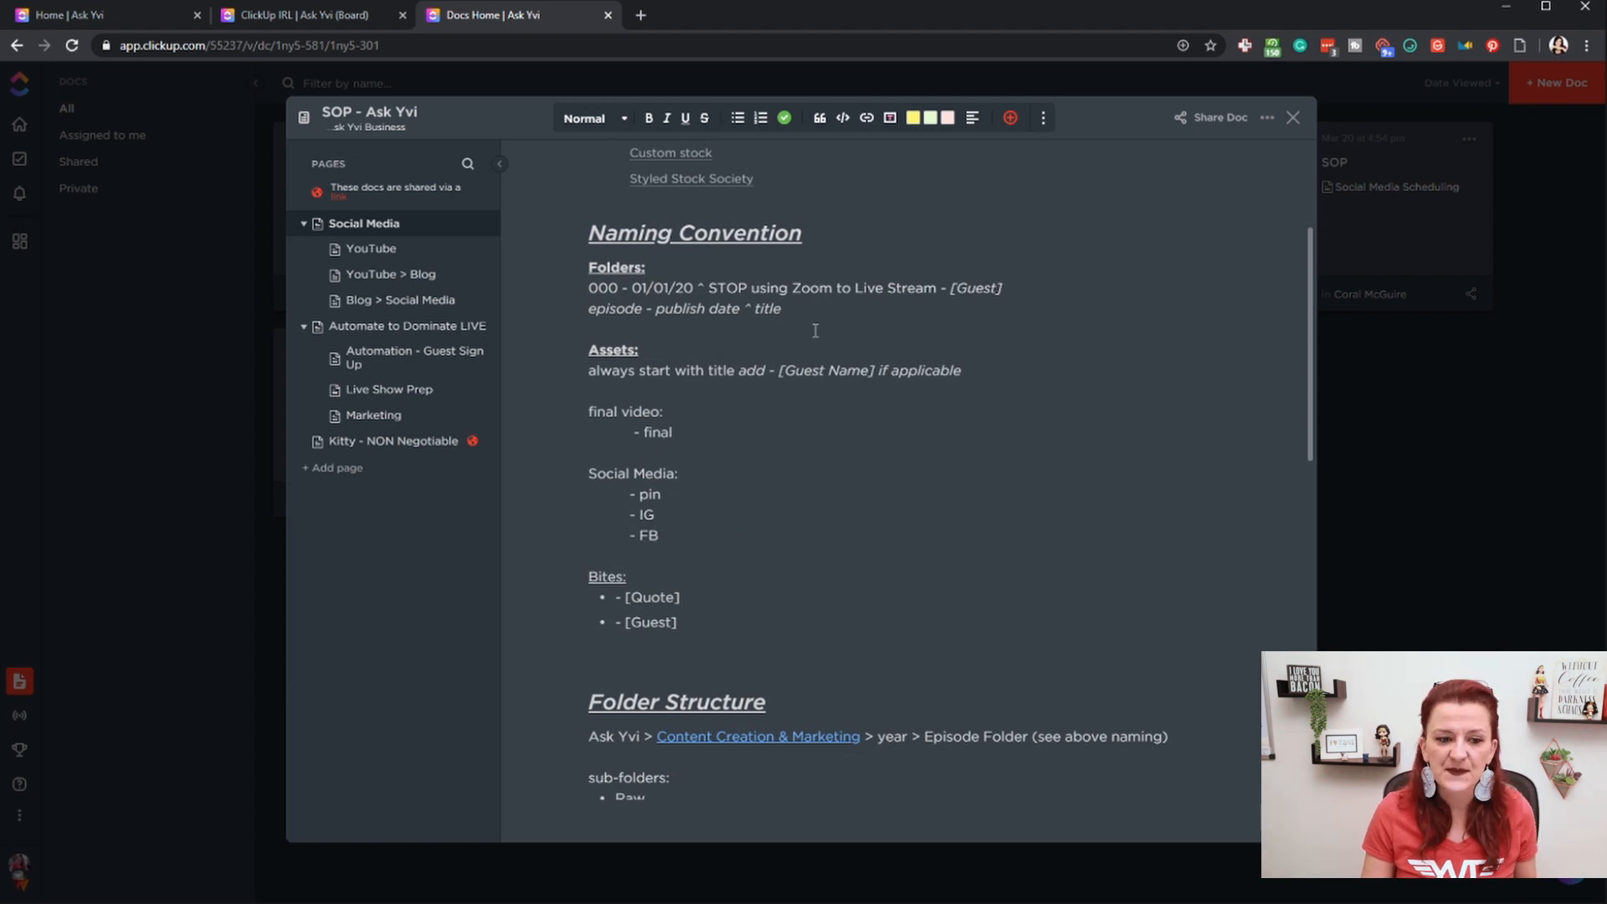
scroll(down, 3)
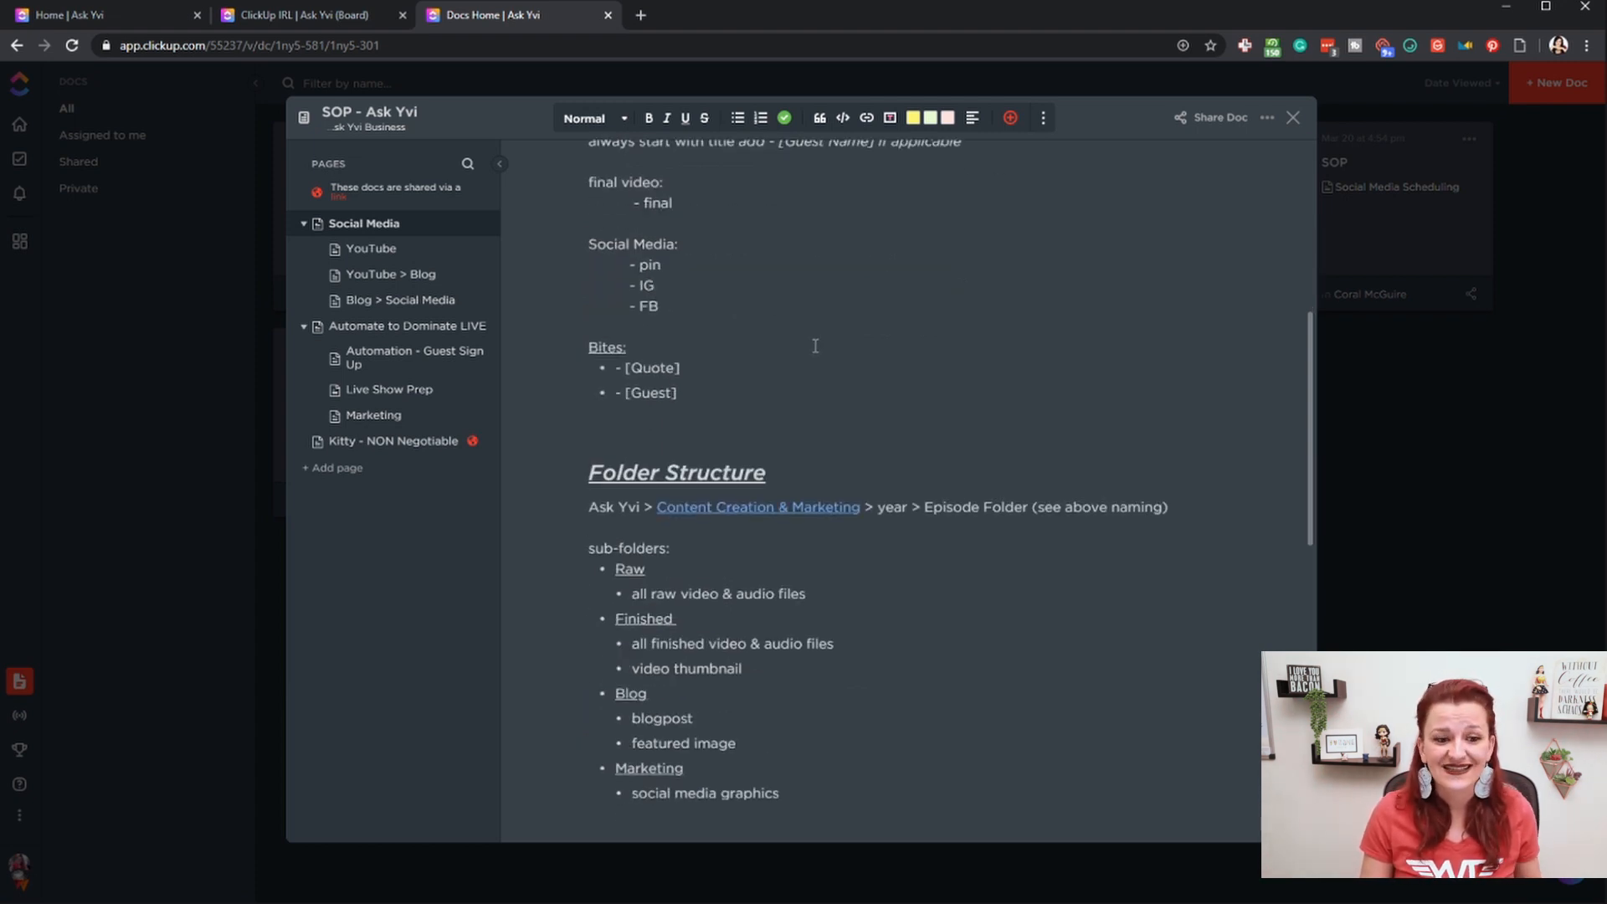
scroll(down, 3)
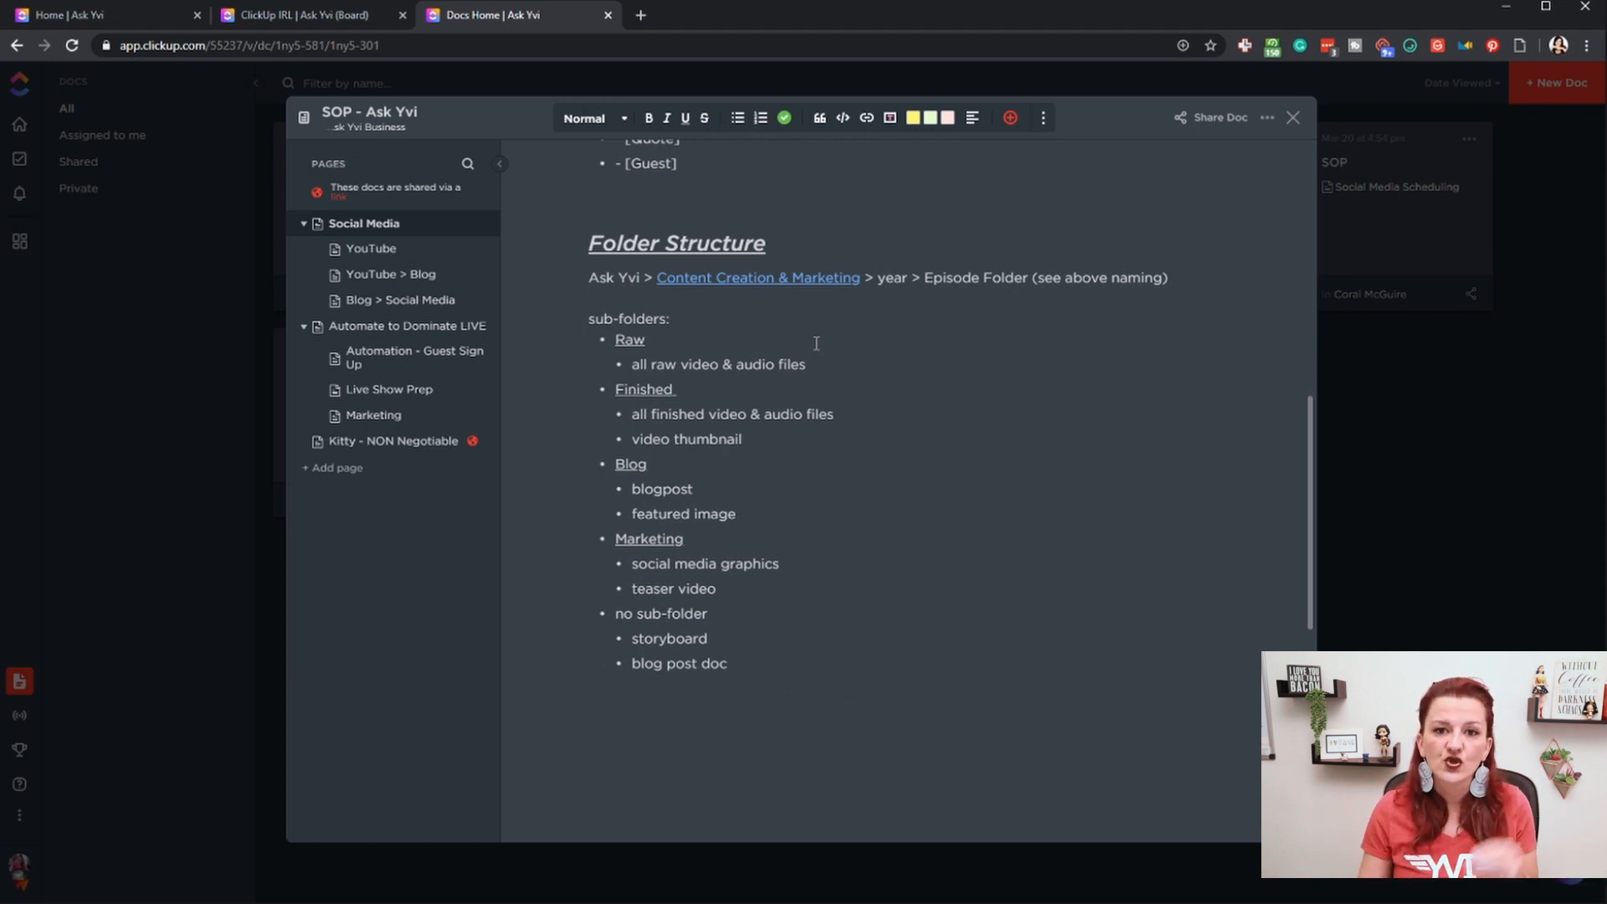
mouse_move(950, 588)
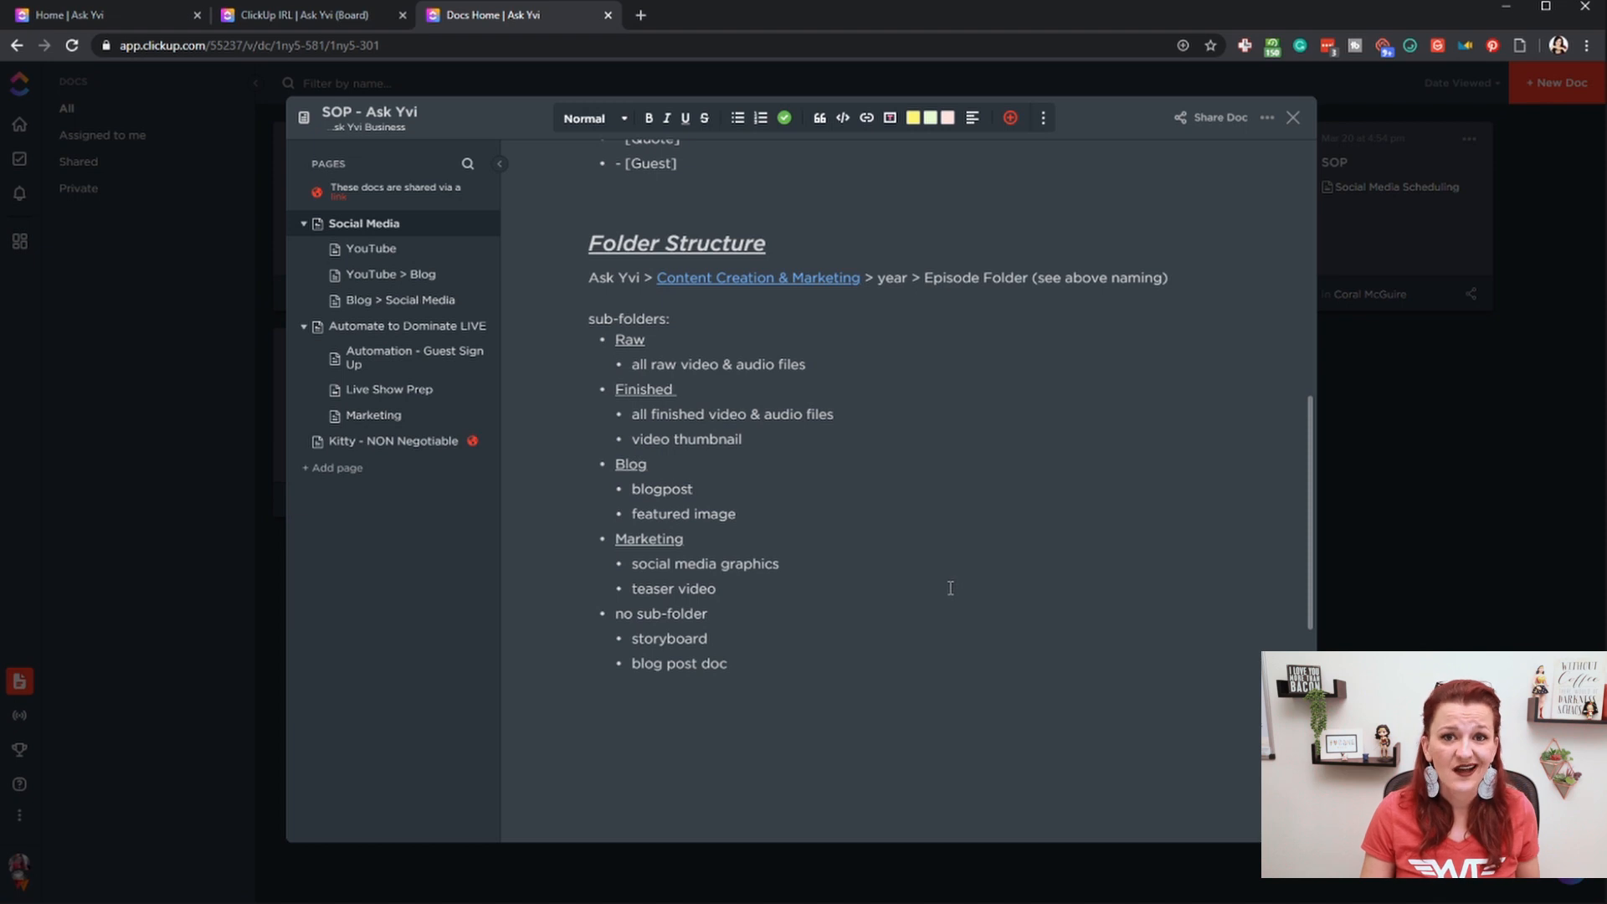
scroll(up, 3)
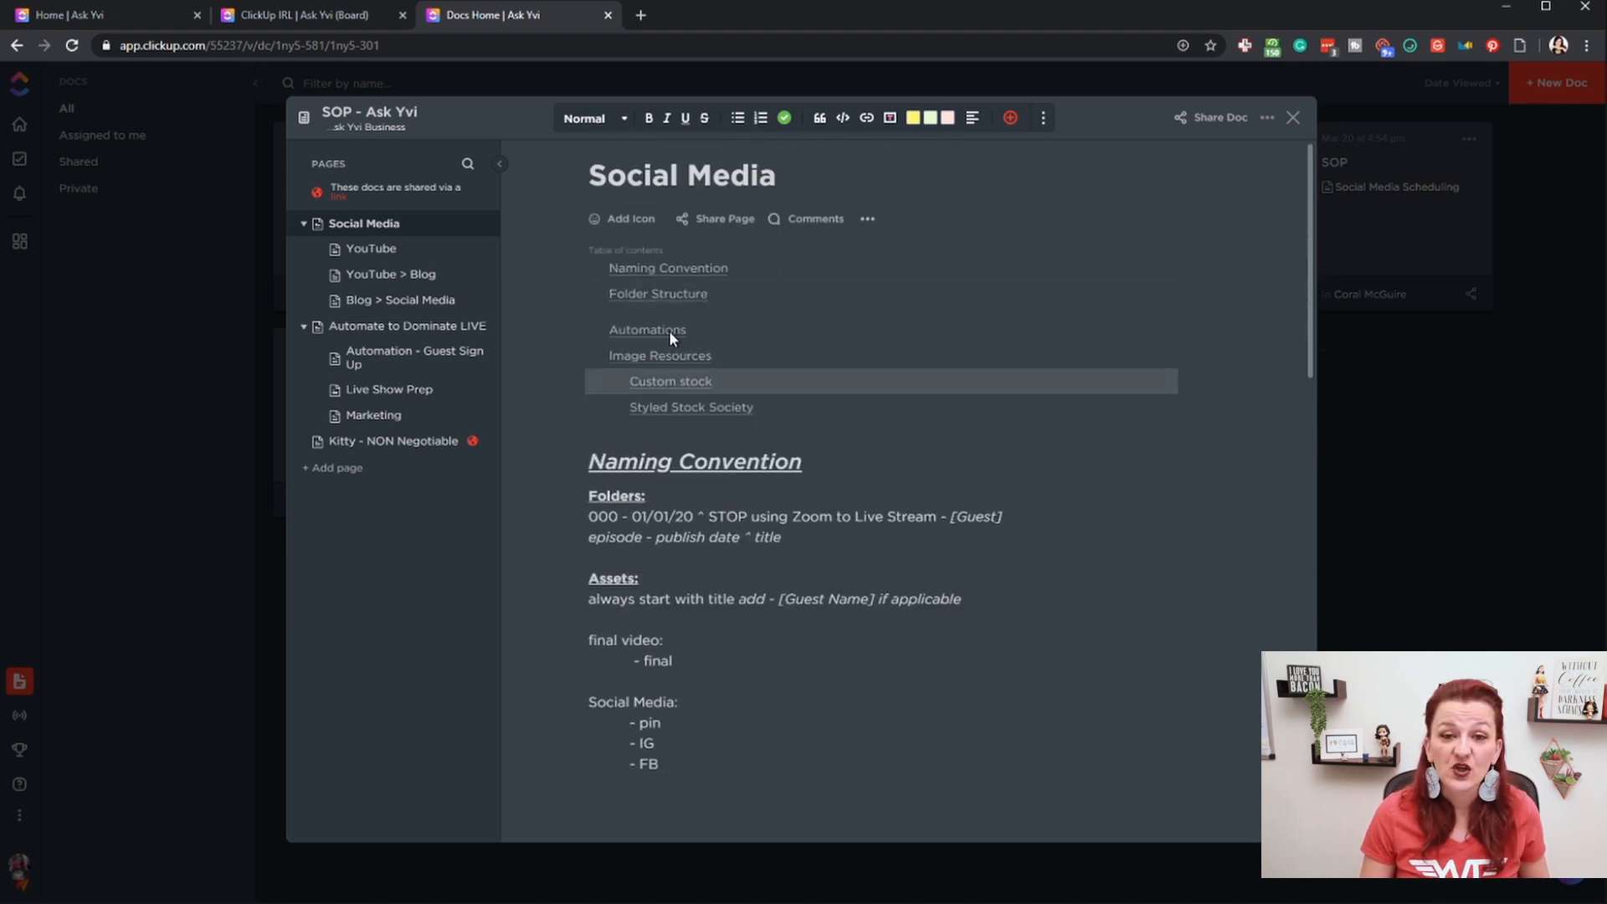
mouse_move(668, 268)
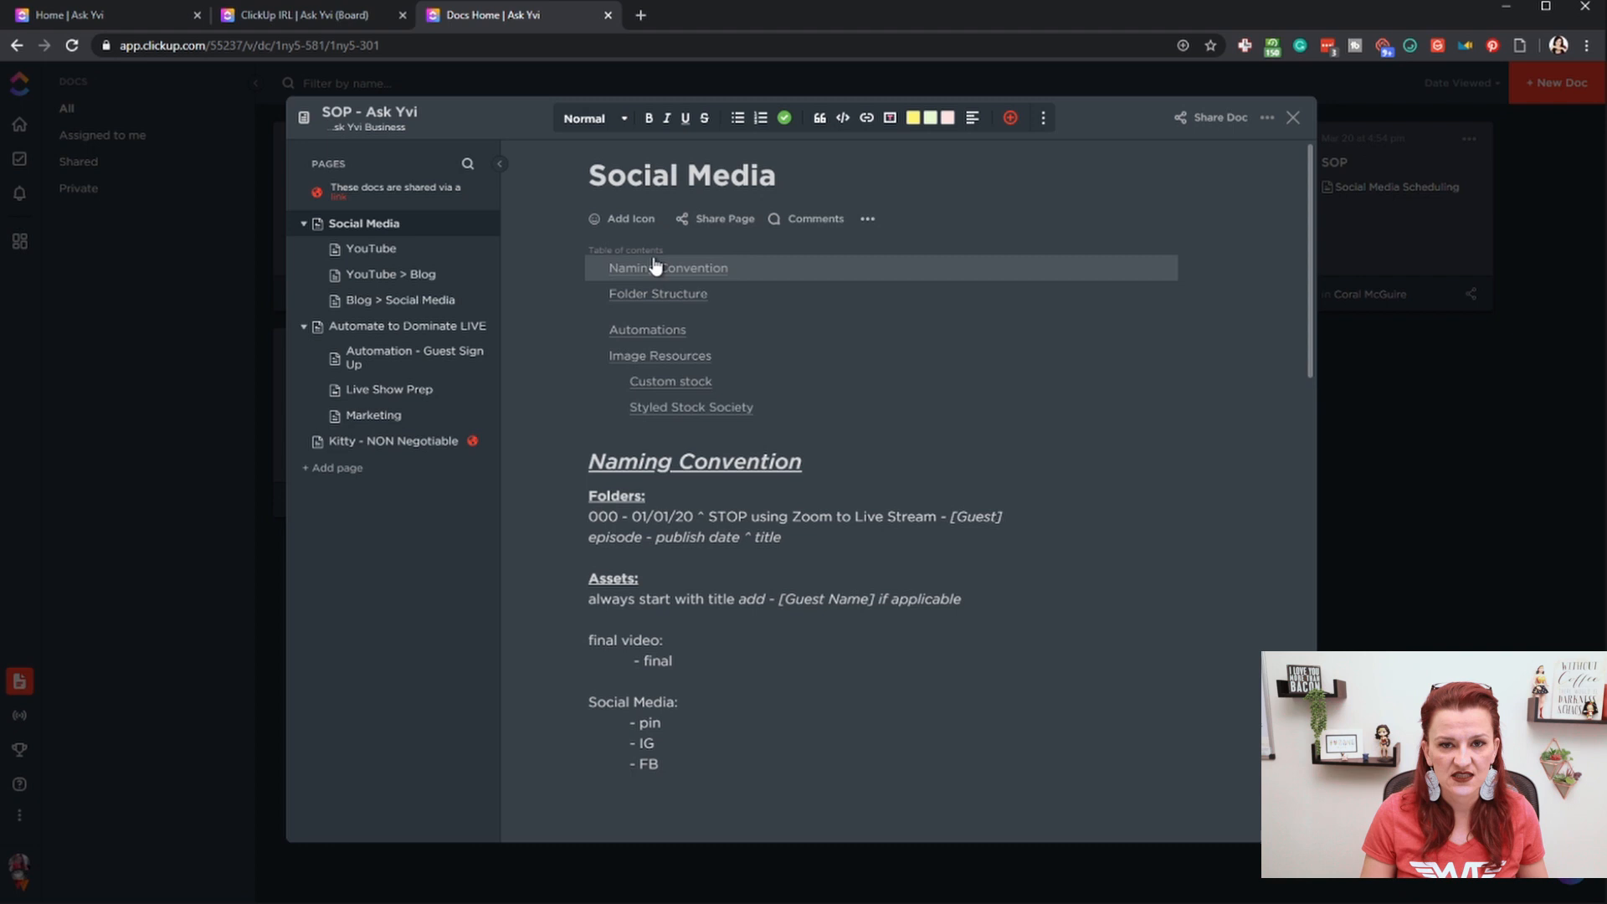
mouse_move(645, 420)
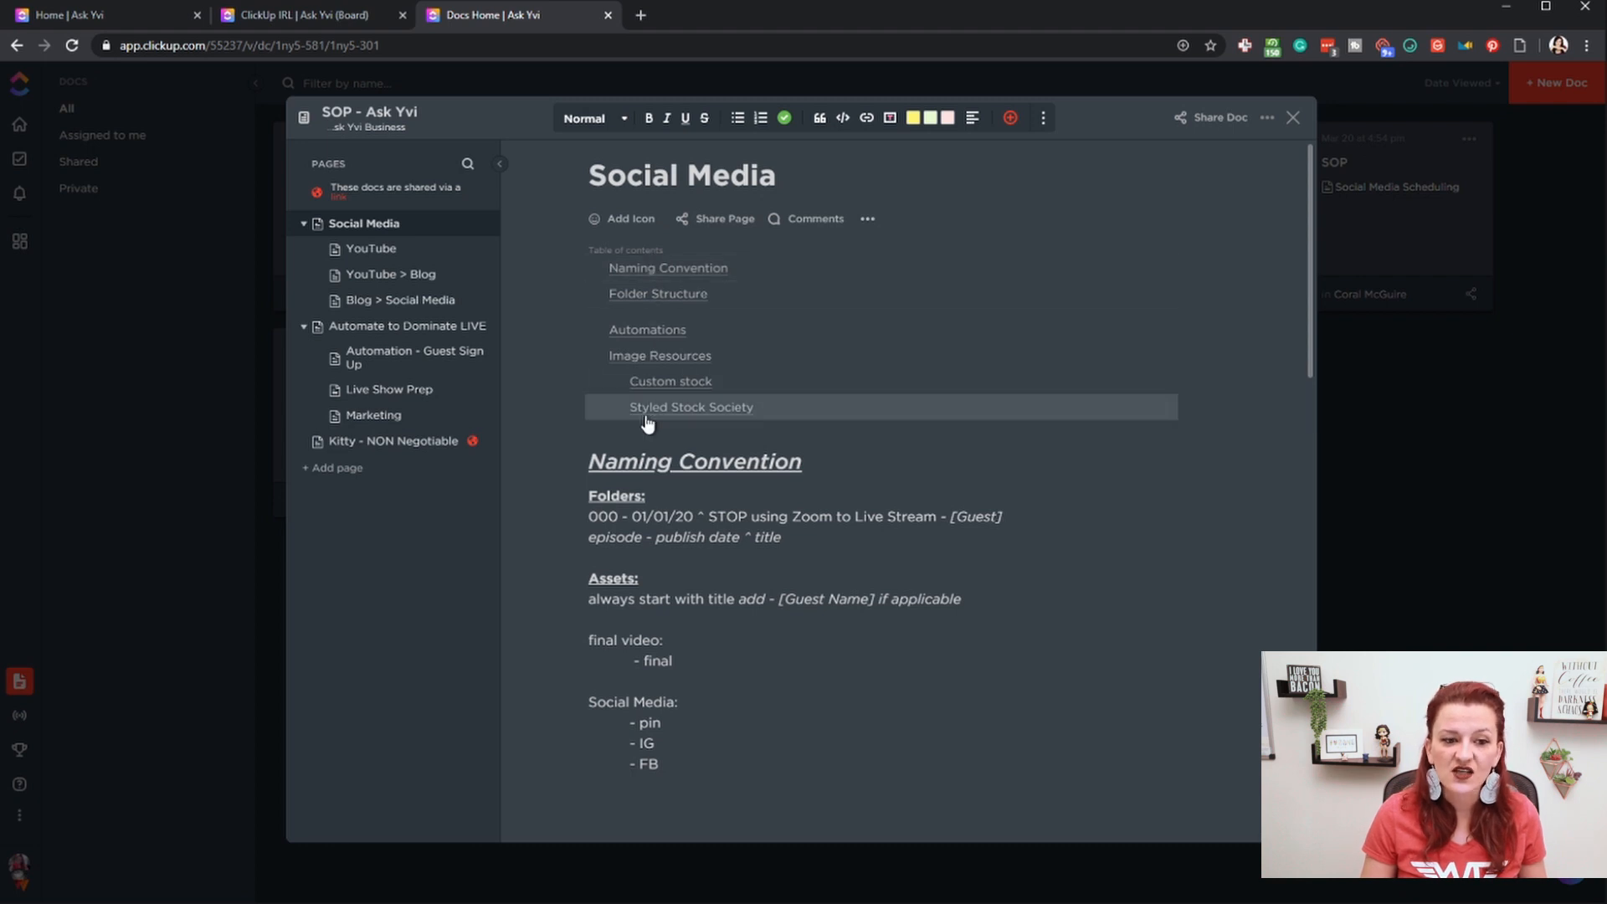
mouse_move(678, 446)
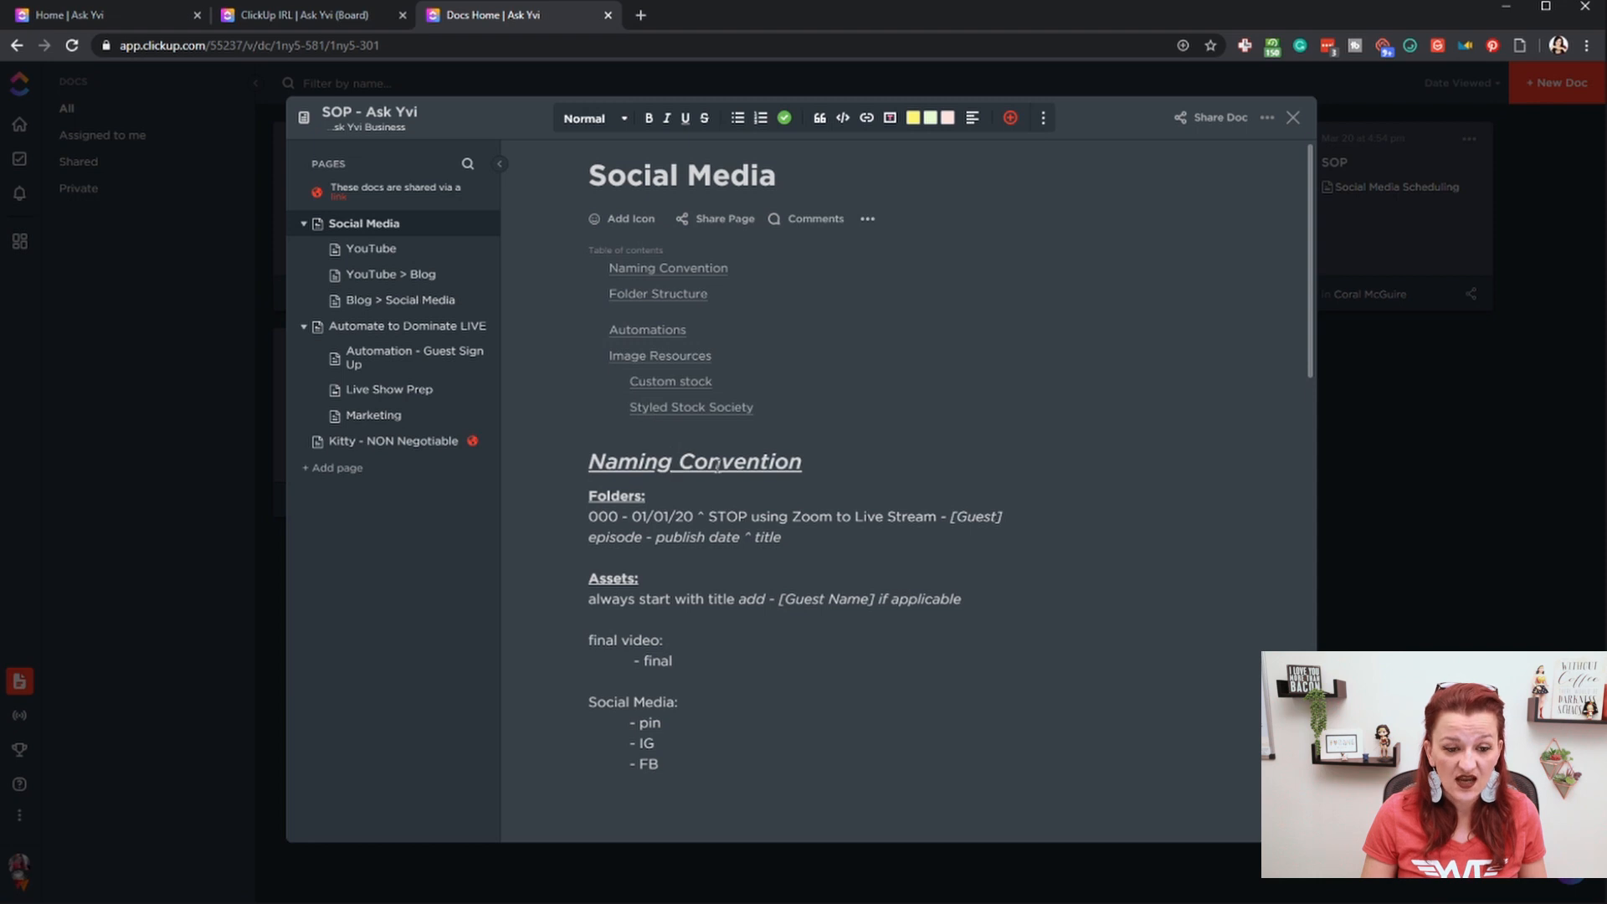
double_click(693, 462)
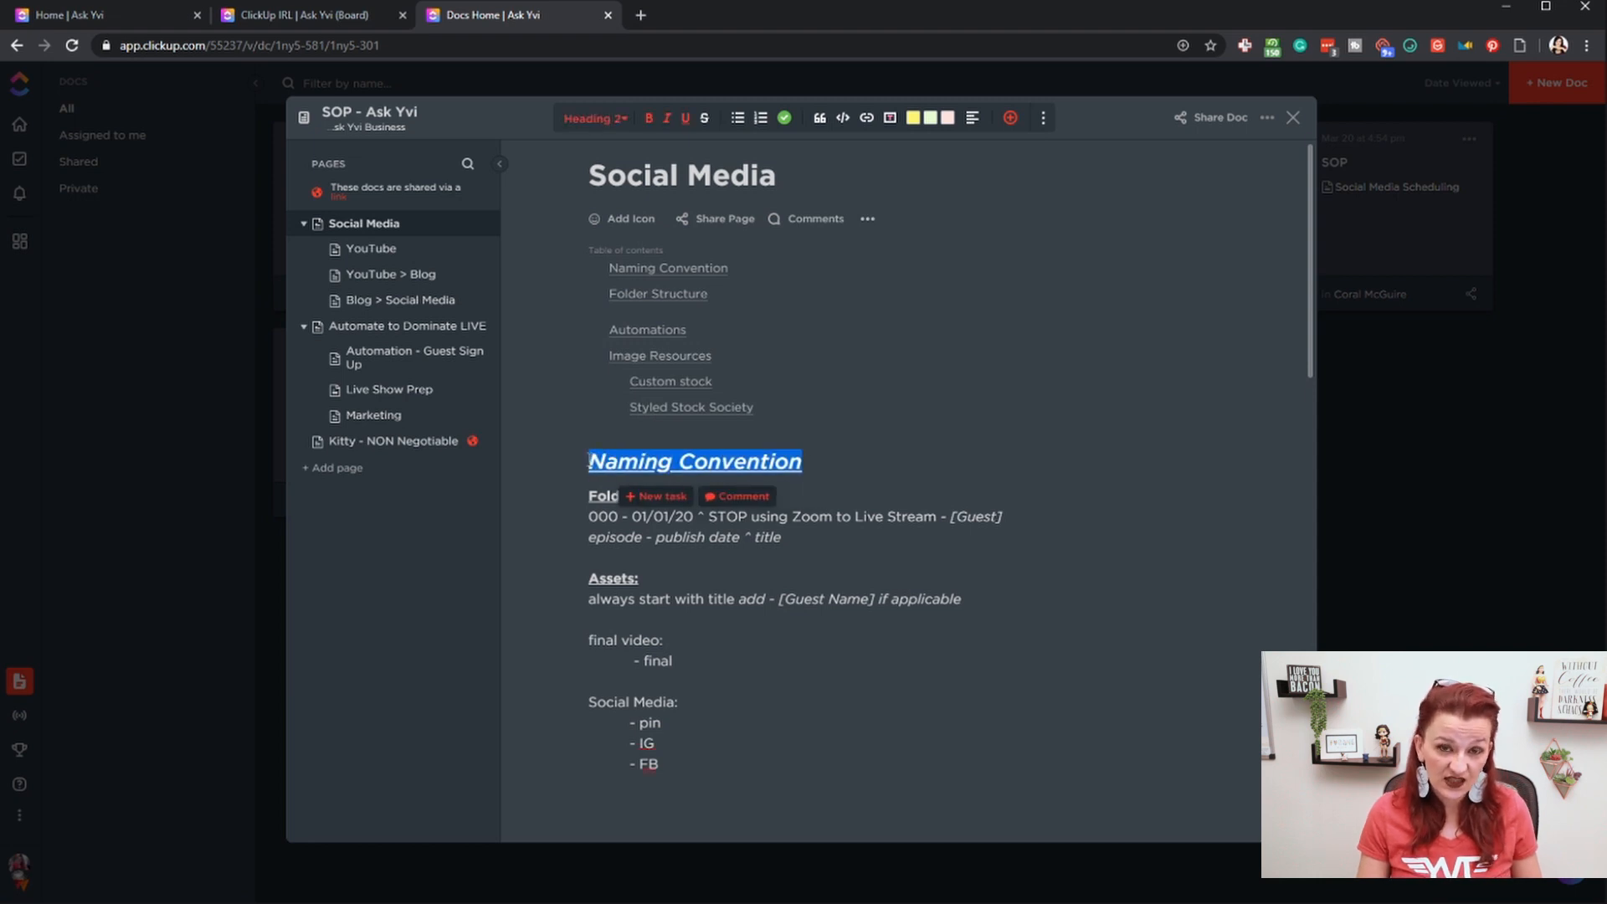
click(593, 118)
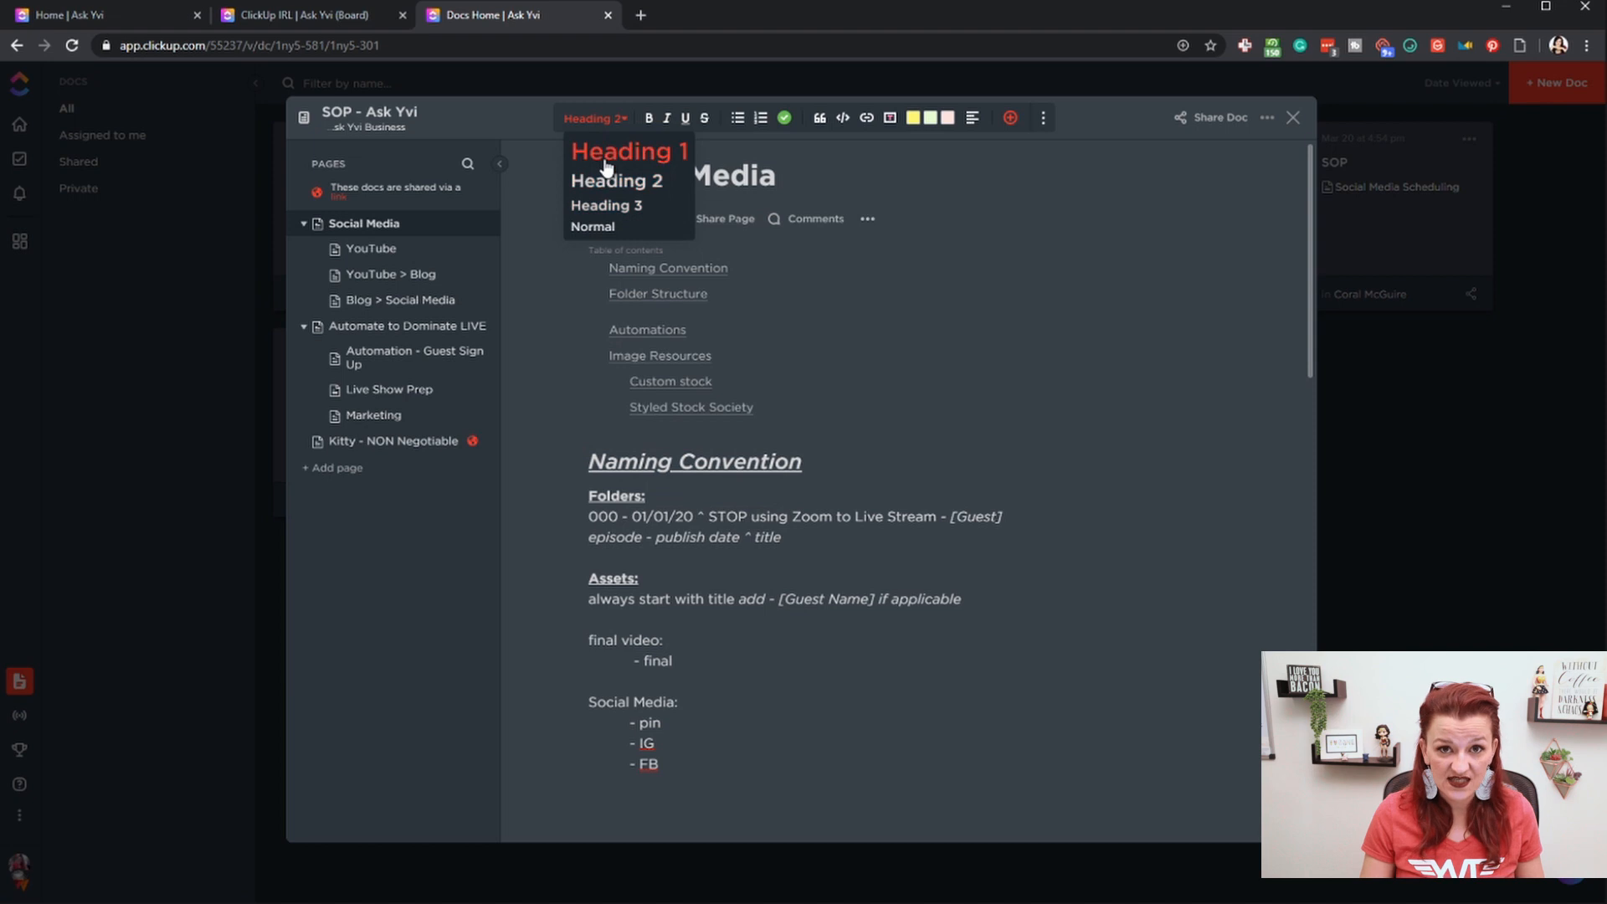
click(631, 257)
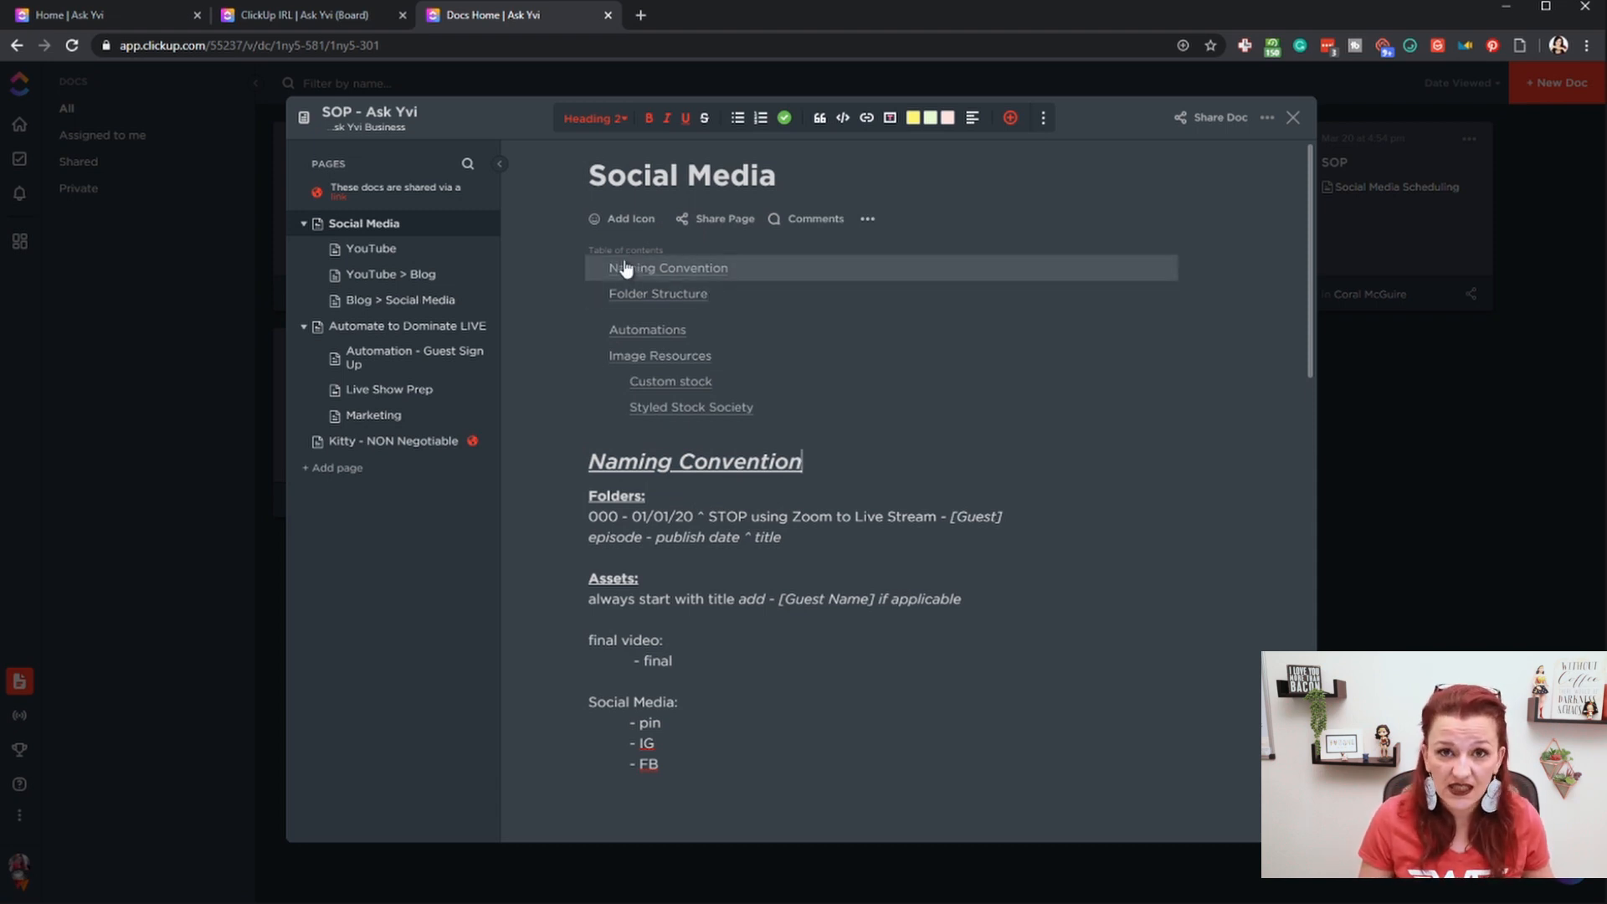
mouse_move(1014, 122)
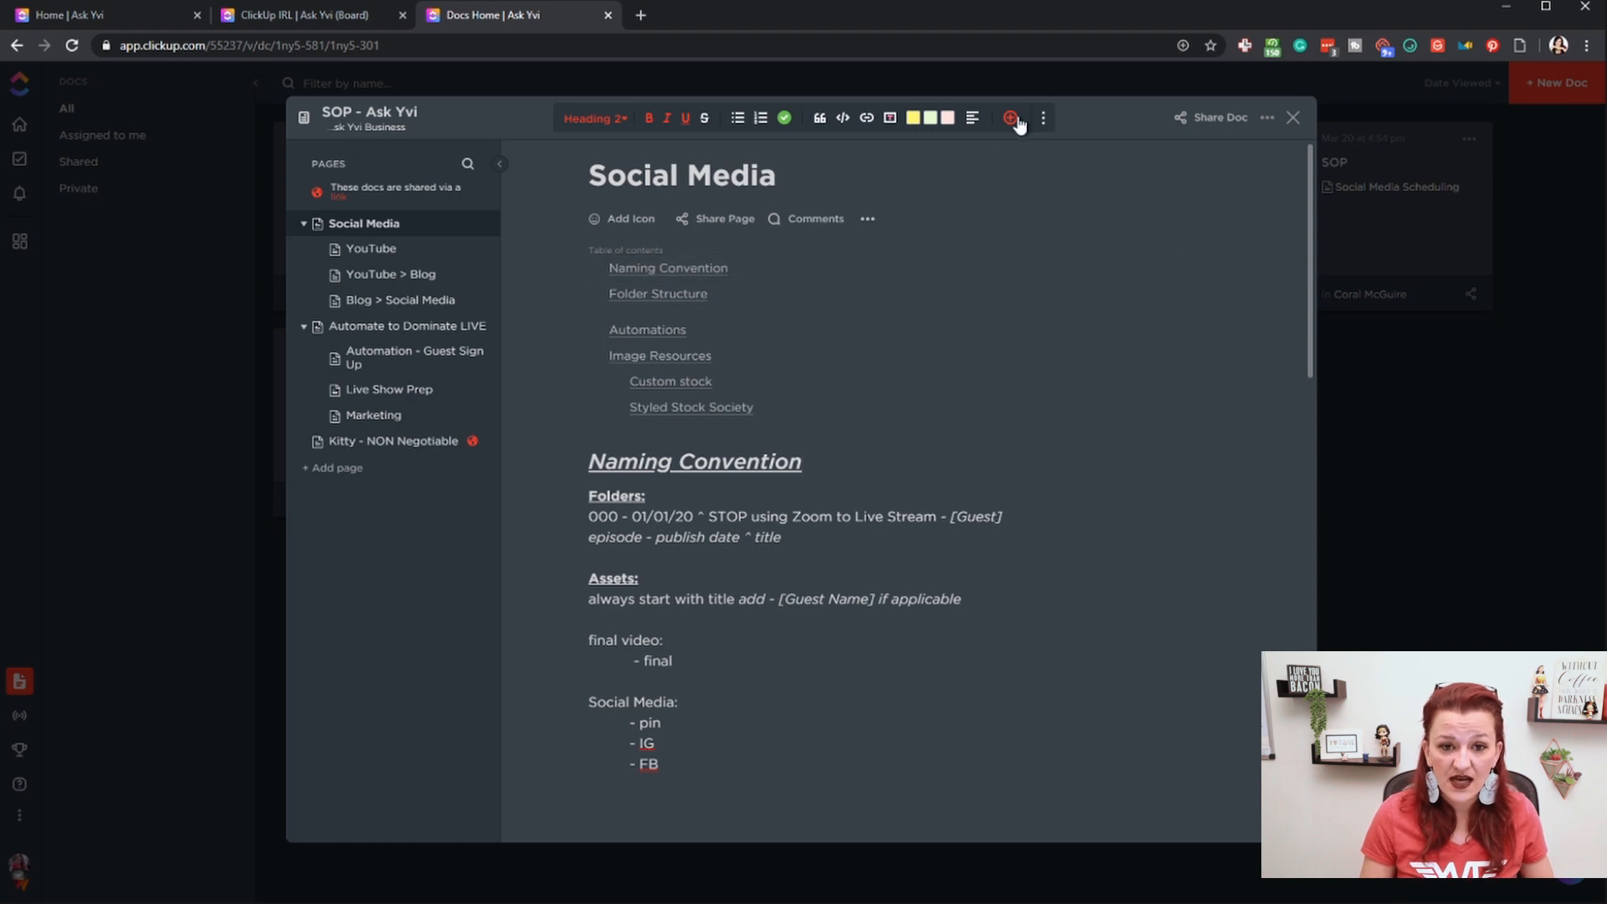
- Show the insertable blocks menu, then scroll to the Image Resources / Styled Stock Society section
click(1011, 117)
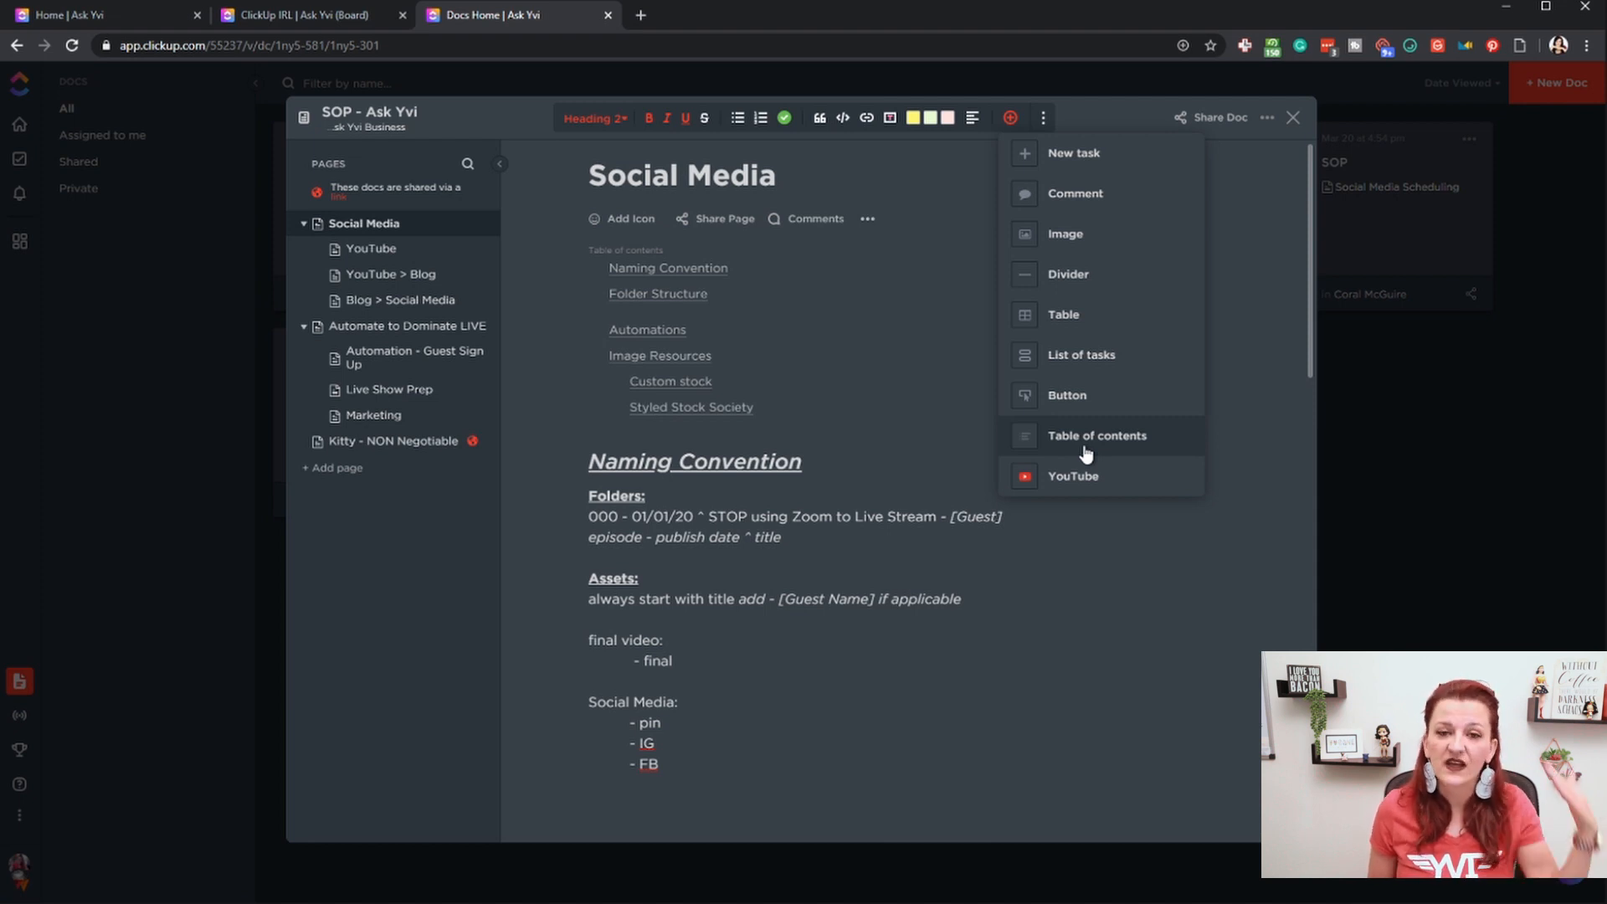
mouse_move(1060, 633)
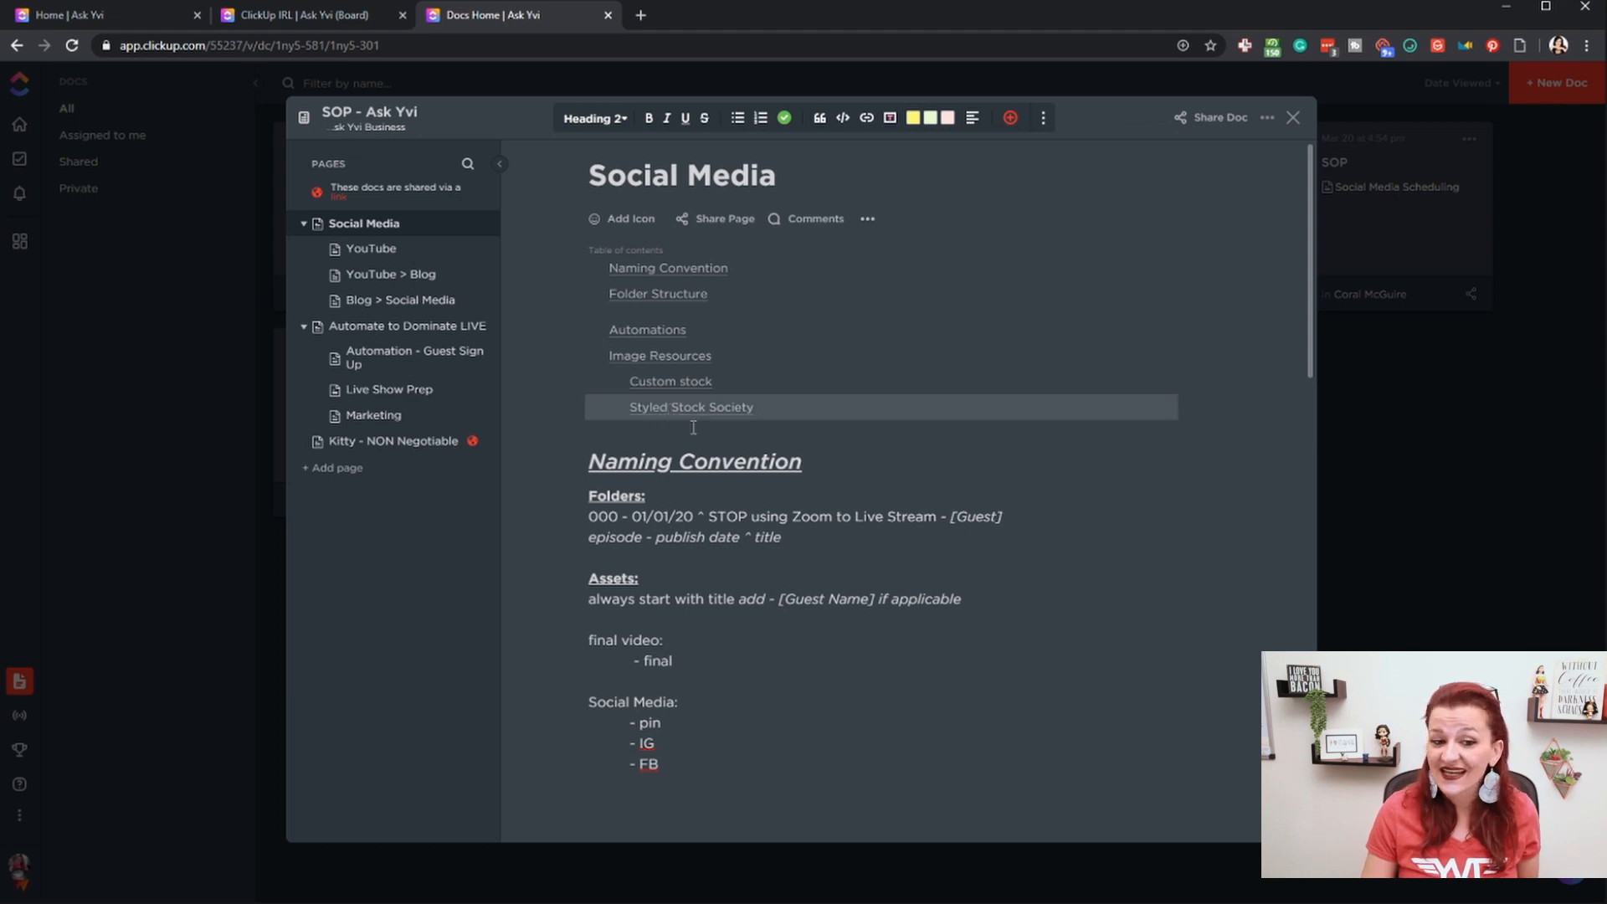
scroll(down, 3)
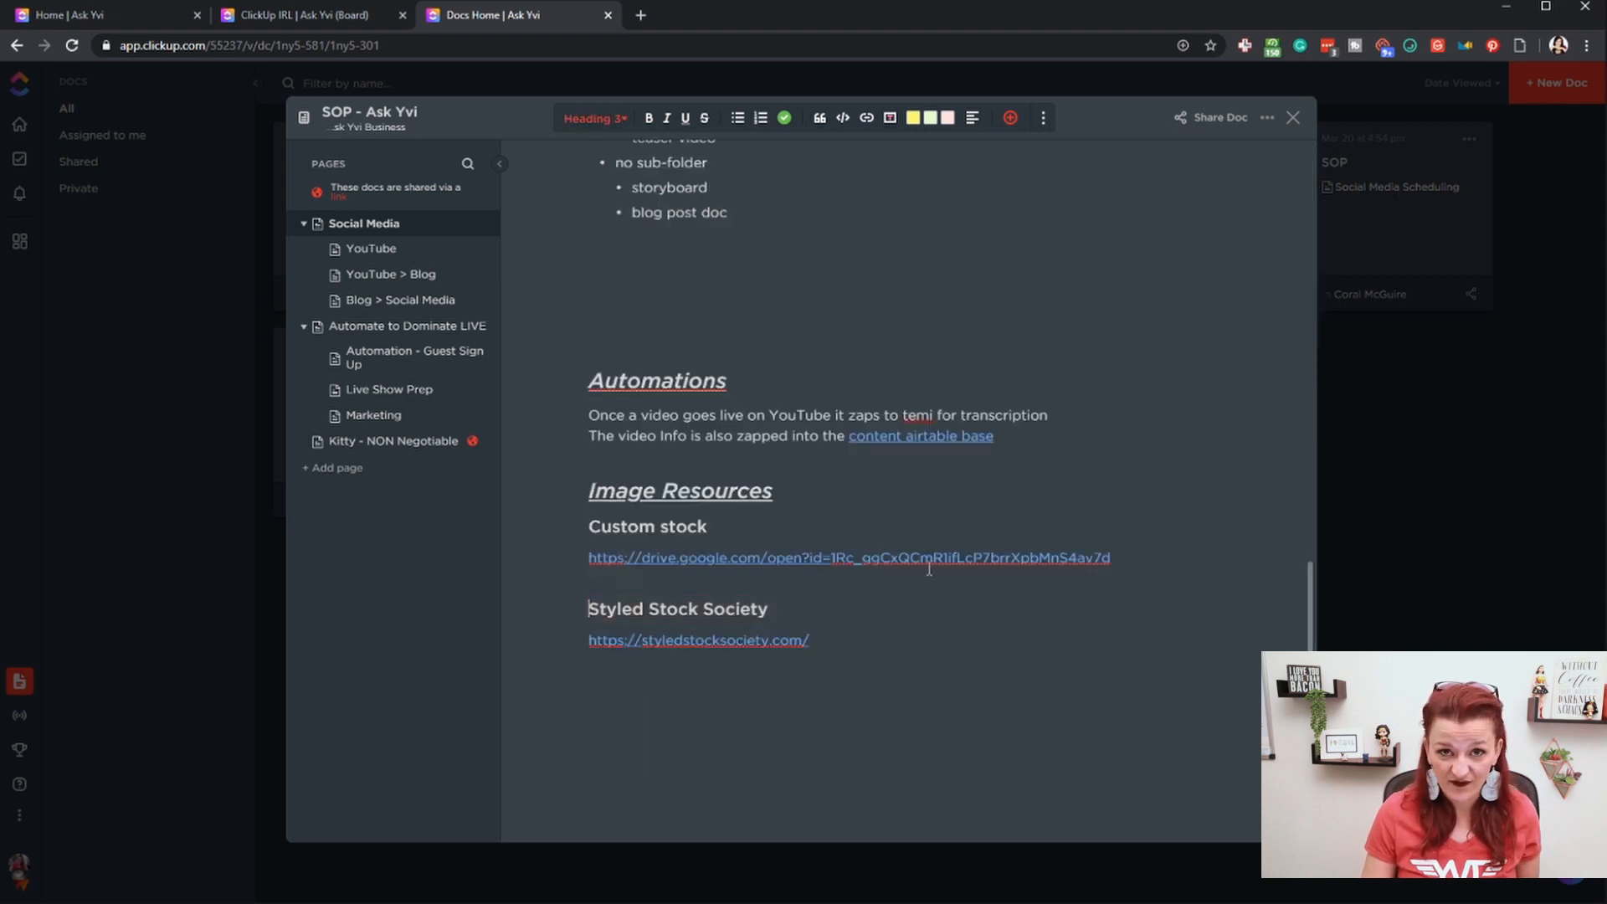
mouse_move(363, 222)
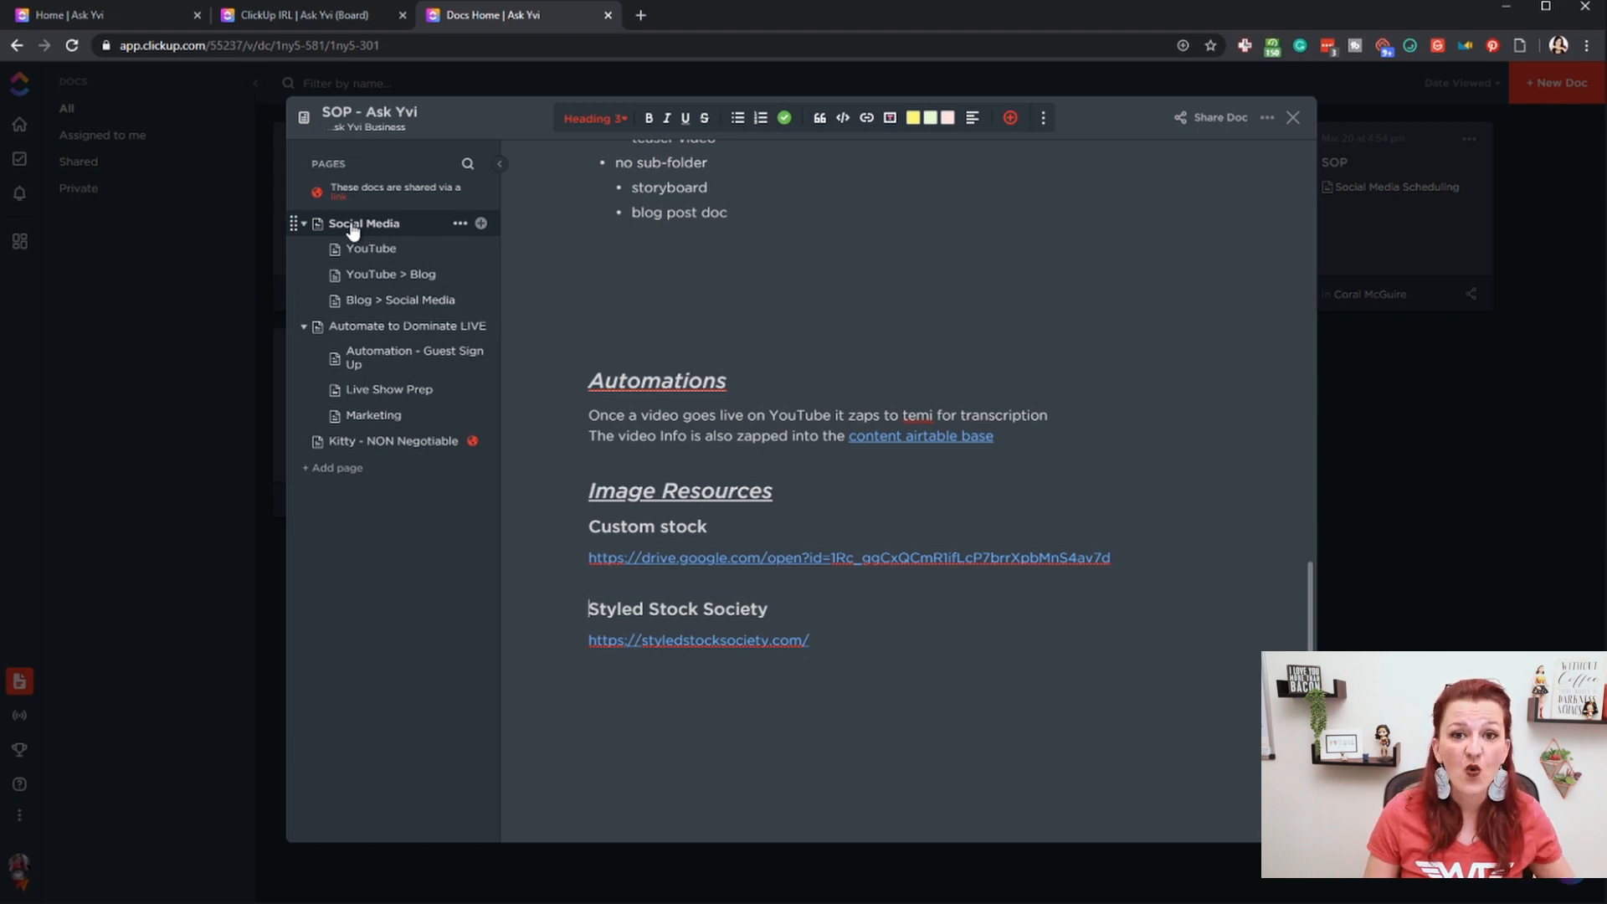
- Navigate Social Media > YouTube > YouTube > Blog in the SOP doc's Pages sidebar
click(372, 248)
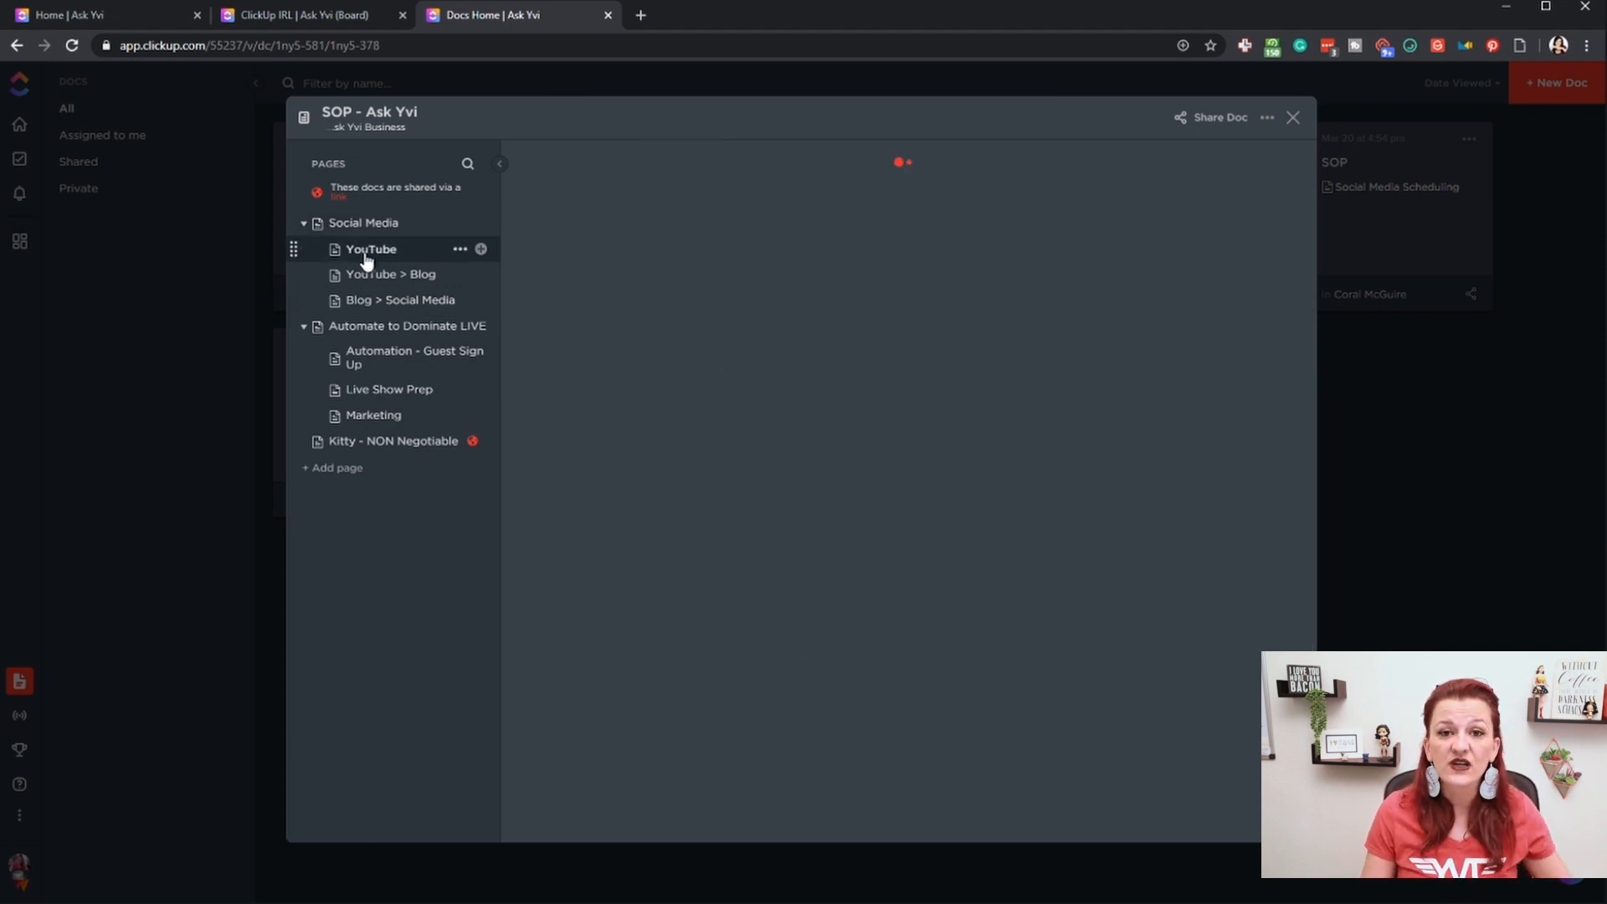
click(370, 249)
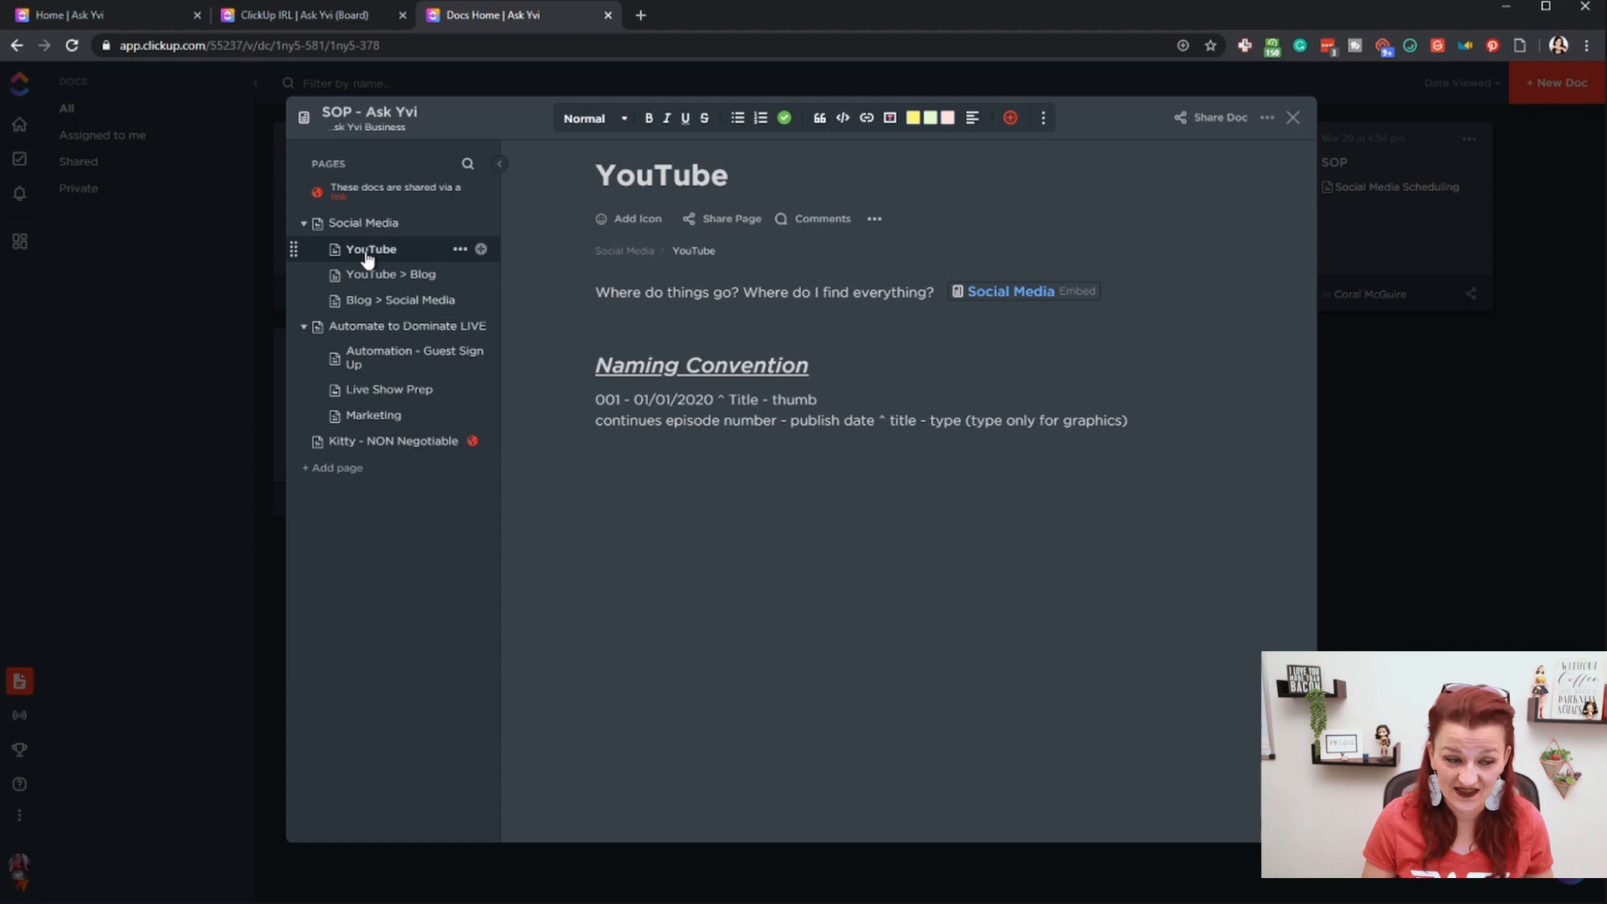
click(390, 273)
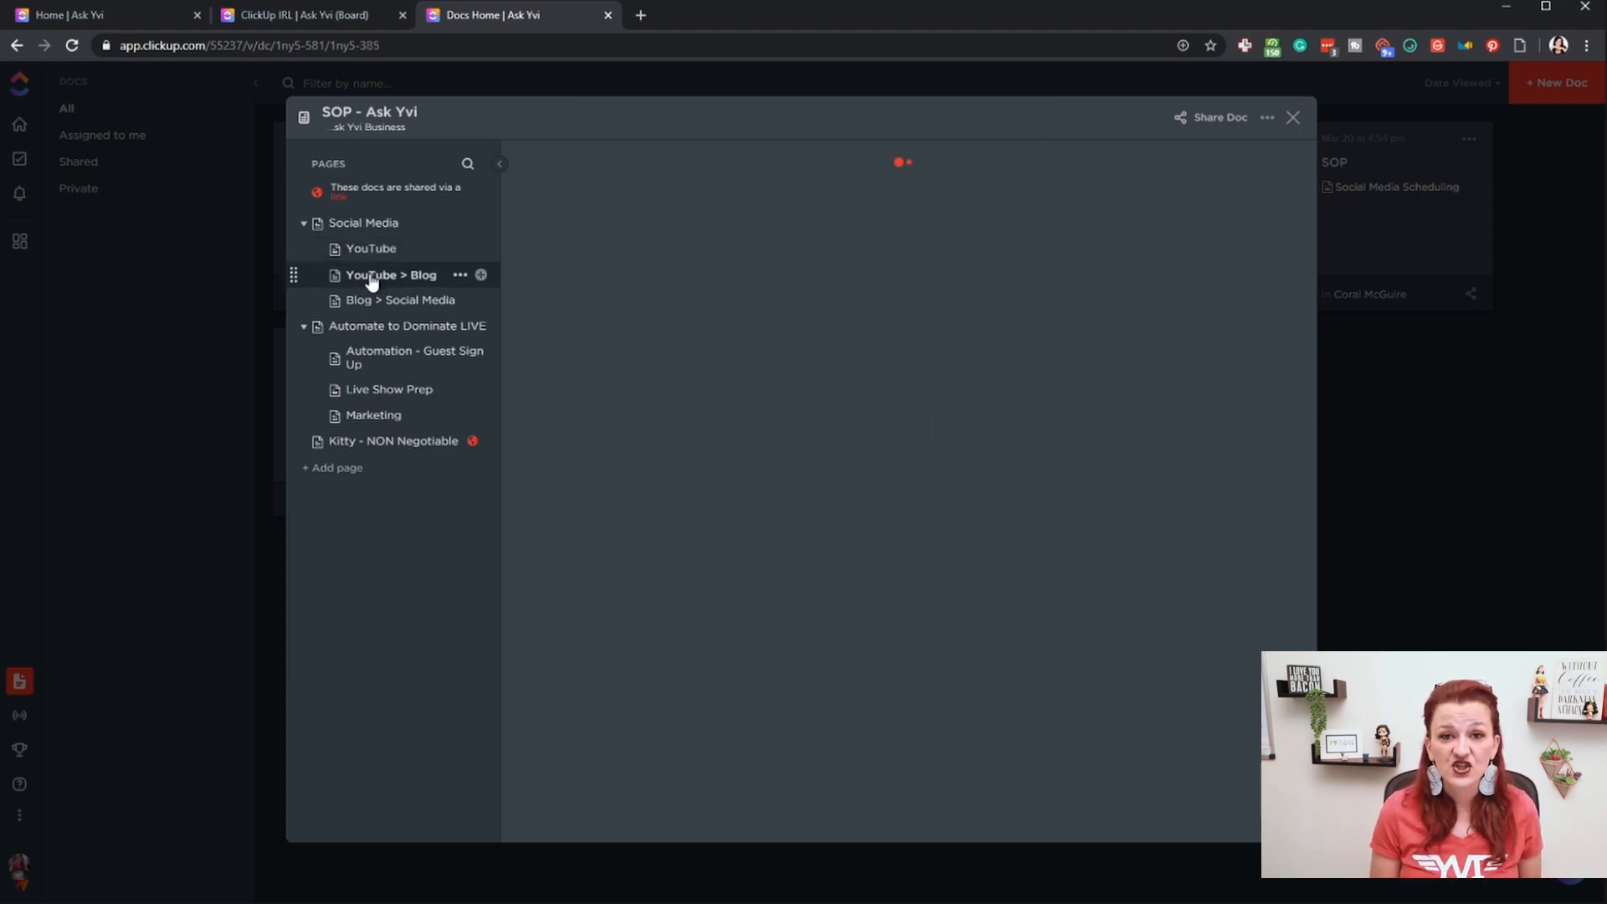
click(390, 274)
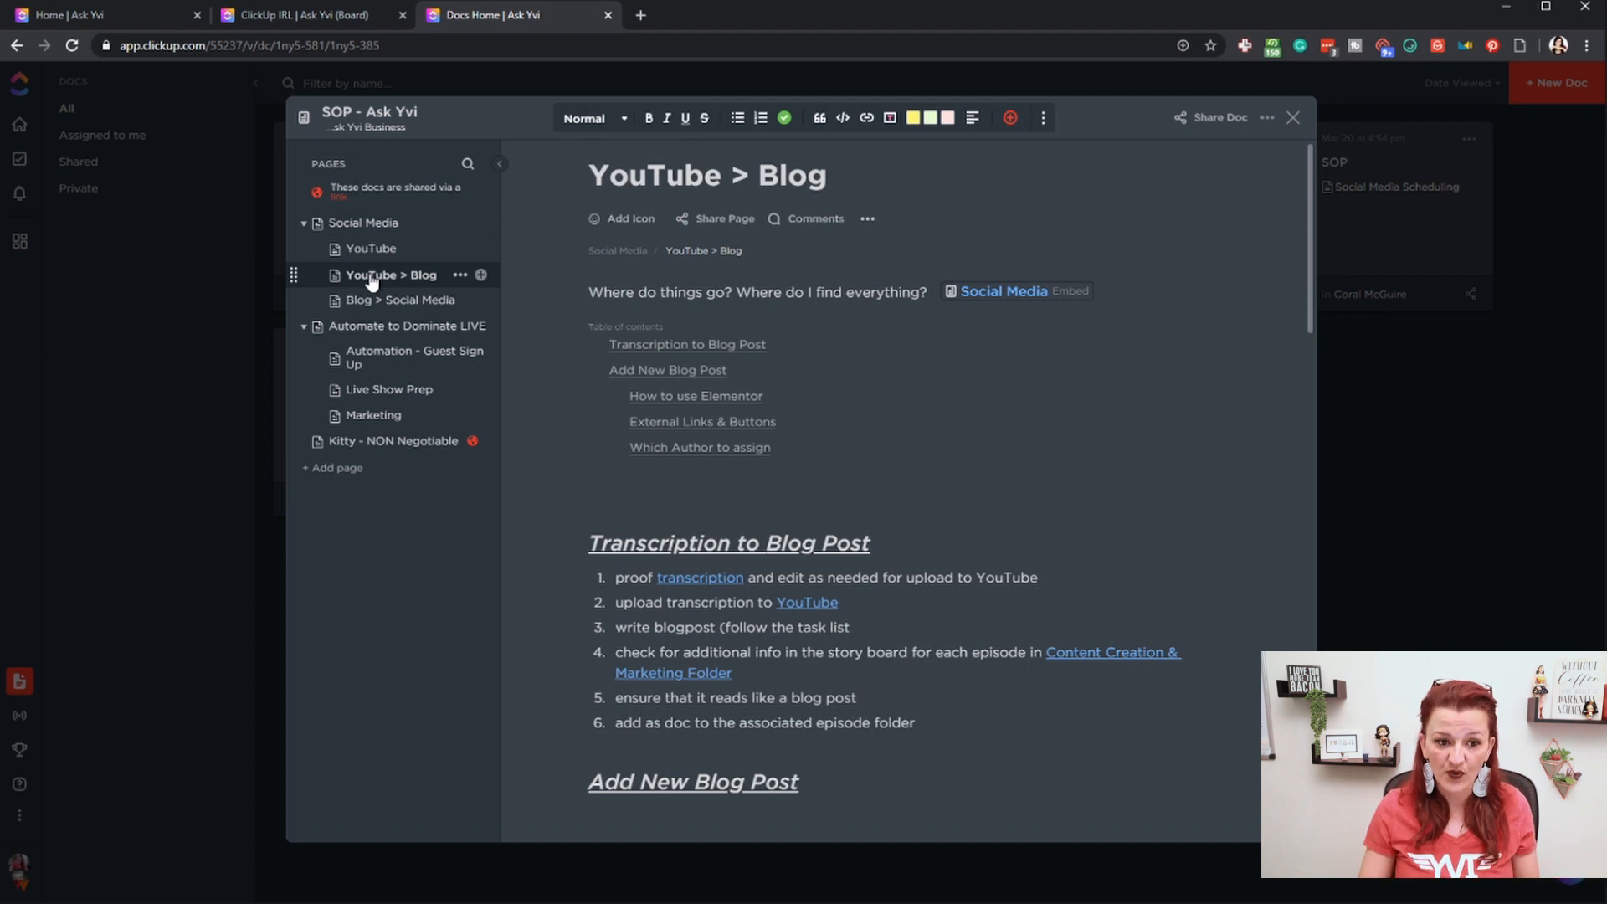
mouse_move(789, 424)
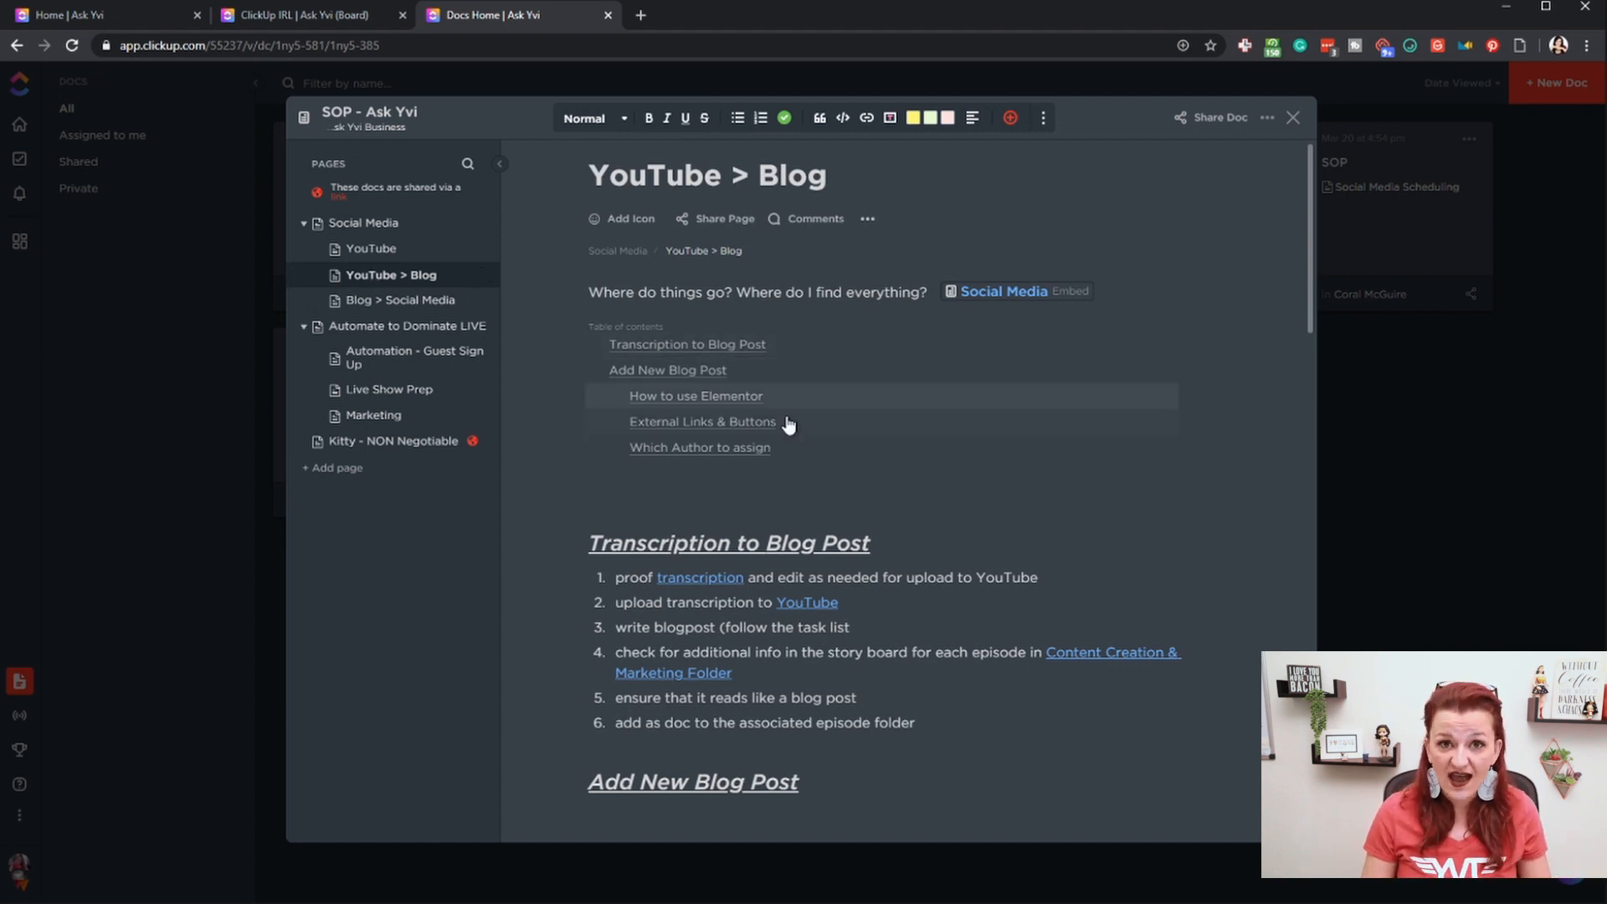
mouse_move(789, 435)
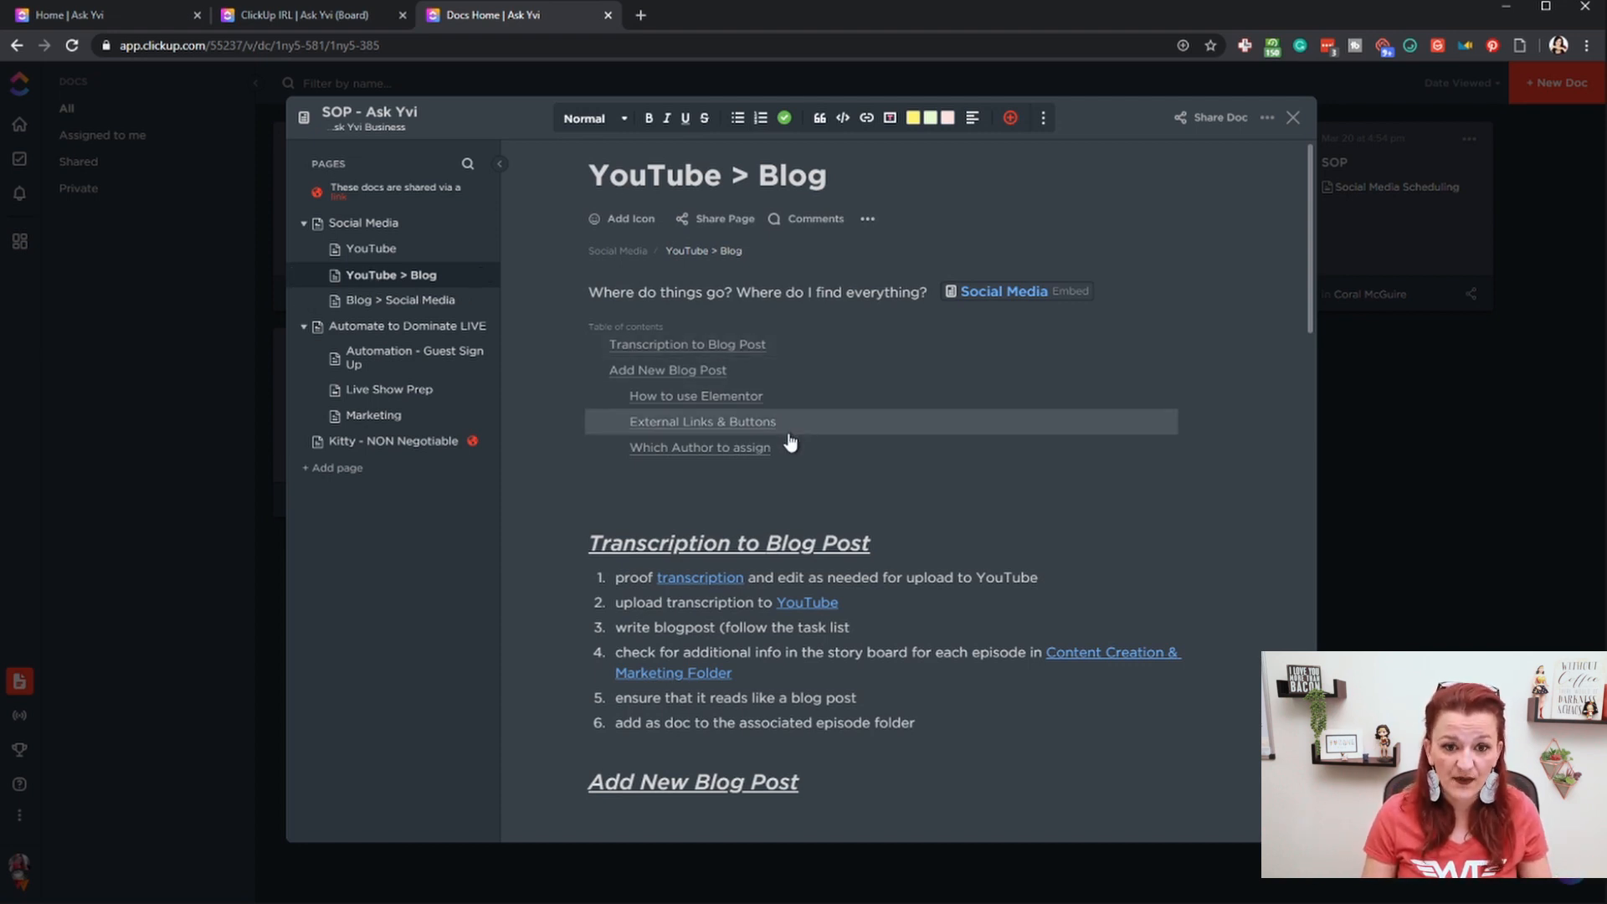
mouse_move(789, 298)
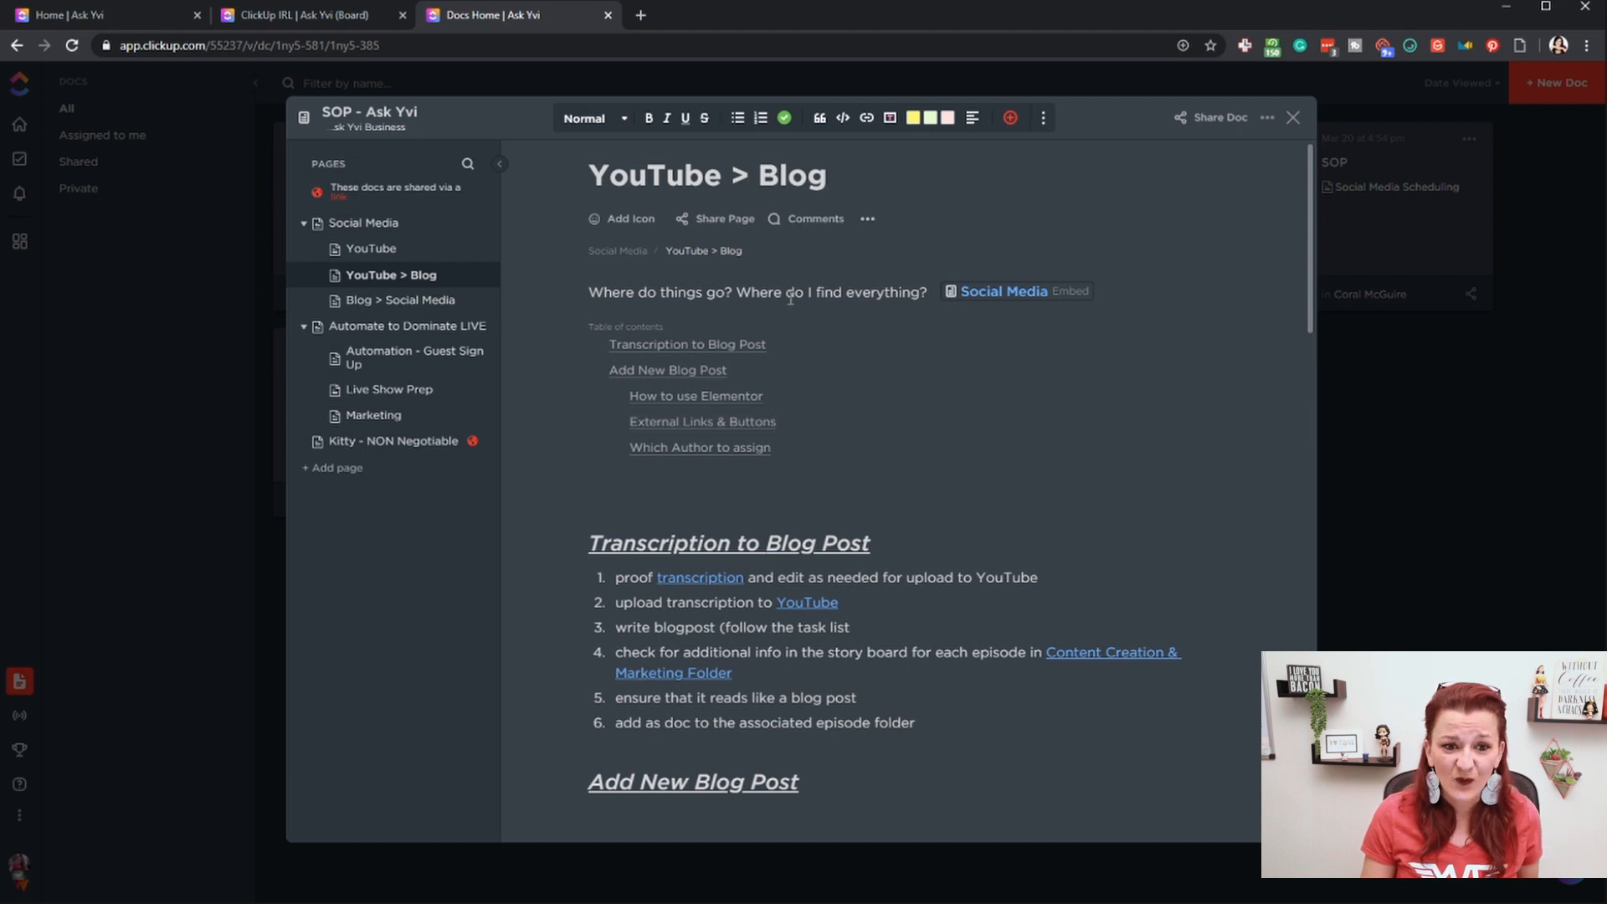
mouse_move(971, 390)
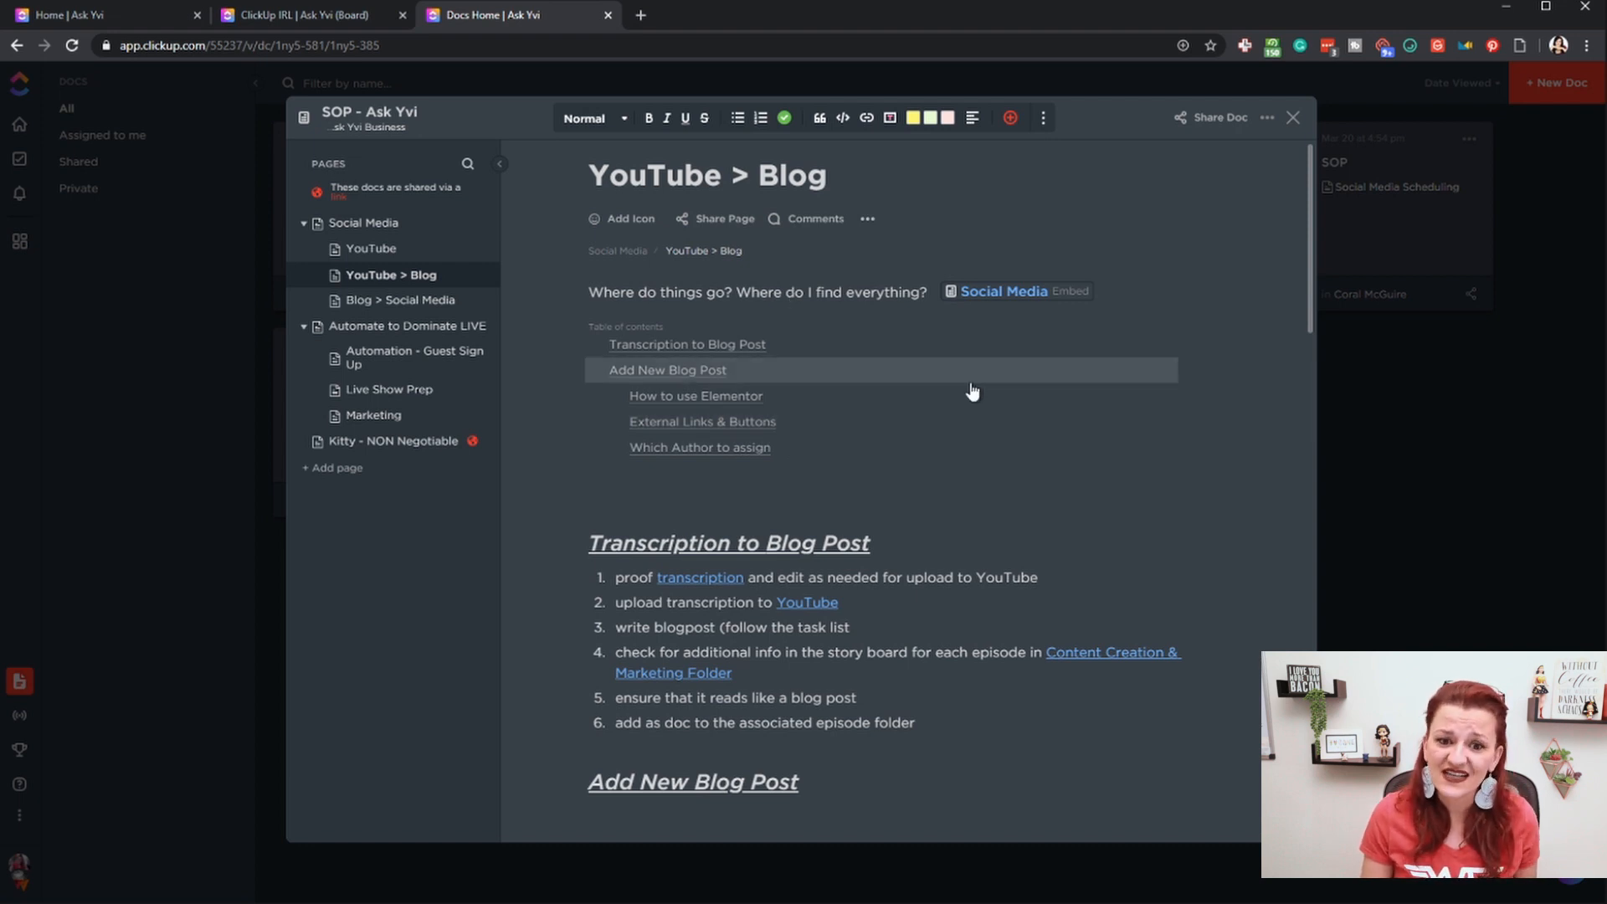
mouse_move(1002, 291)
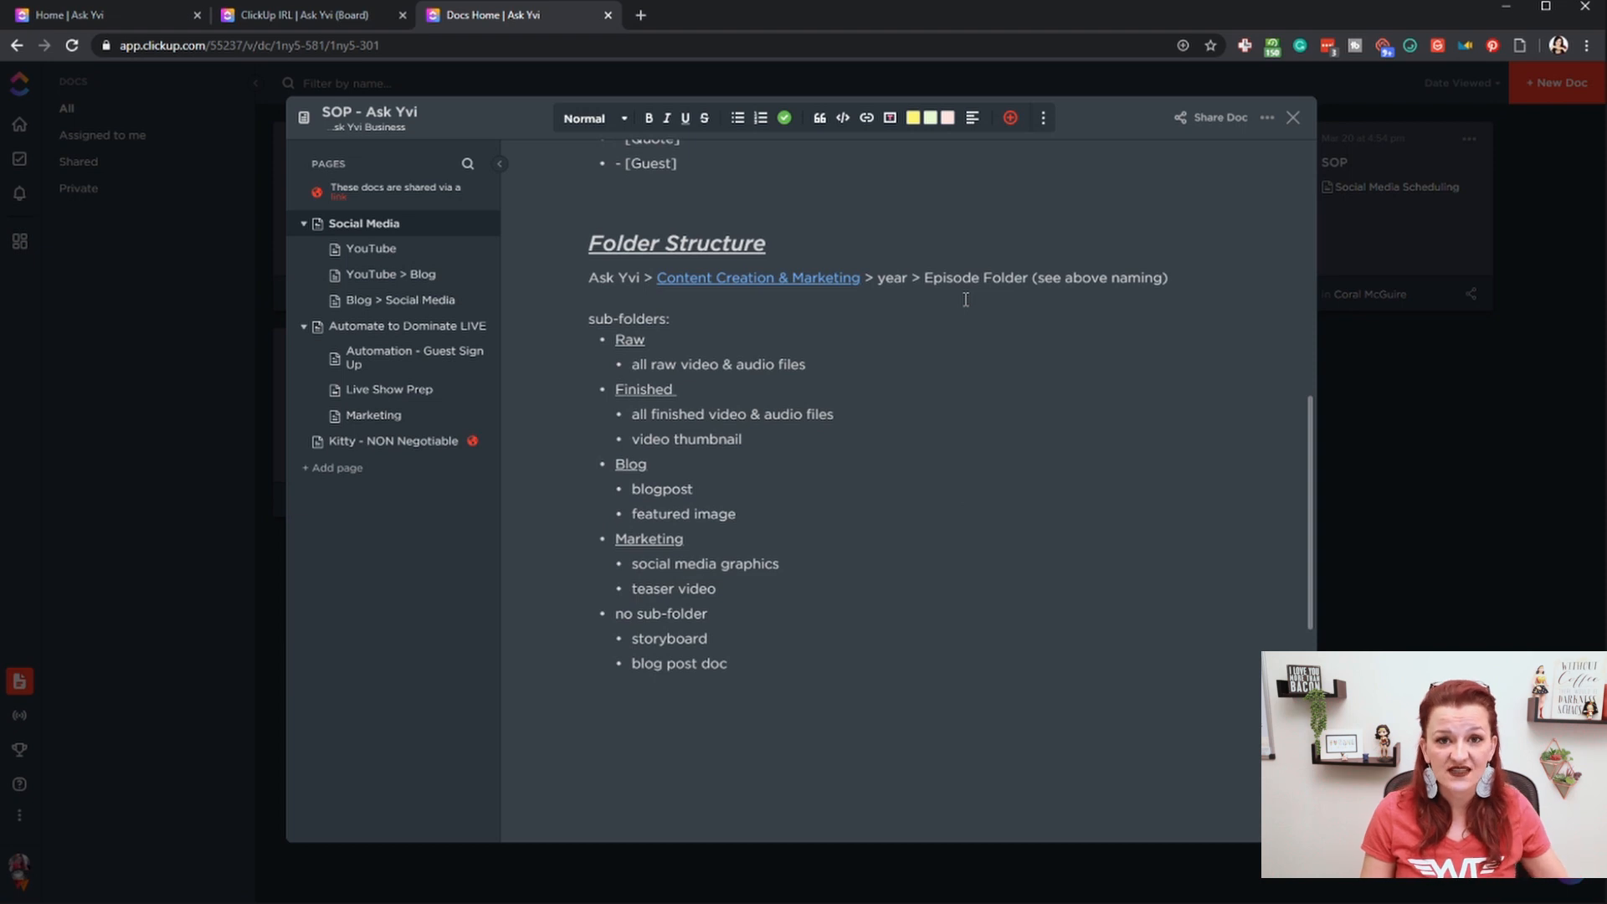
scroll(up, 3)
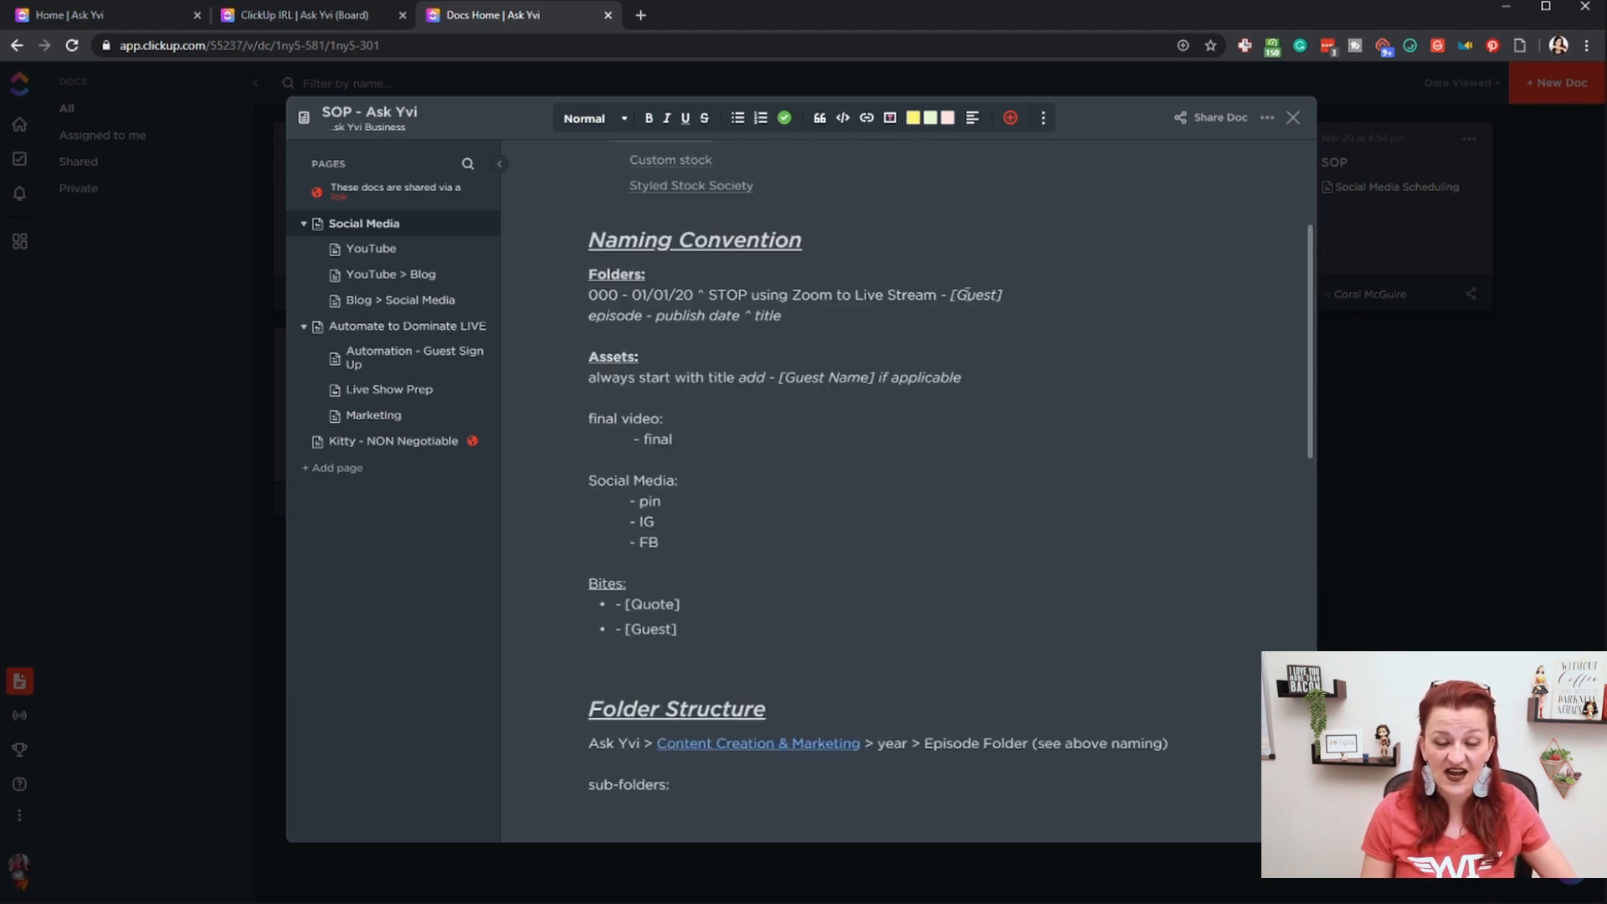
click(390, 273)
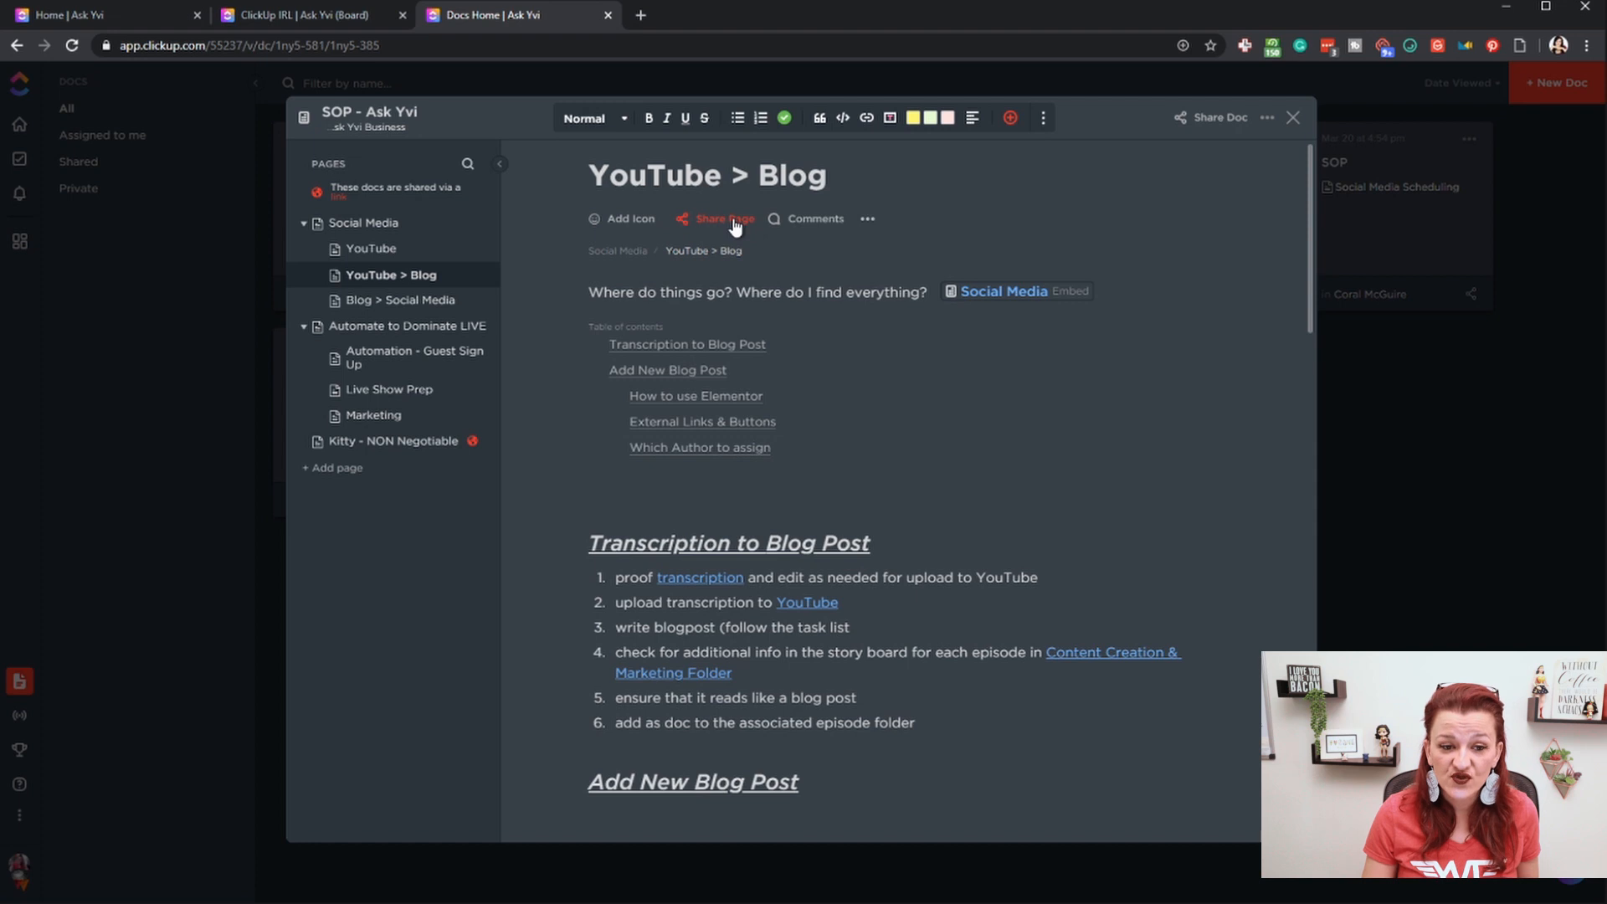
click(720, 218)
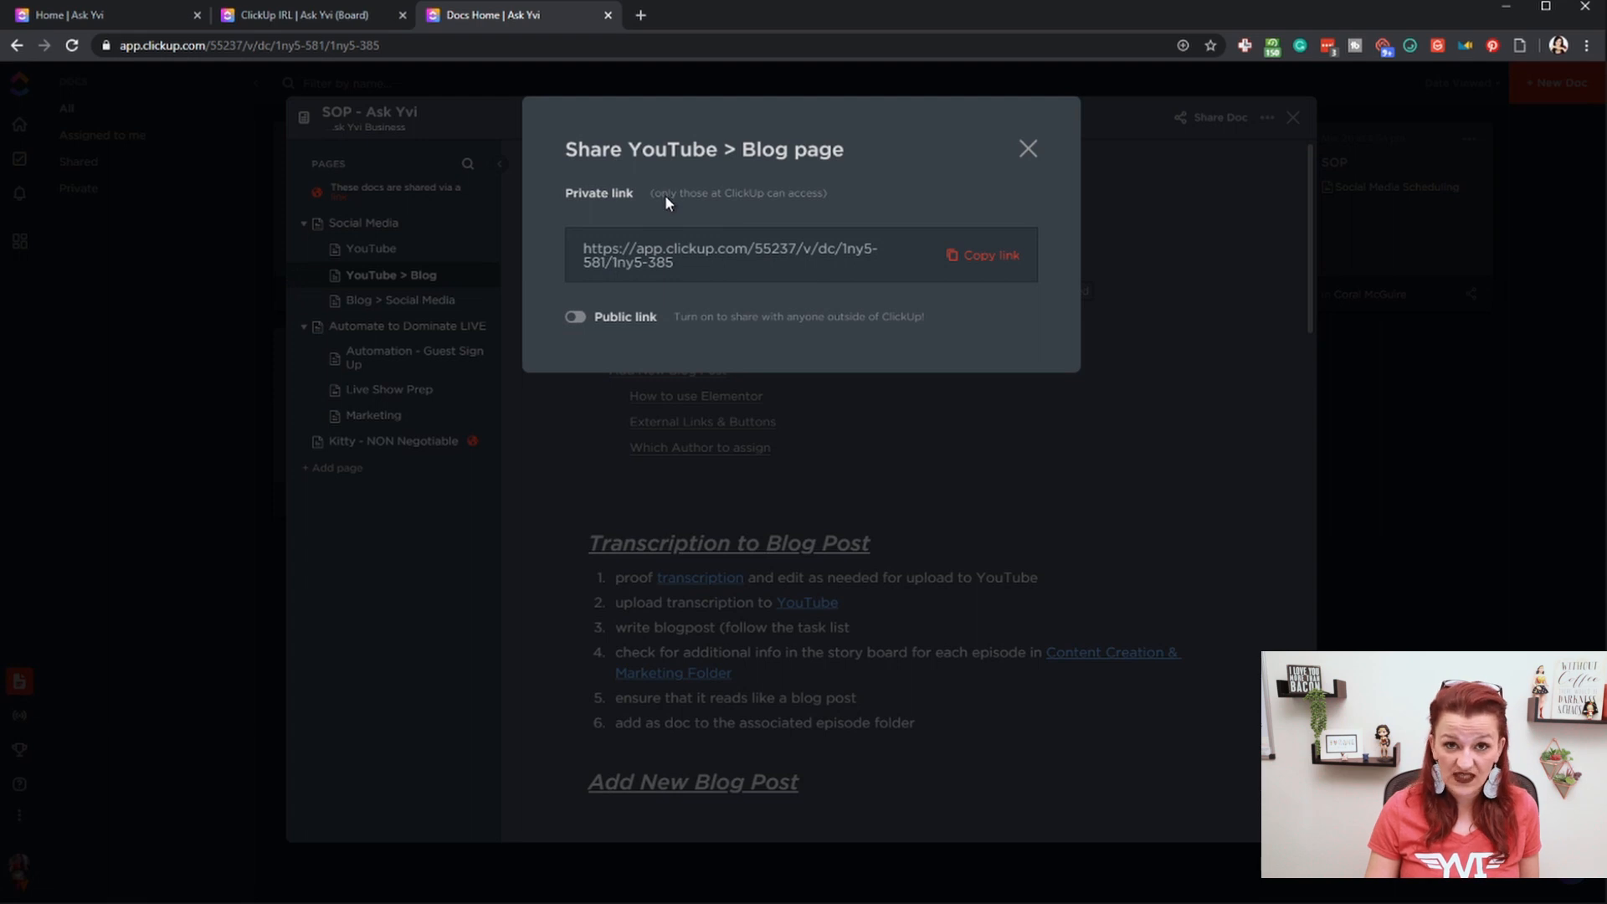
mouse_move(609, 326)
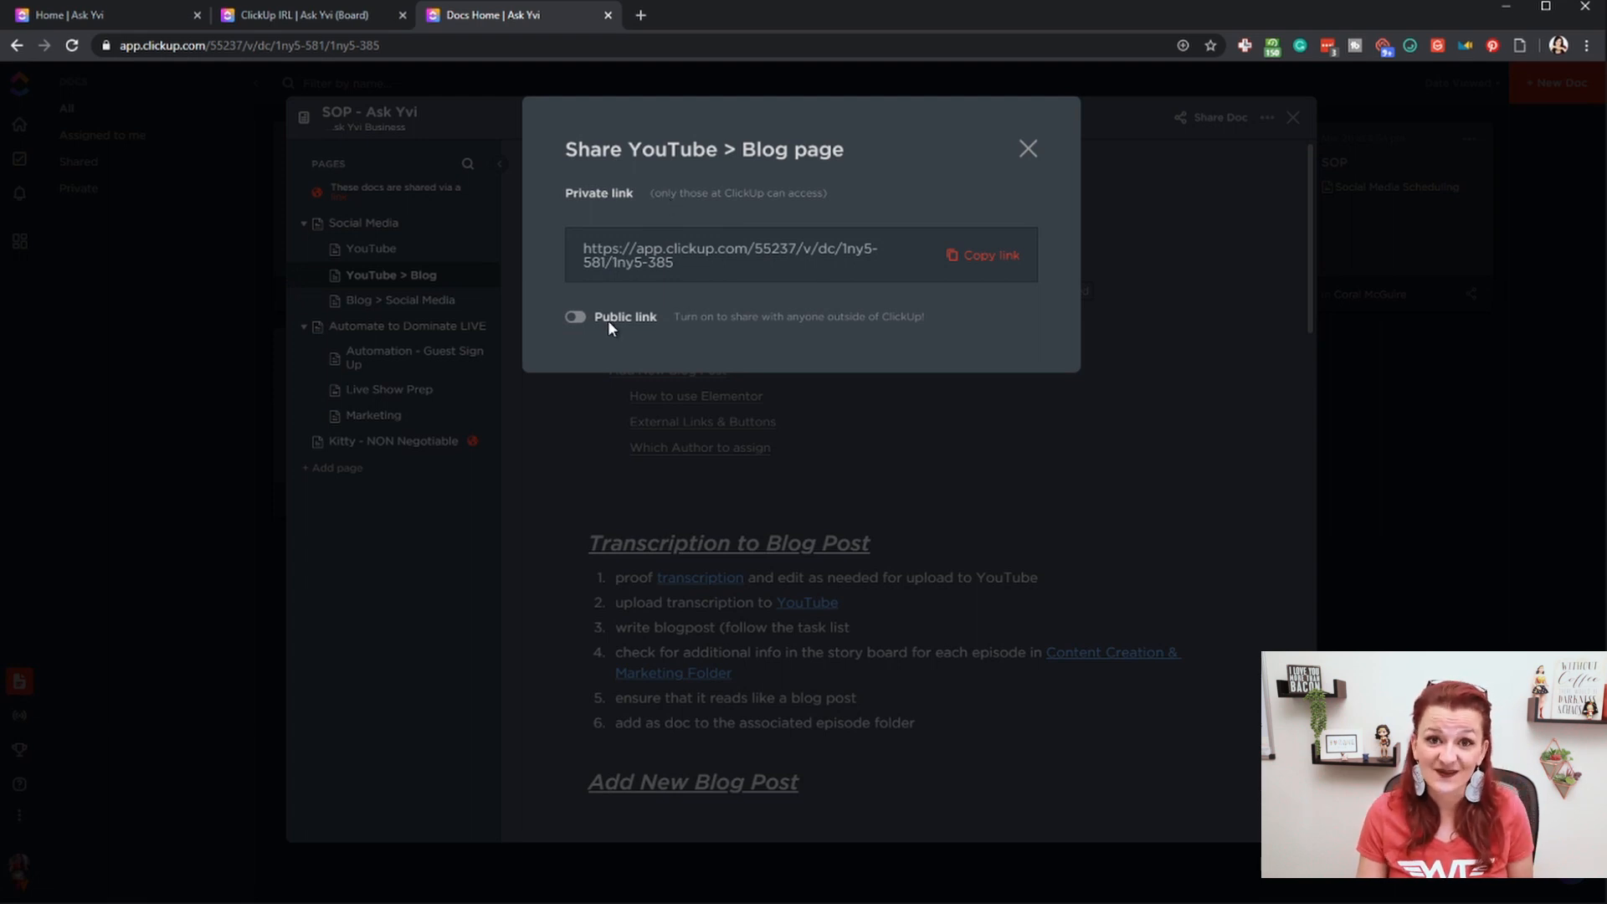
click(1027, 149)
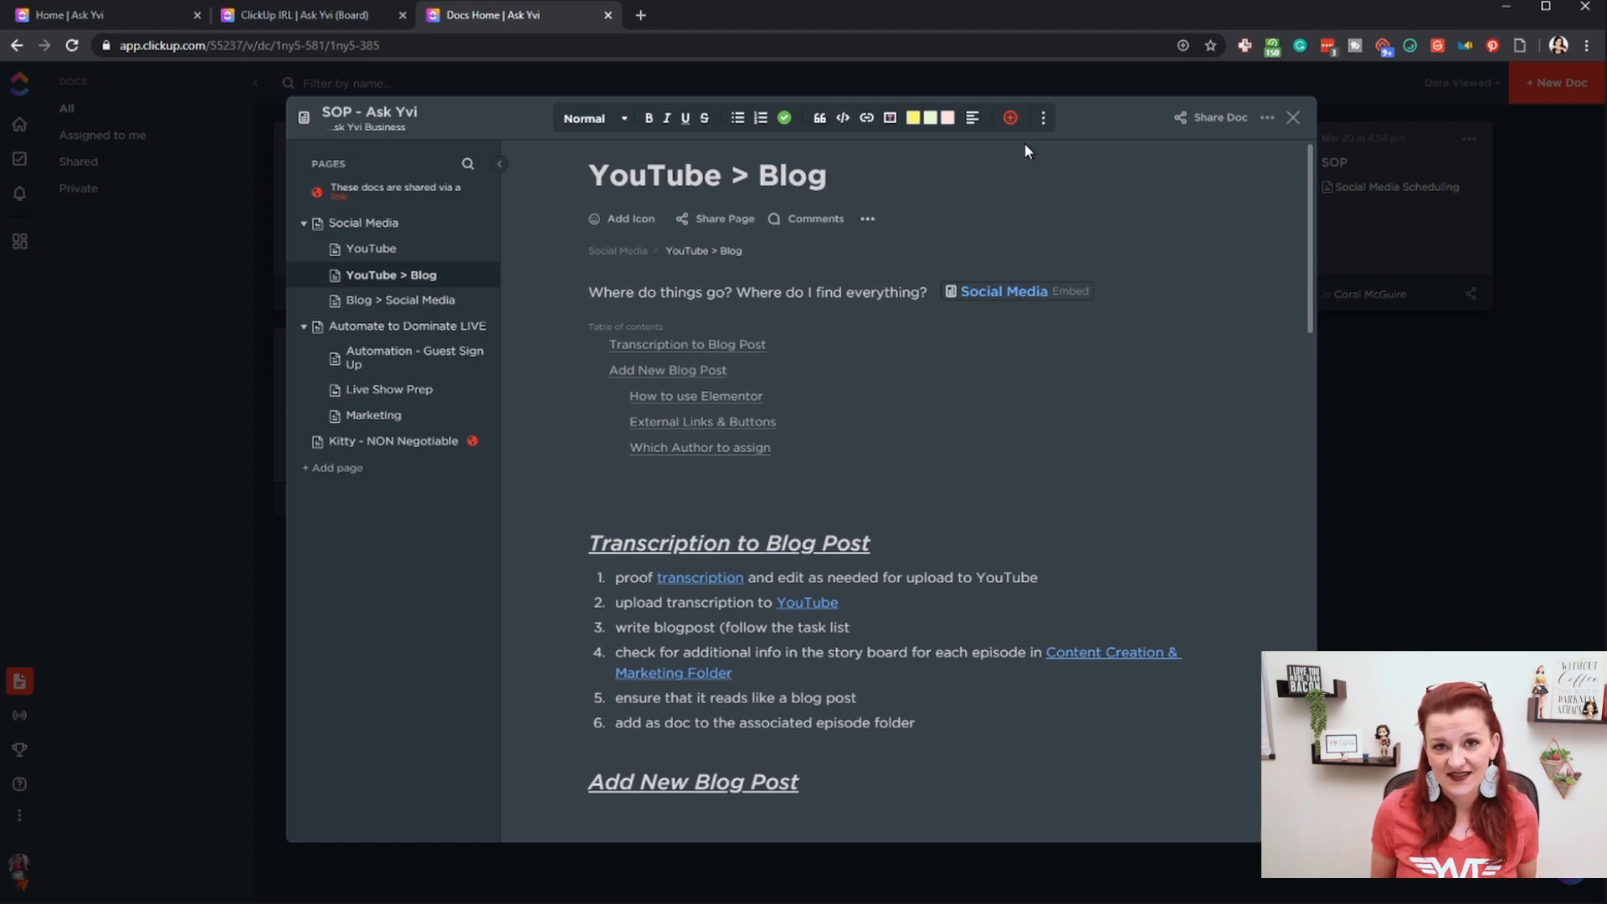
mouse_move(1149, 335)
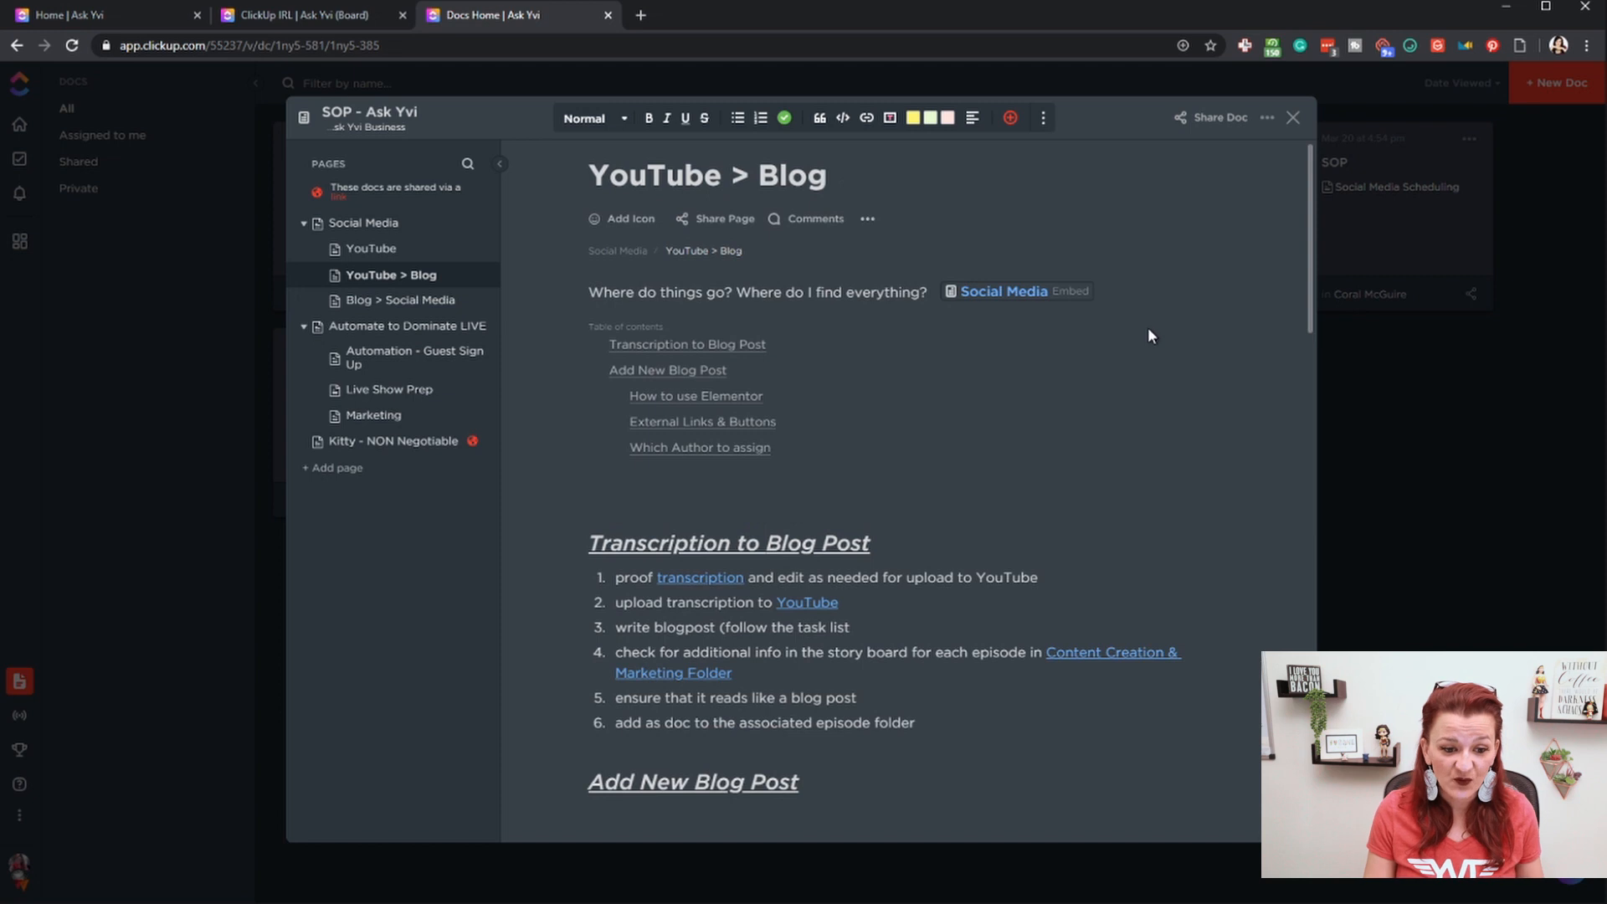
scroll(down, 3)
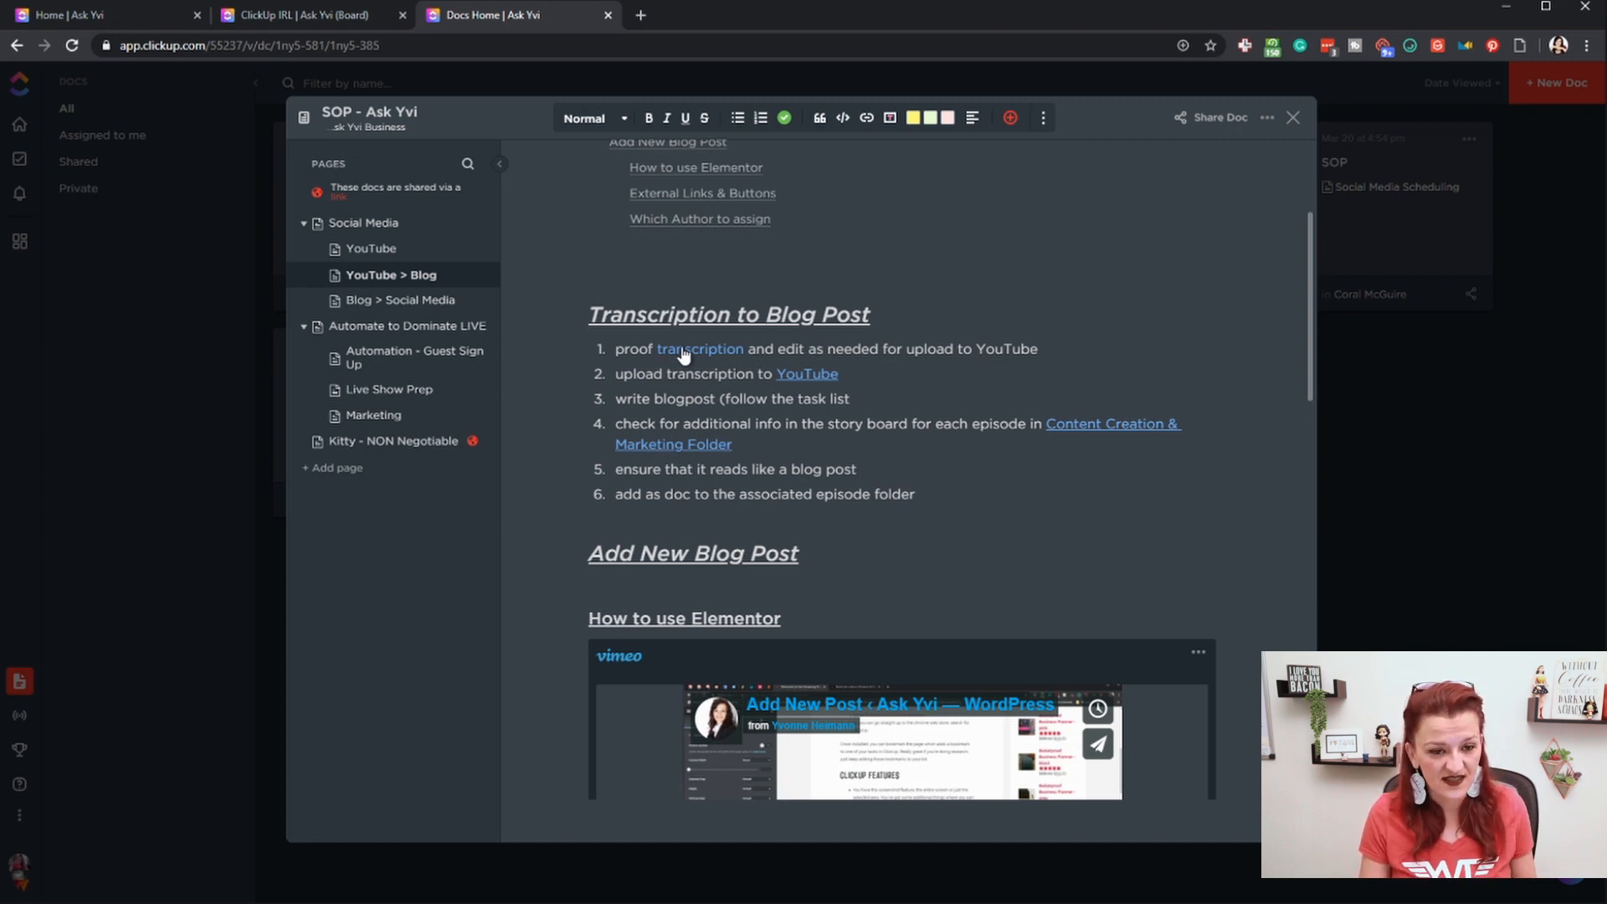
mouse_move(706, 353)
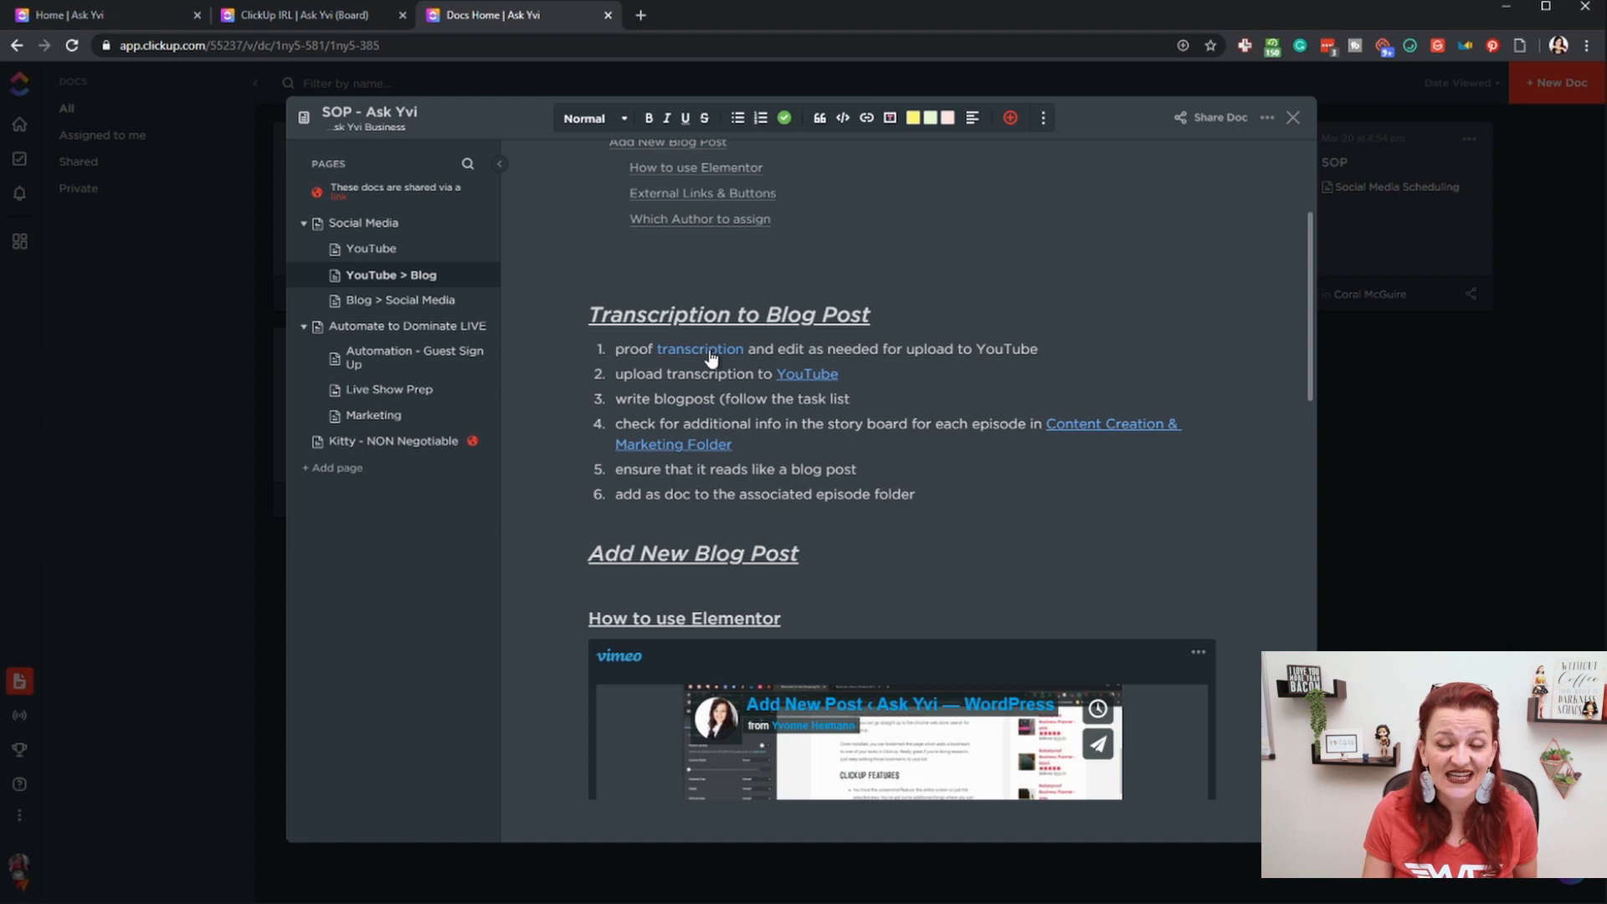
mouse_move(711, 353)
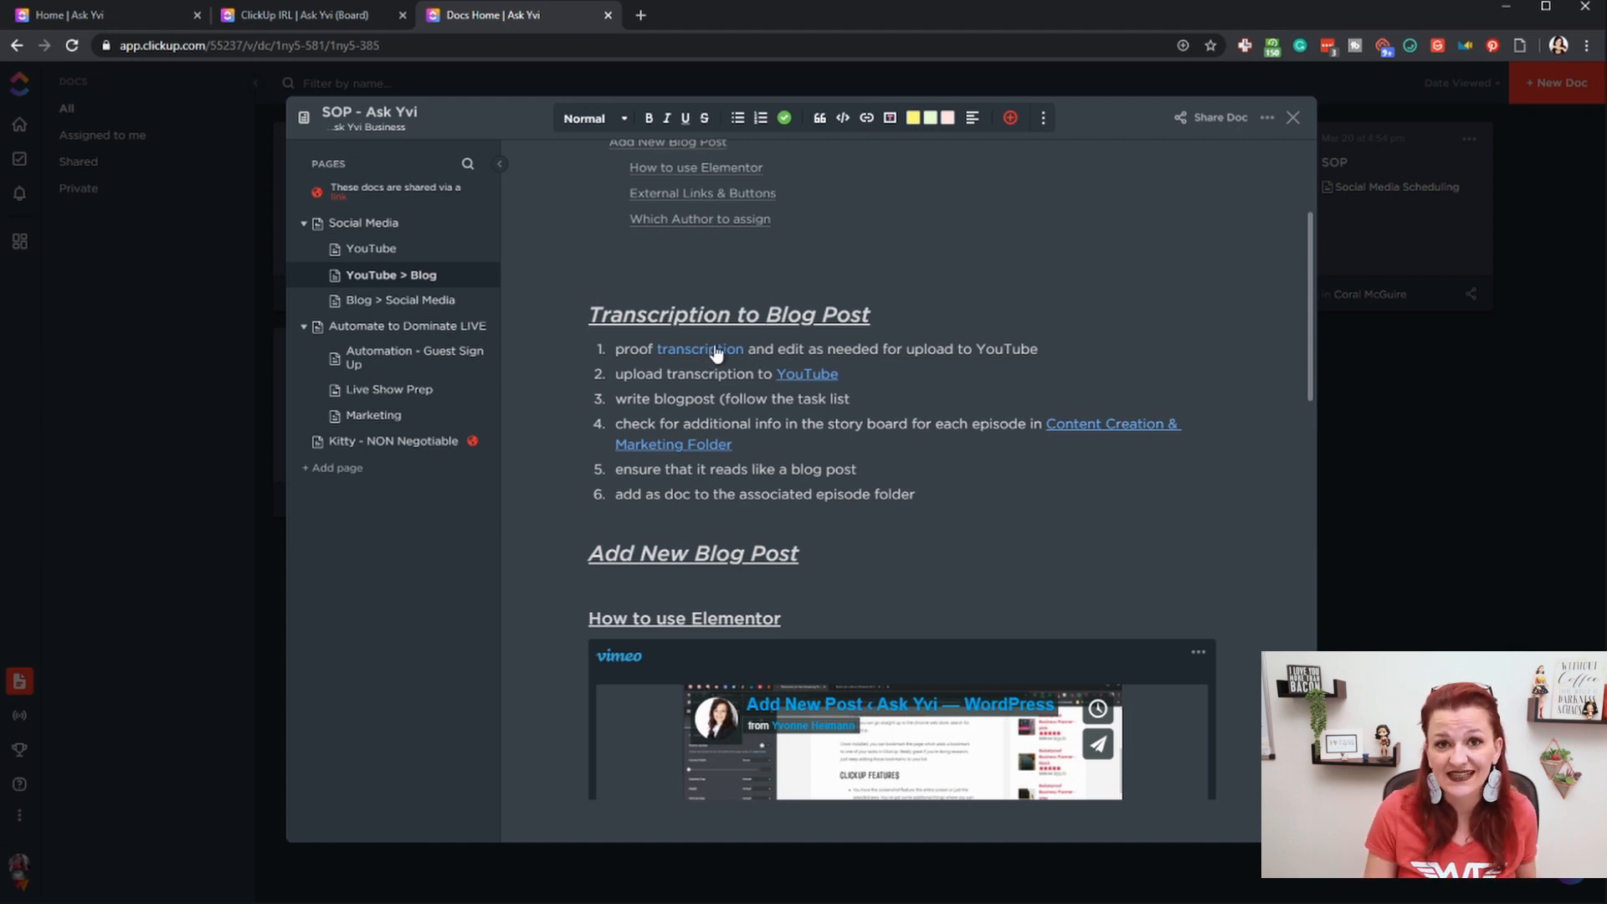
mouse_move(807, 382)
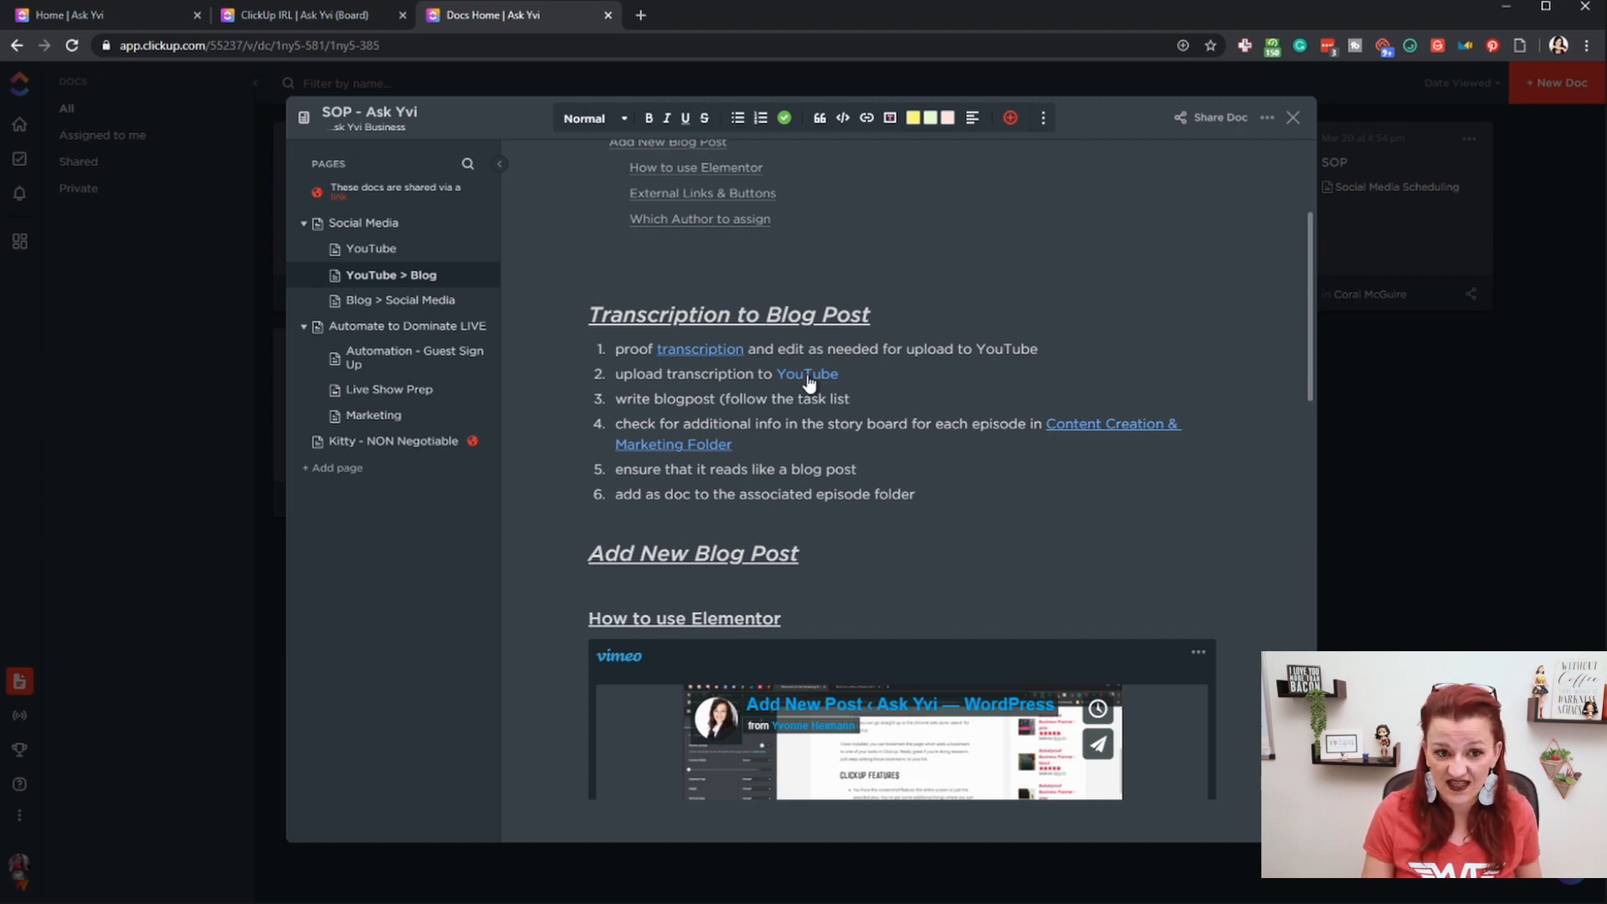
scroll(down, 3)
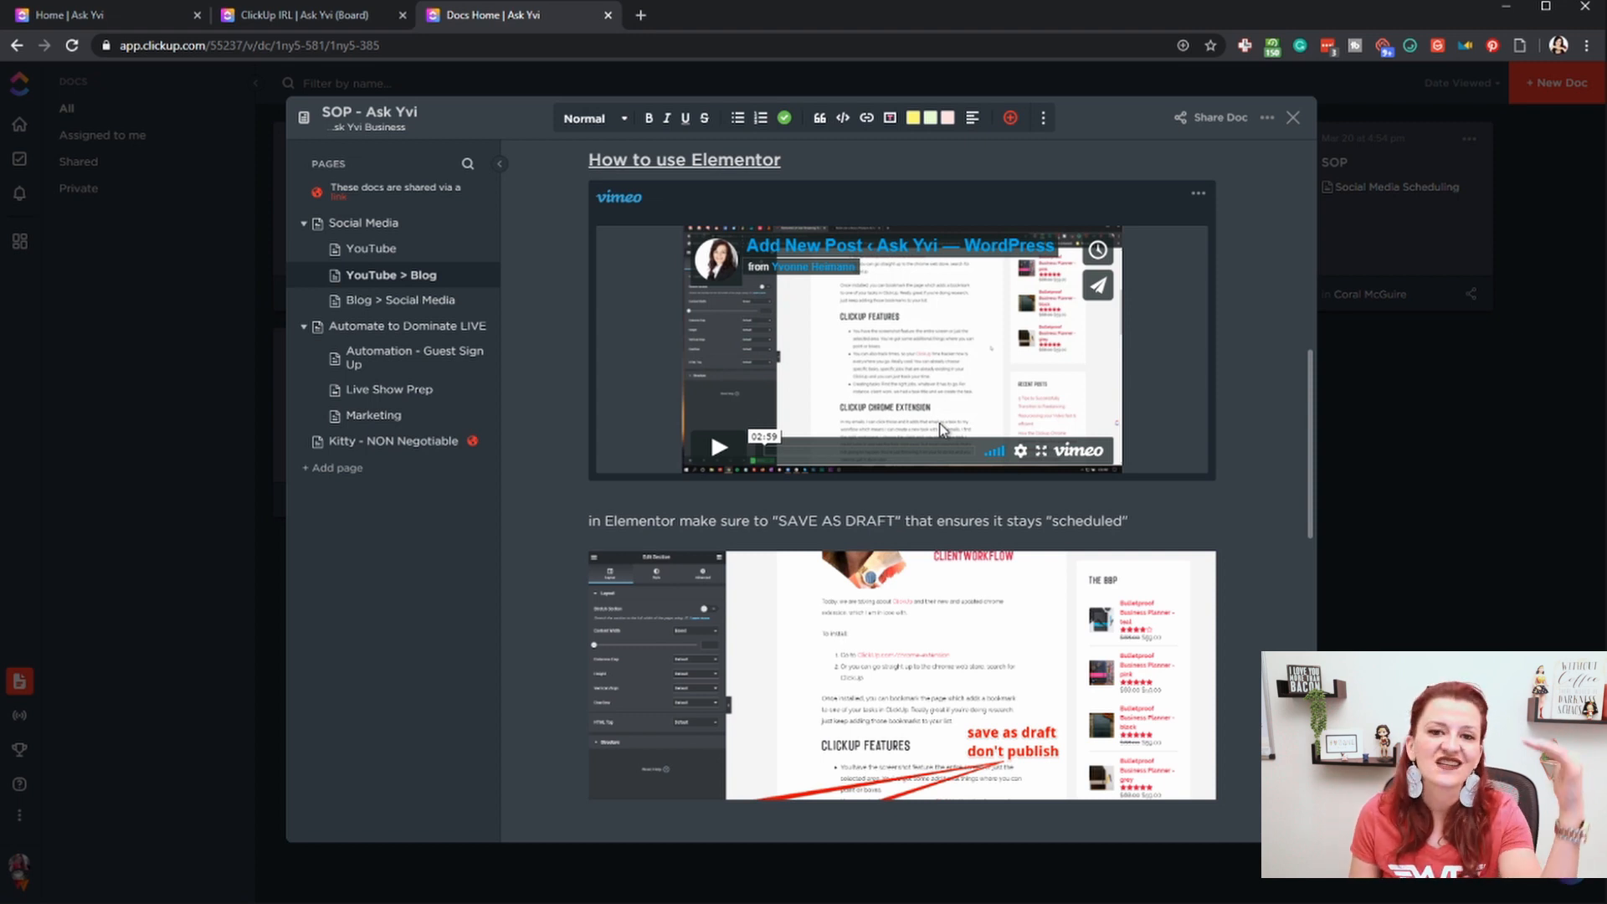
mouse_move(971, 454)
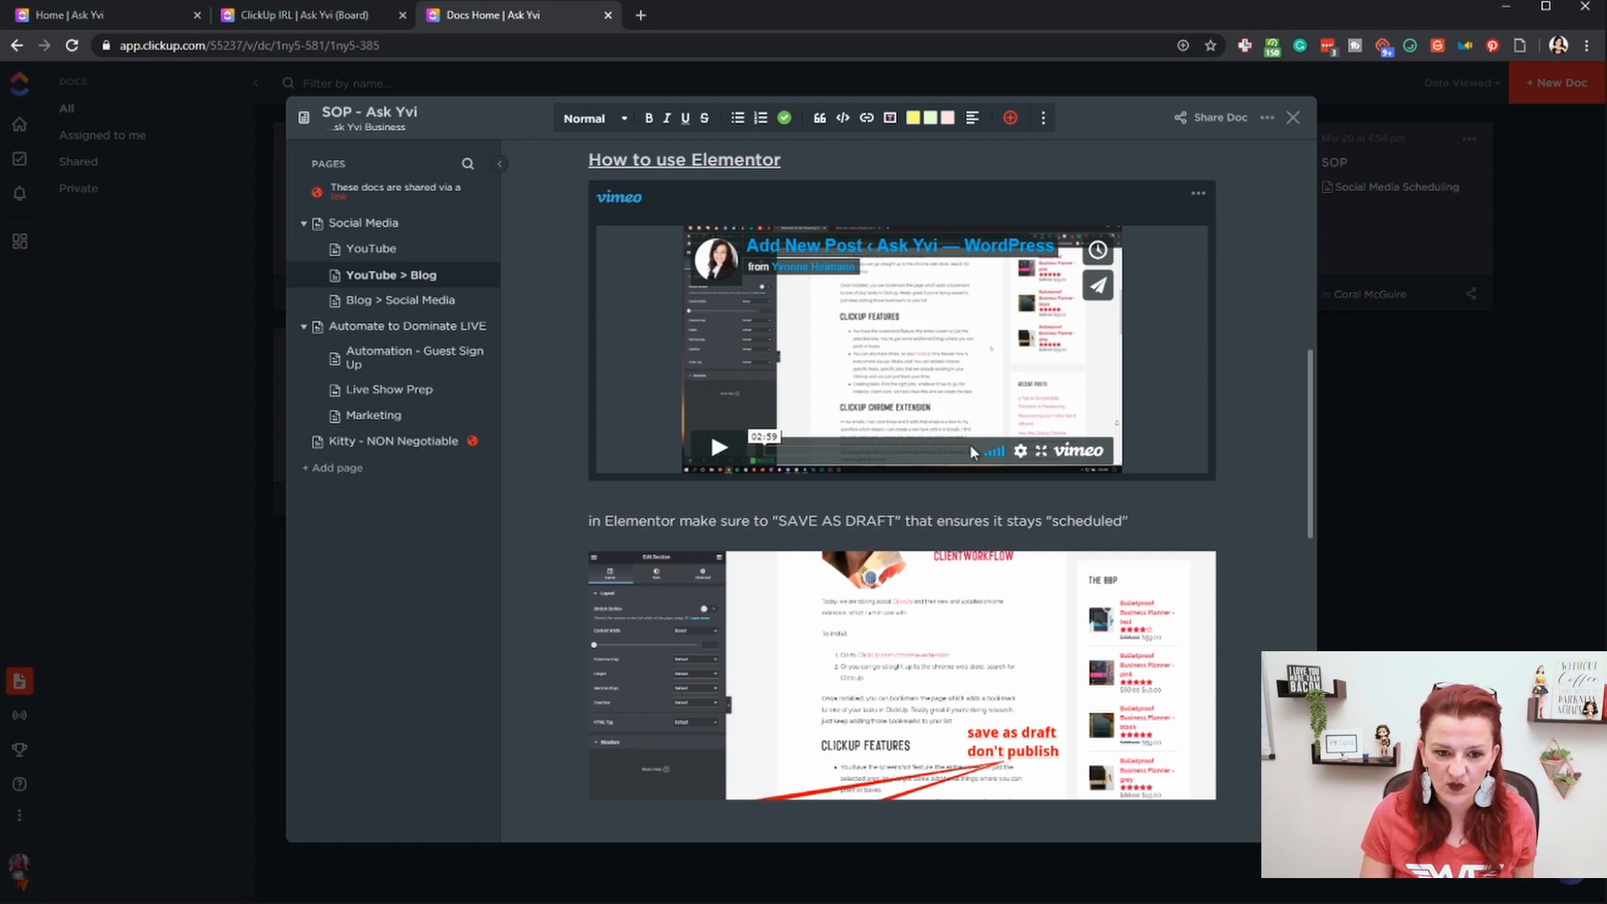
scroll(down, 3)
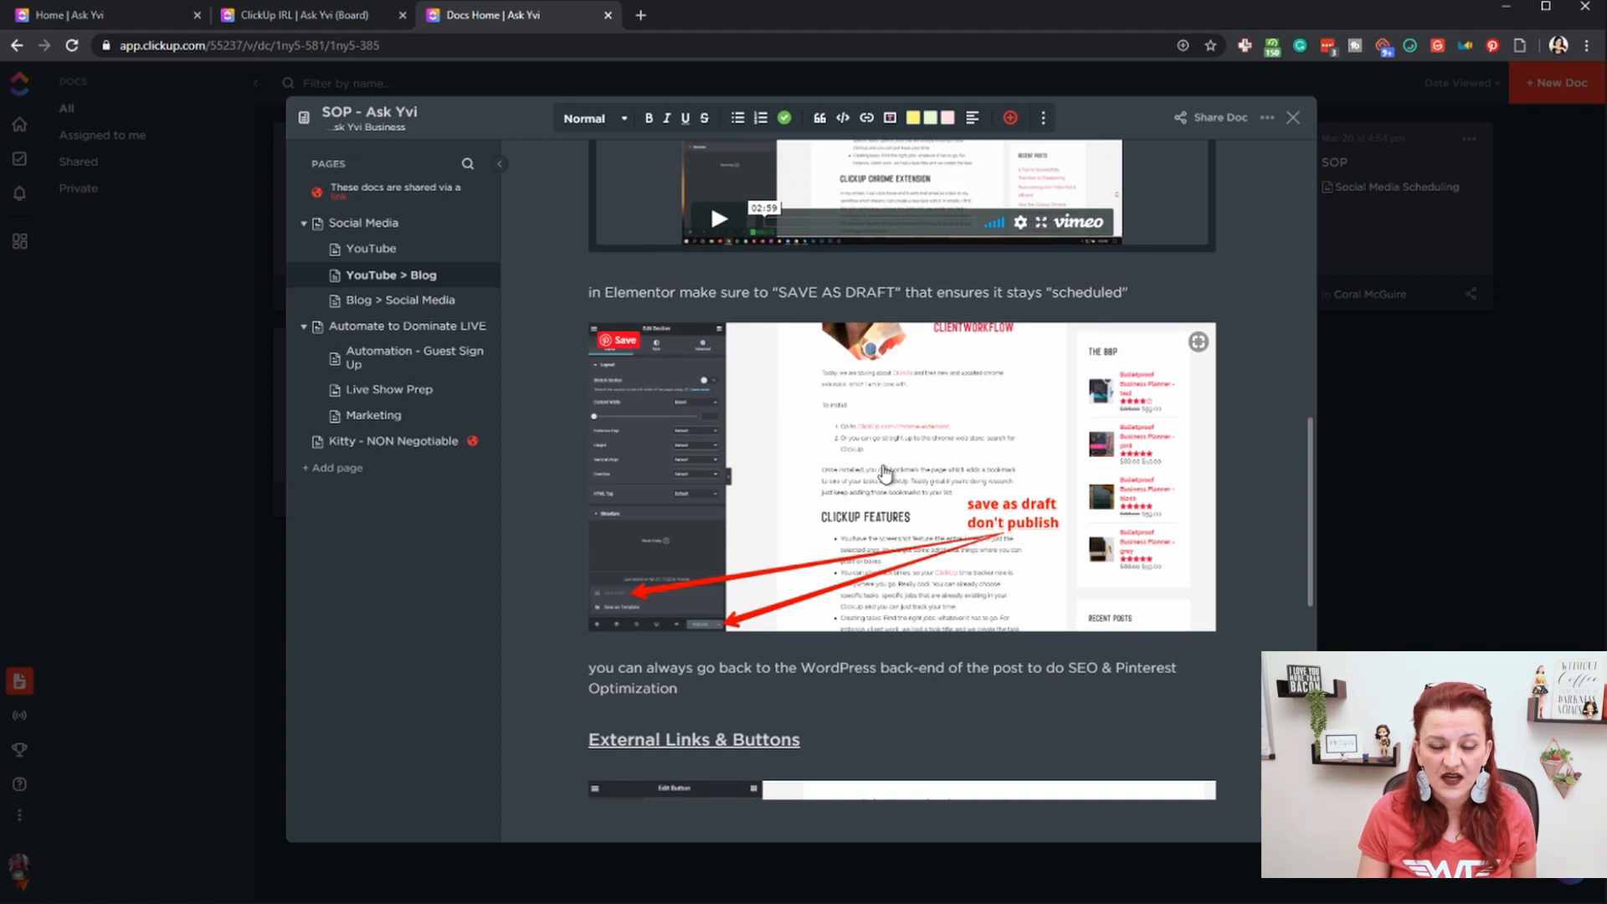
scroll(down, 3)
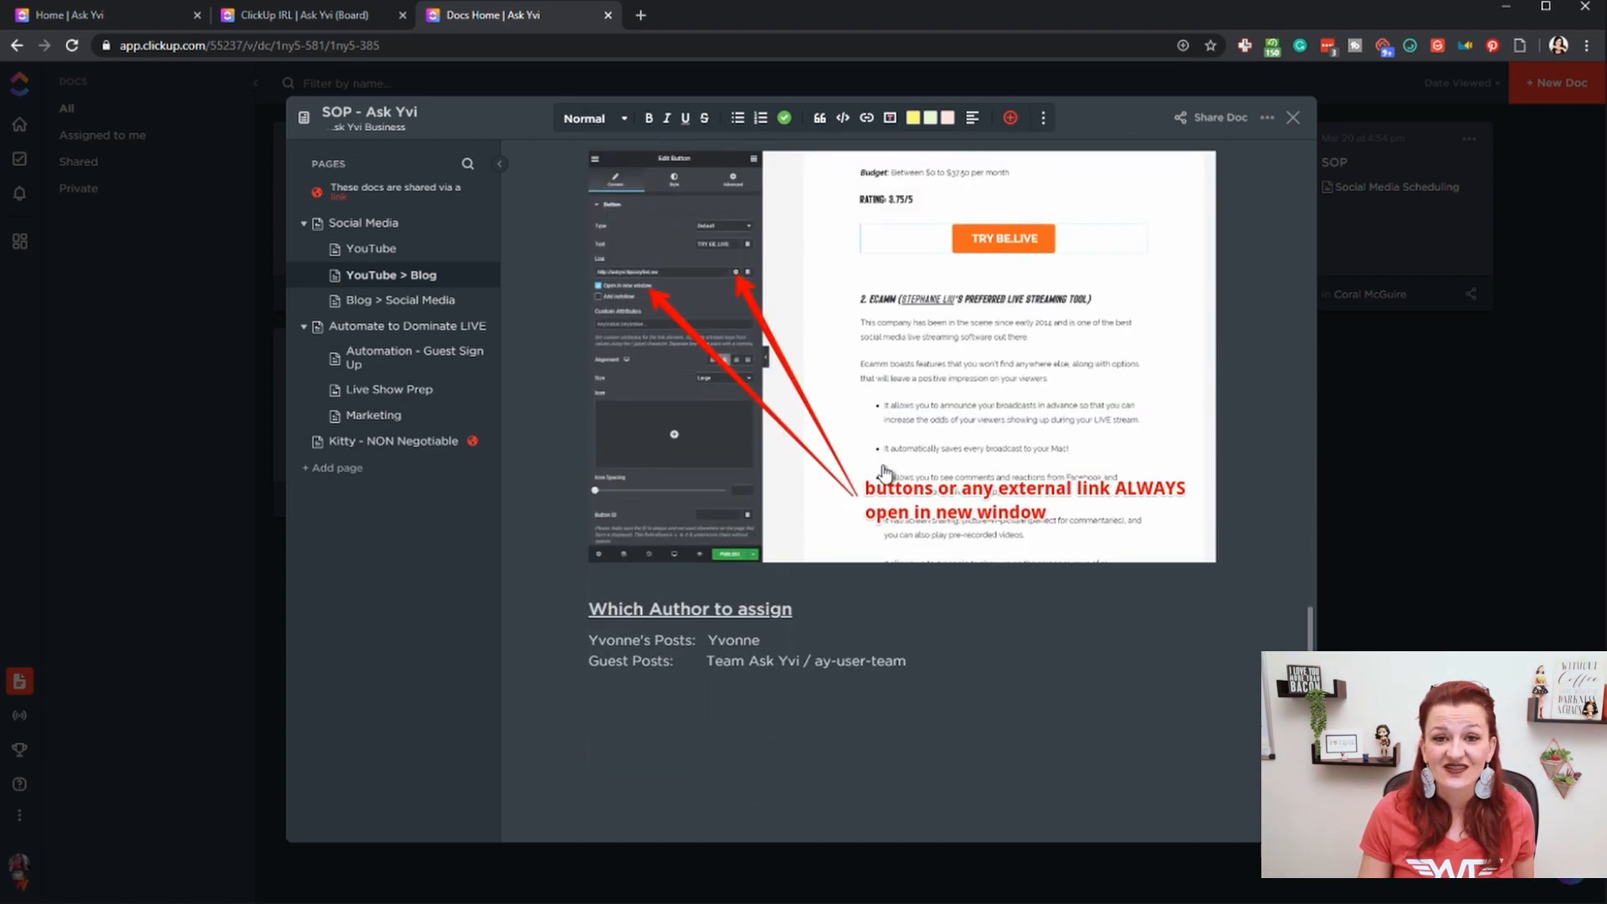